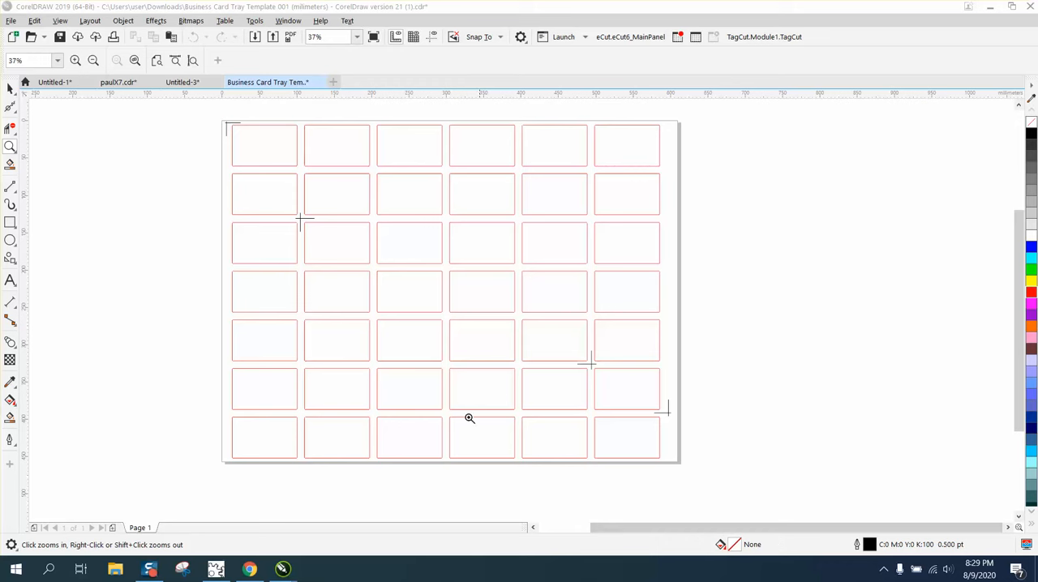
mouse_move(211, 131)
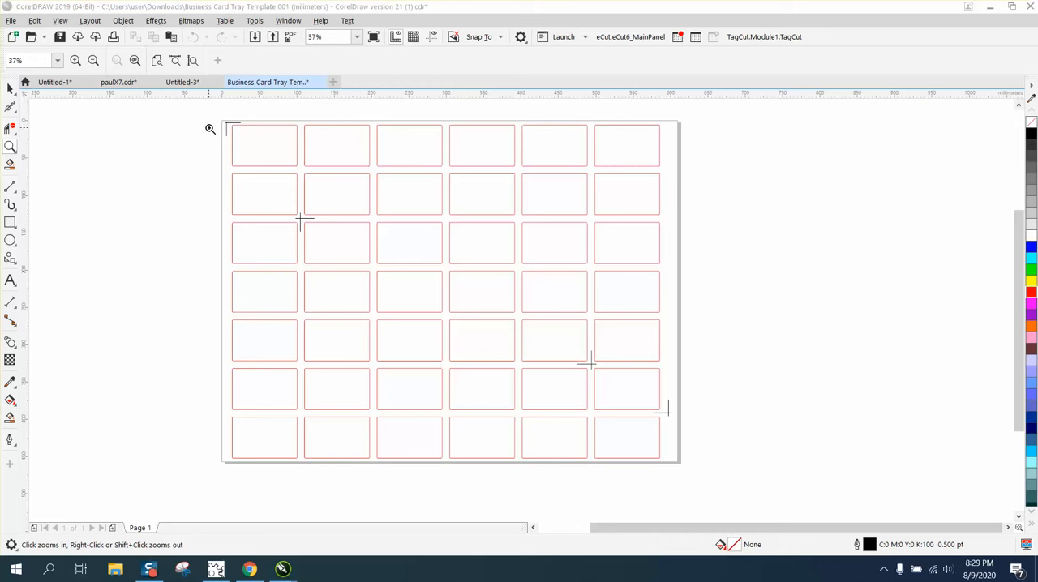
mouse_move(211, 141)
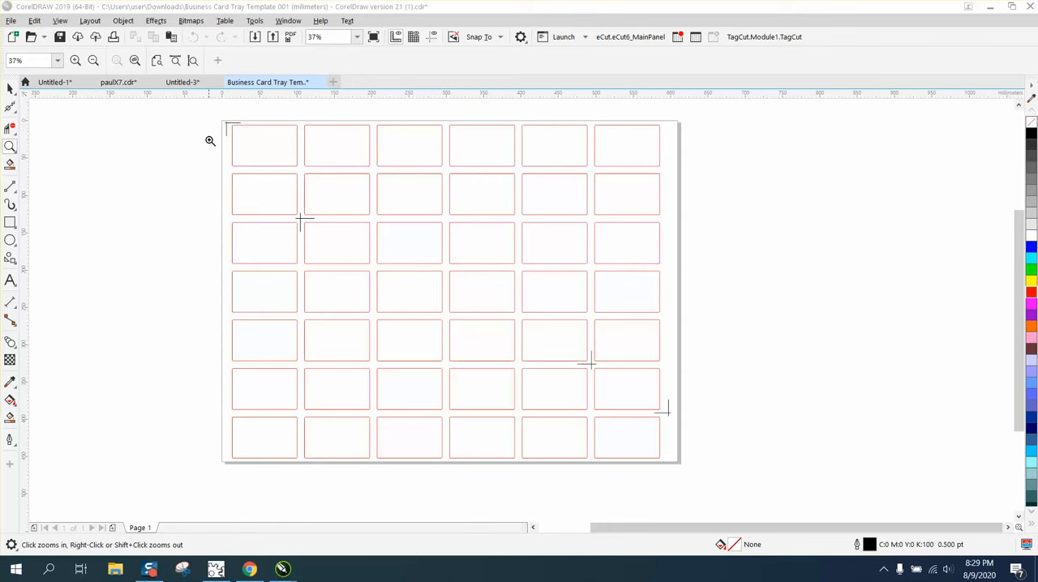
mouse_move(253, 140)
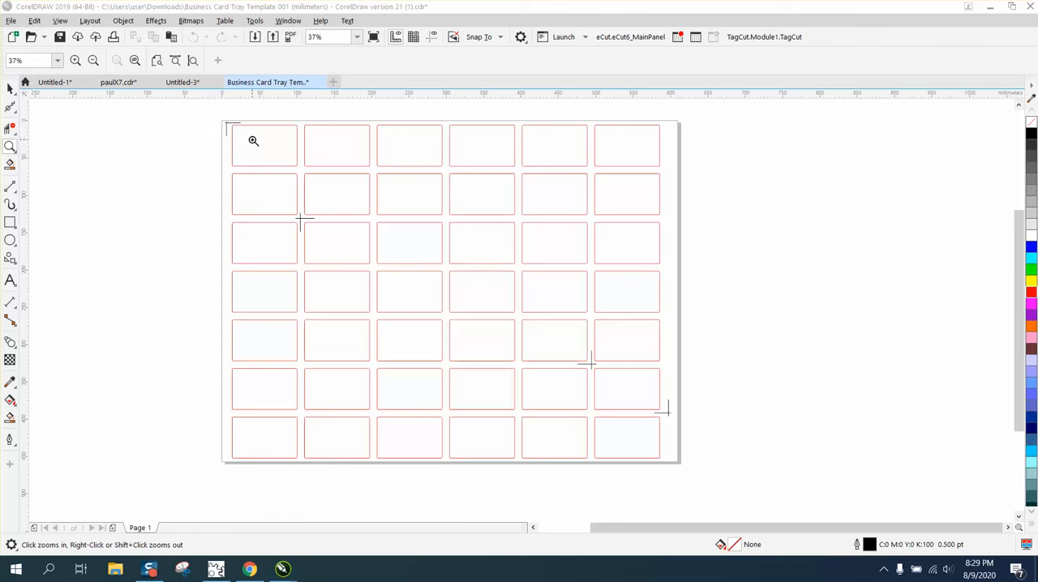
mouse_move(607, 151)
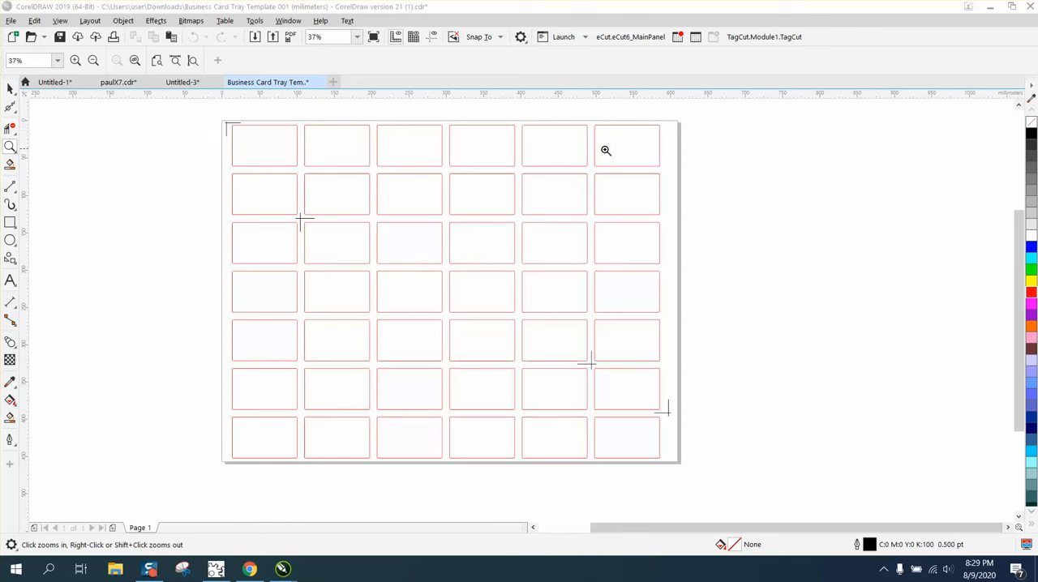
mouse_move(337, 185)
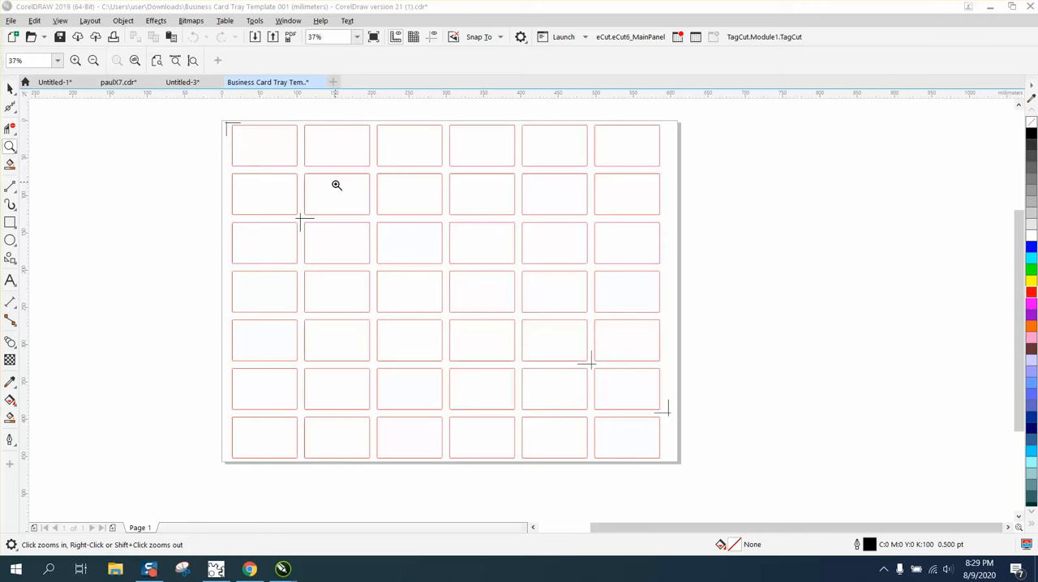
mouse_move(510, 198)
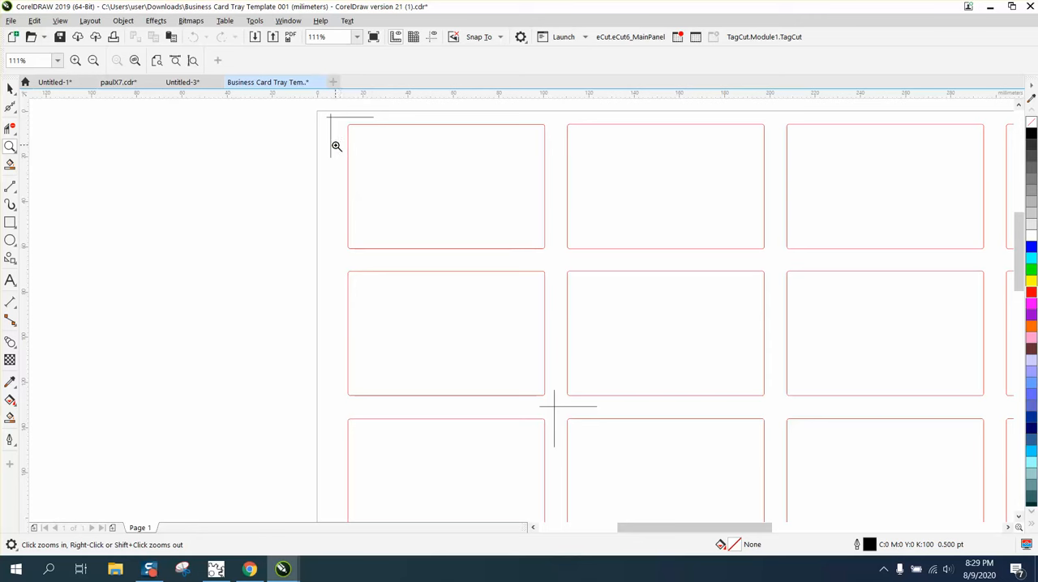
mouse_move(558, 428)
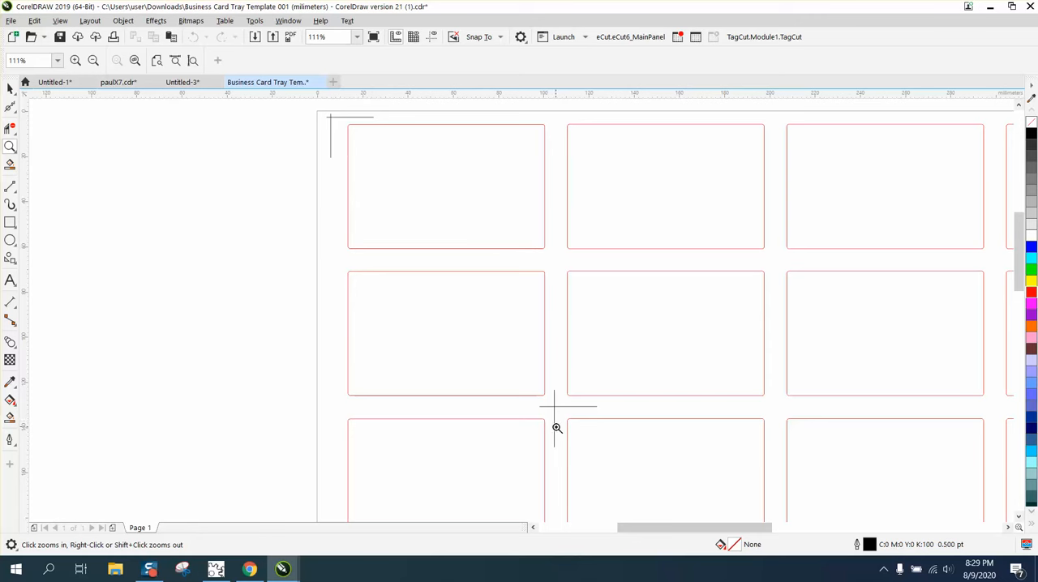
mouse_move(542, 339)
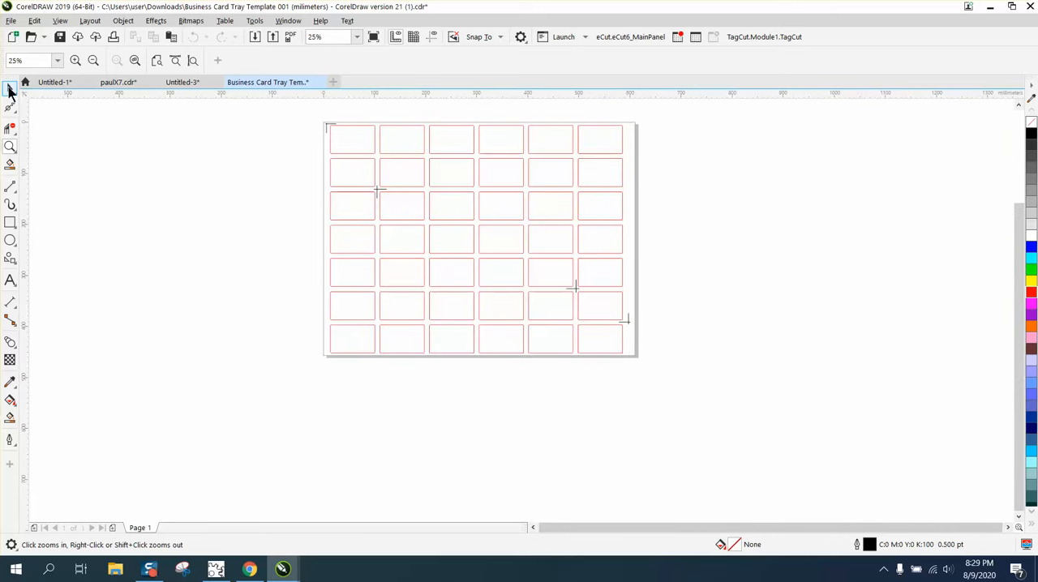
Zoom in on the top-left card slot corner of the grid.
left_click(9, 87)
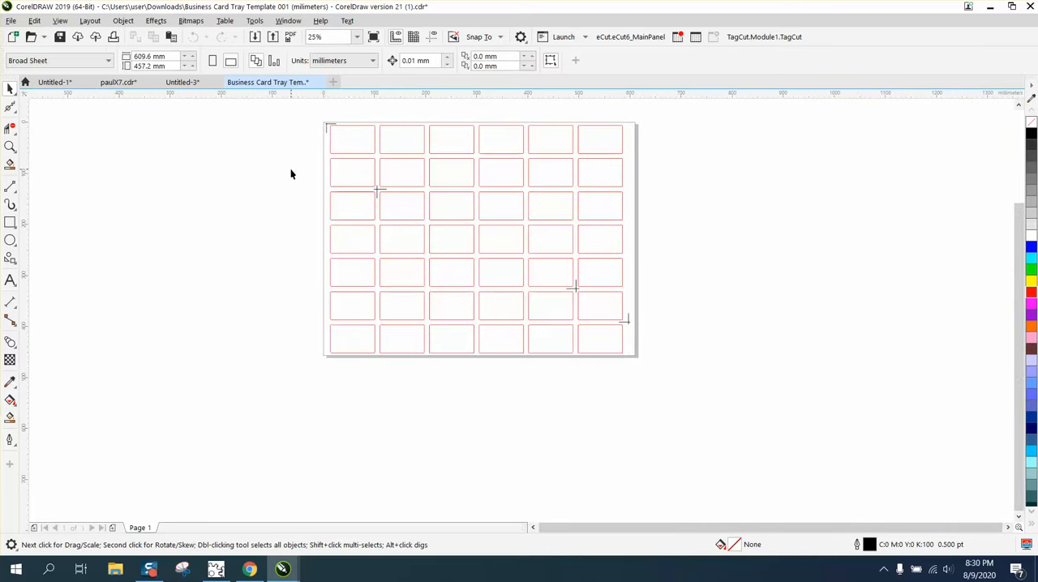
mouse_move(51, 150)
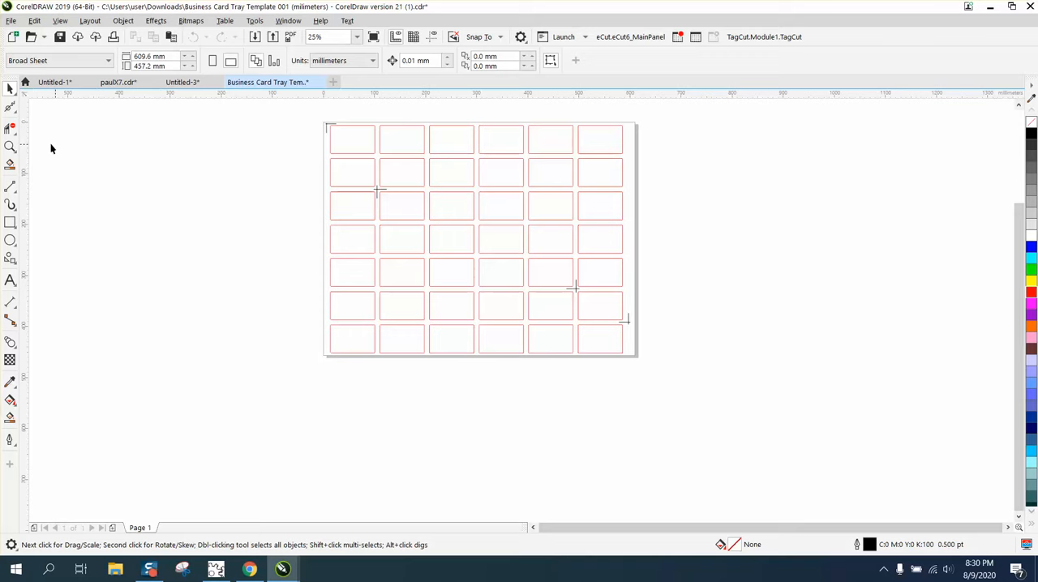
left_click(10, 148)
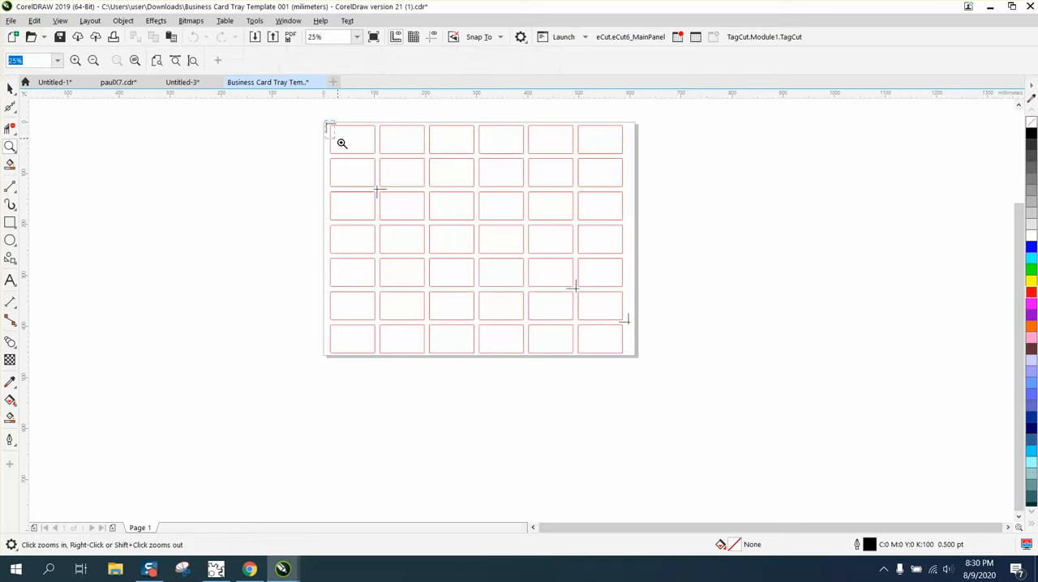
left_click(341, 143)
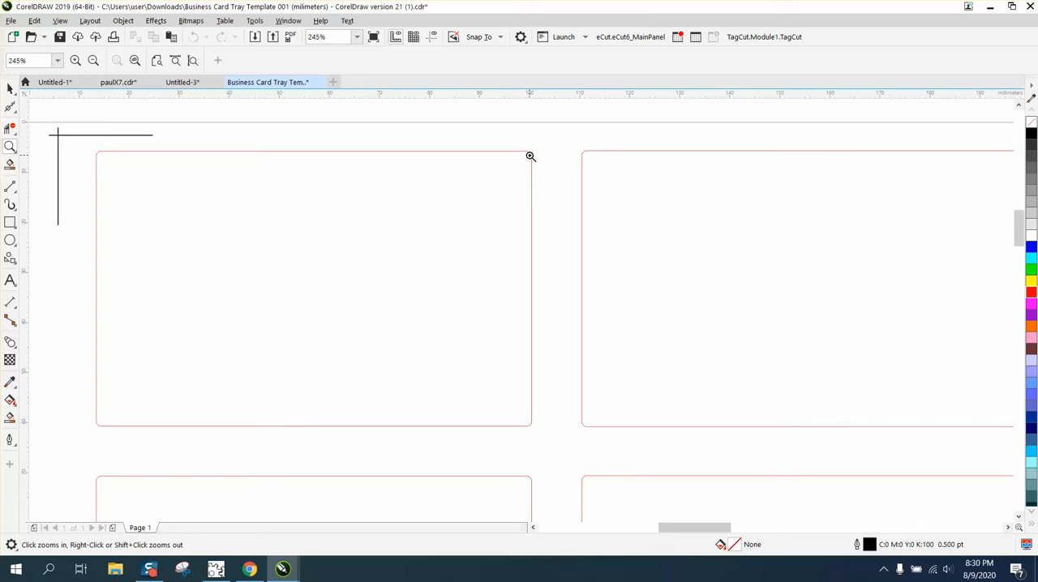
mouse_move(531, 162)
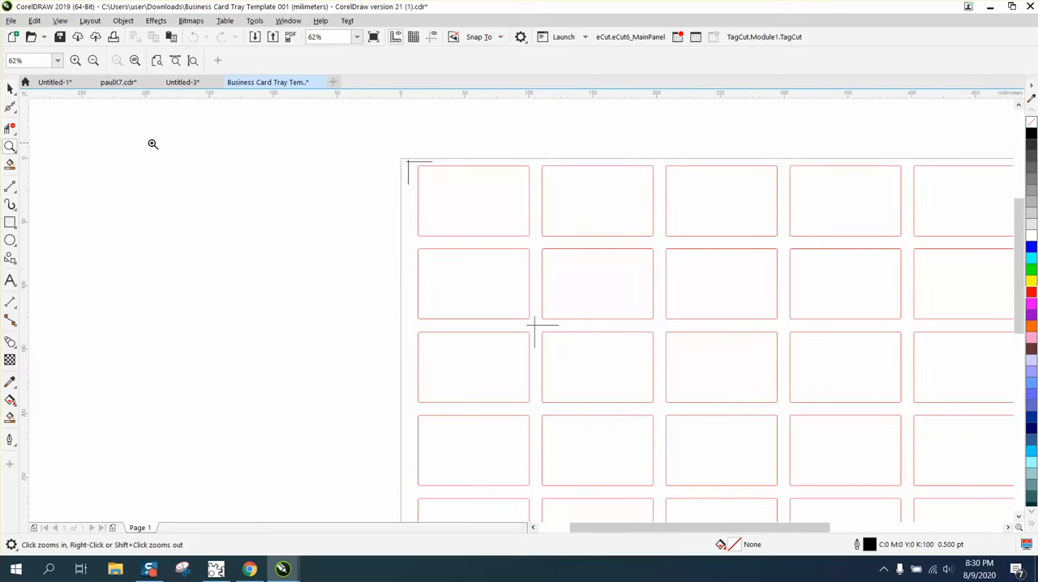
left_click_drag(414, 162, 532, 239)
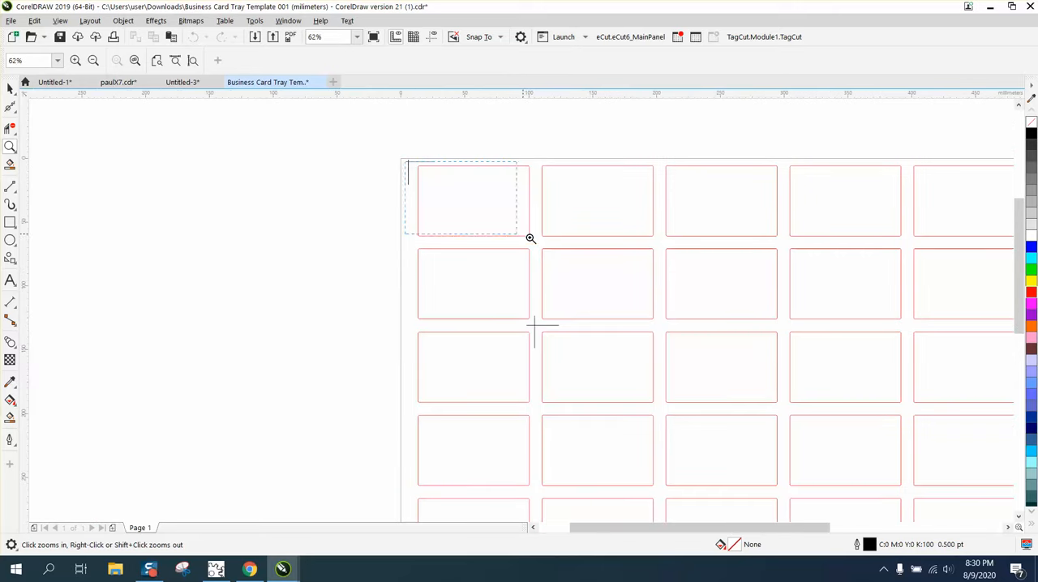
left_click(530, 239)
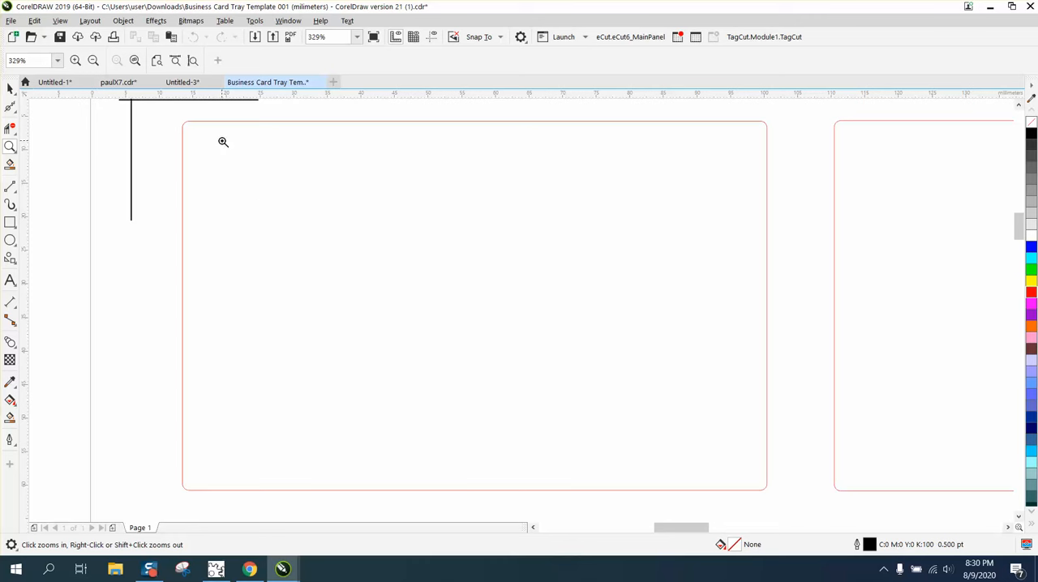
mouse_move(511, 180)
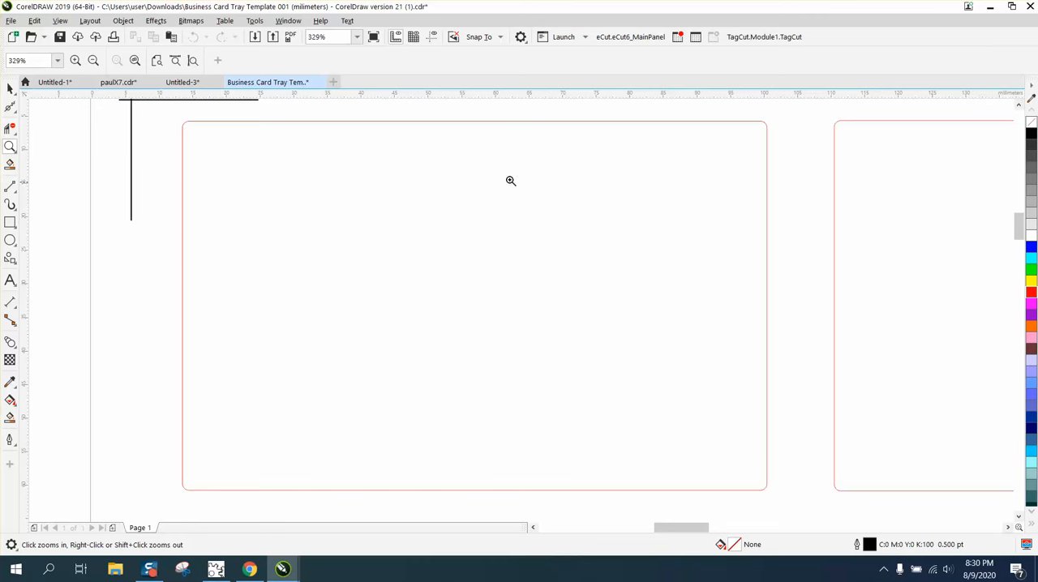
mouse_move(442, 180)
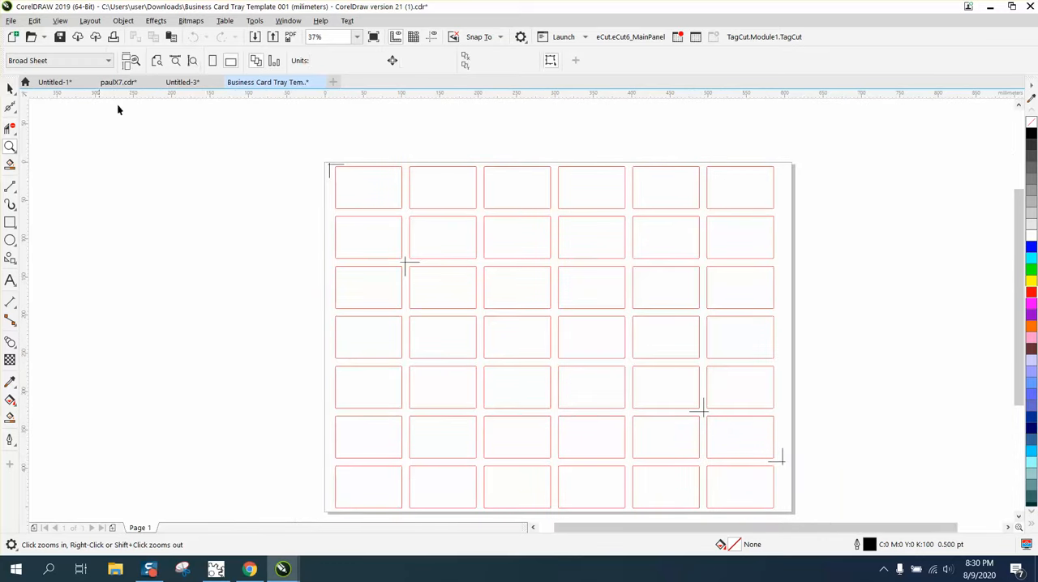
Ungroup all the card slots so each rectangle is a separate object.
left_click(331, 165)
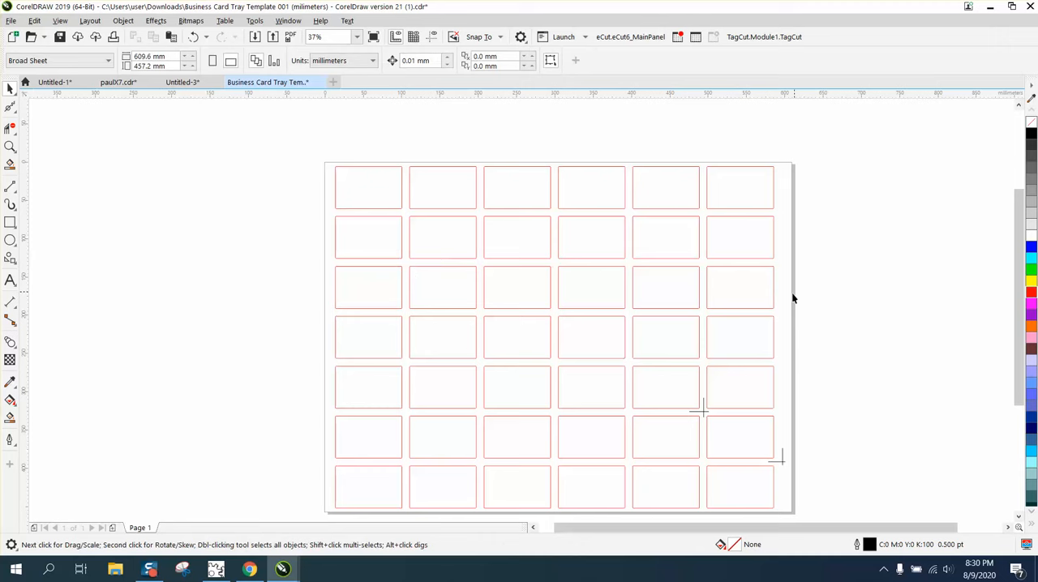
mouse_move(782, 464)
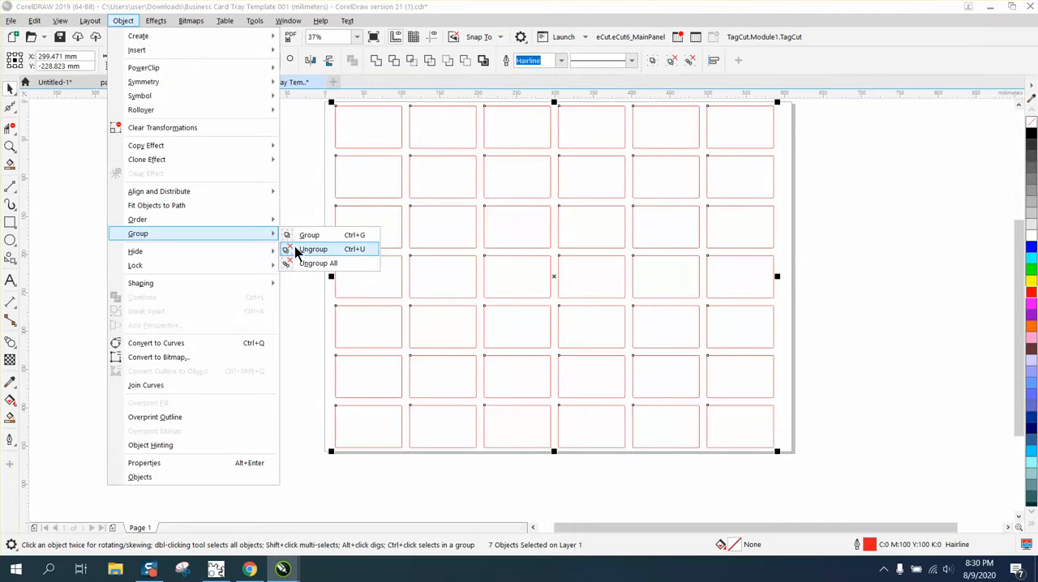
left_click(313, 250)
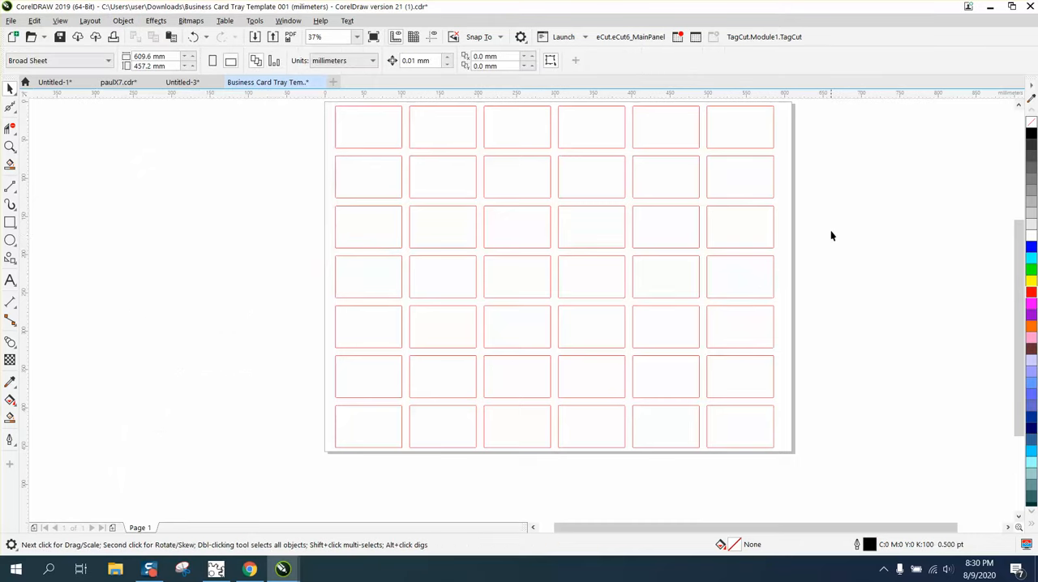
scroll("down", 3)
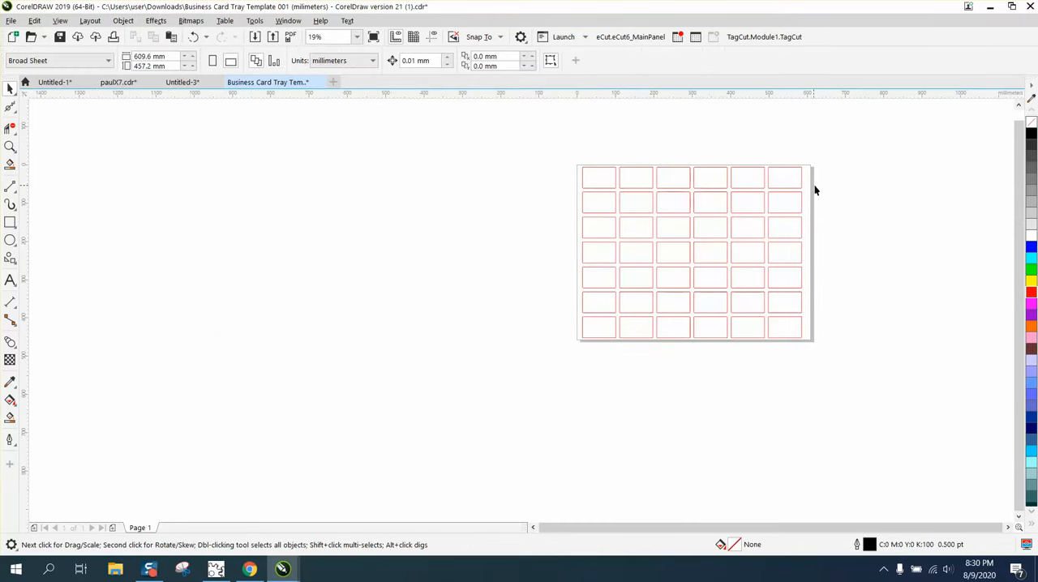
mouse_move(22, 149)
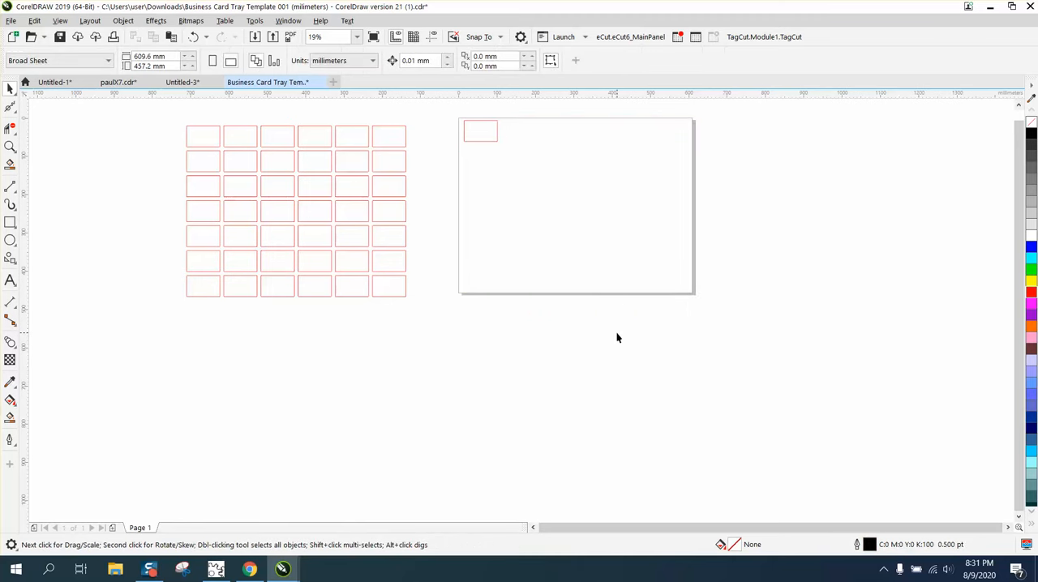
Step and Repeat the slot: horizontal spacing between objects 10 mm, no vertical offset, five copies to the right.
left_click(34, 19)
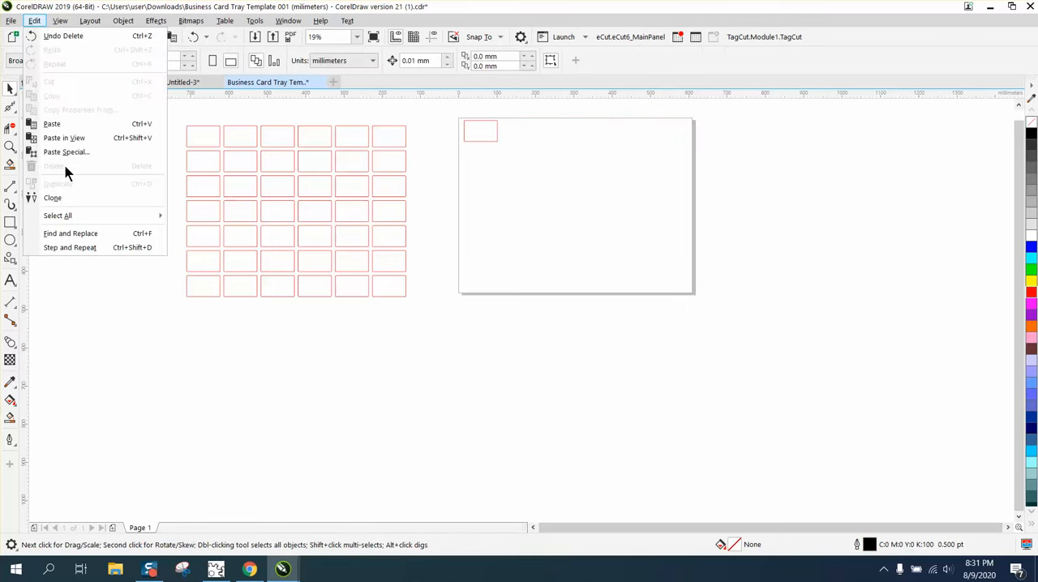
left_click(70, 246)
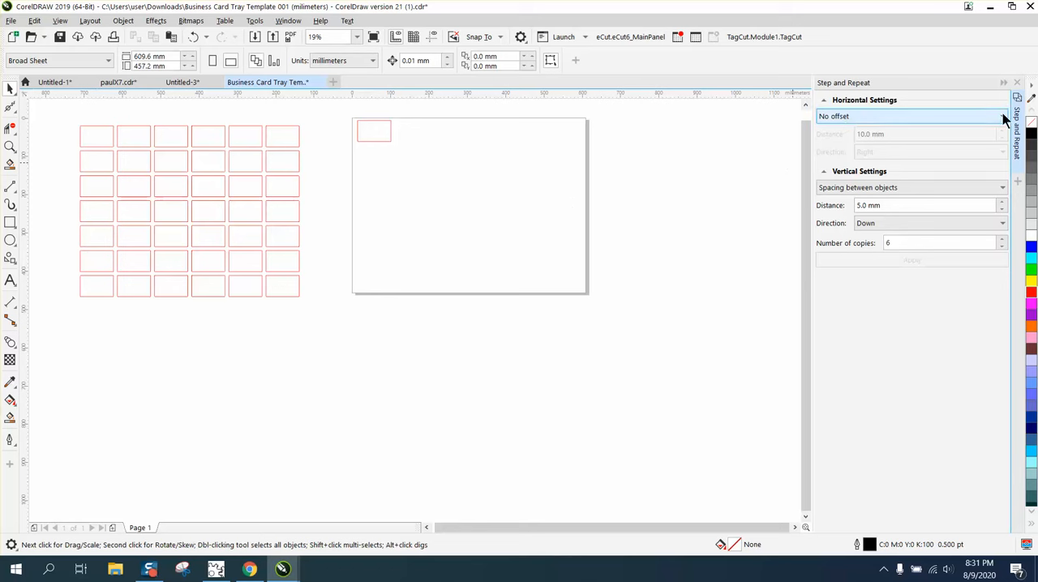
left_click(1002, 117)
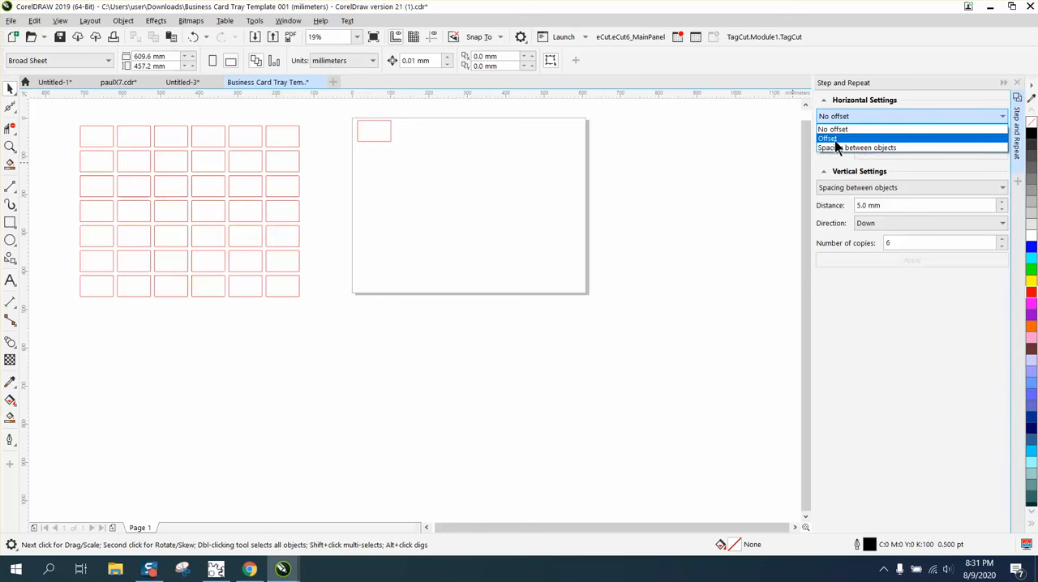
left_click(828, 137)
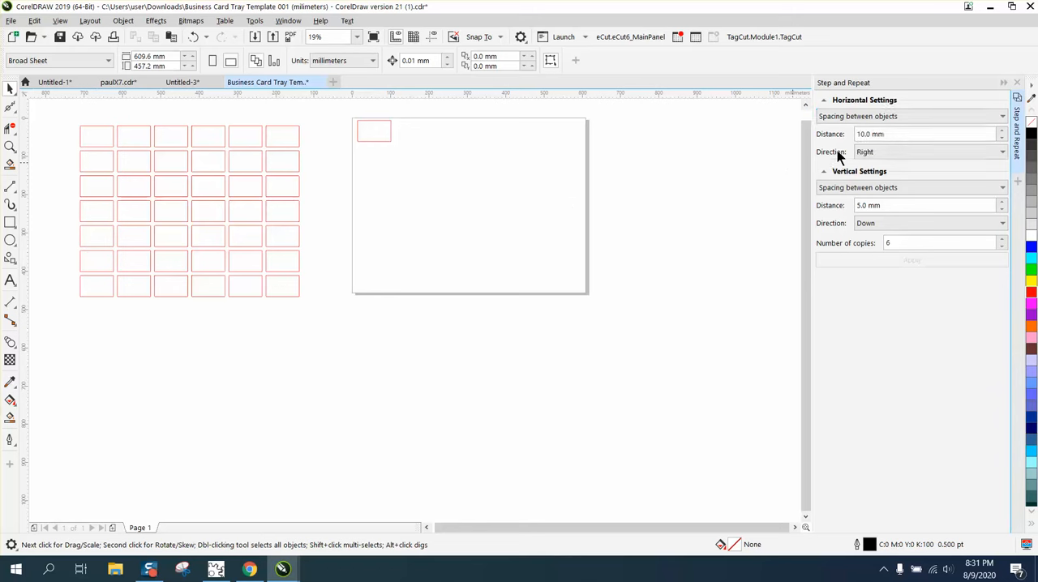
left_click(925, 133)
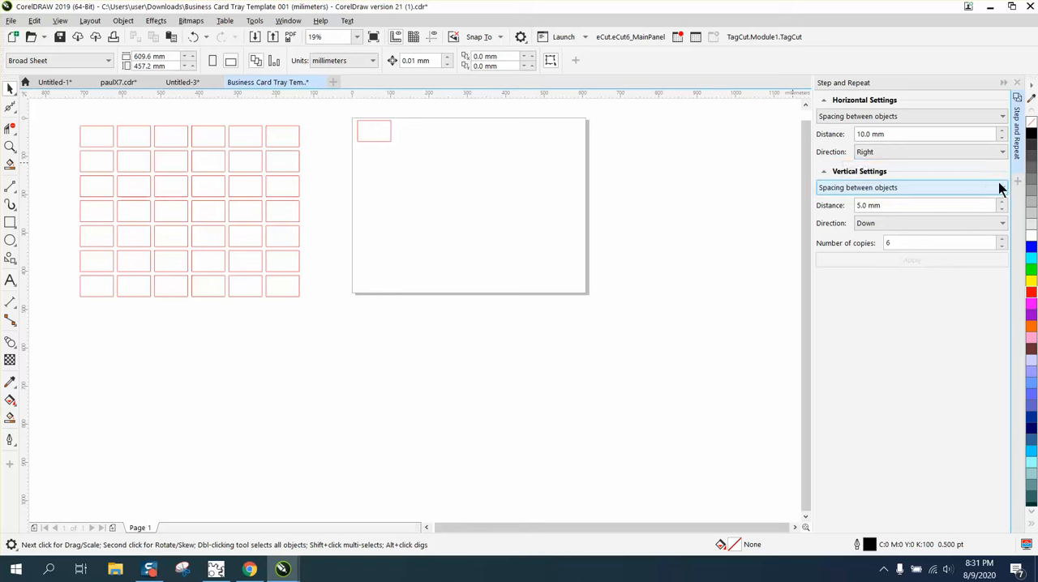
left_click(1002, 188)
type("5")
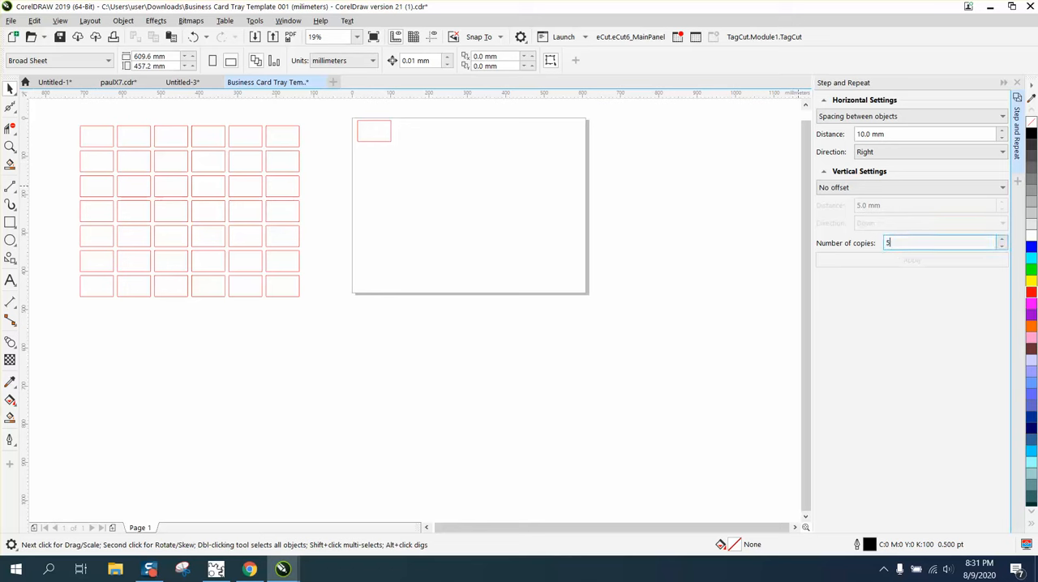
mouse_move(706, 262)
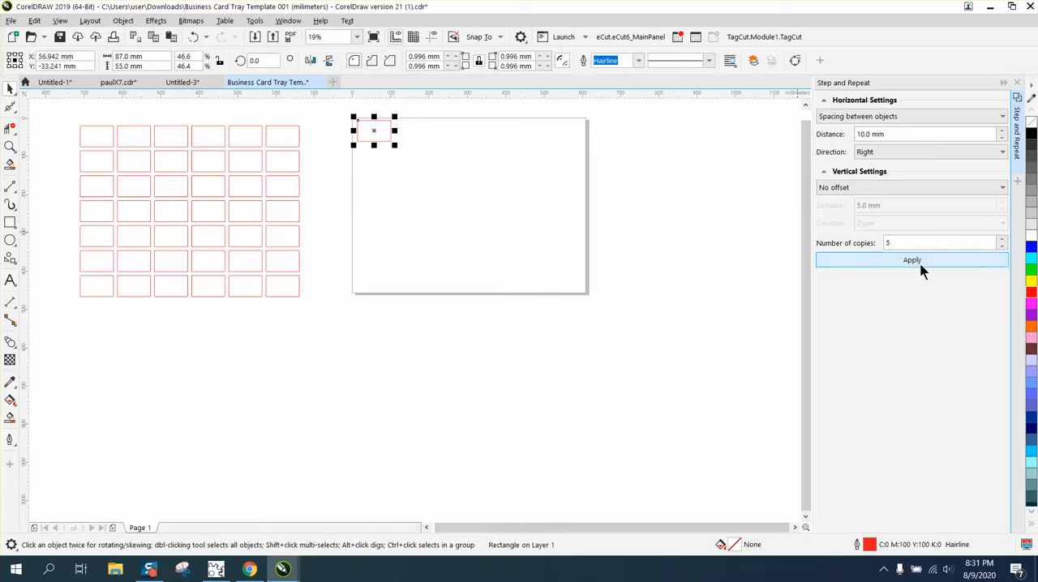
left_click(912, 260)
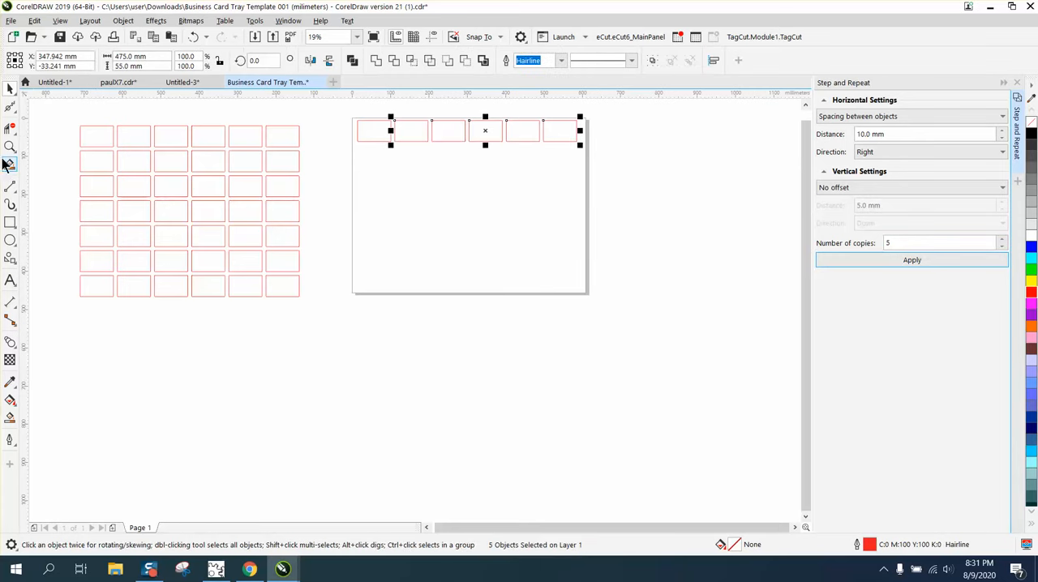
left_click(9, 147)
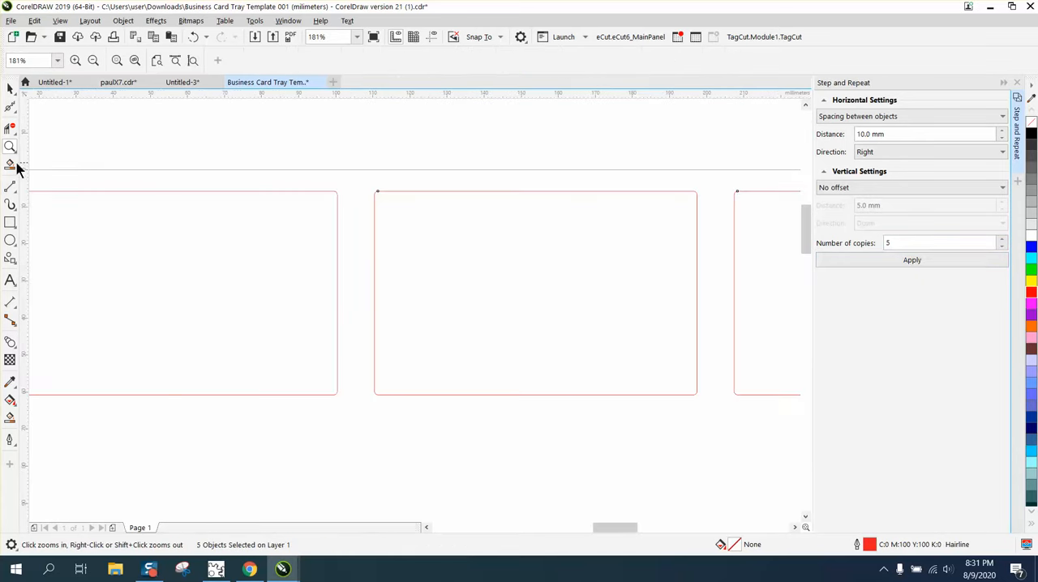
left_click(10, 302)
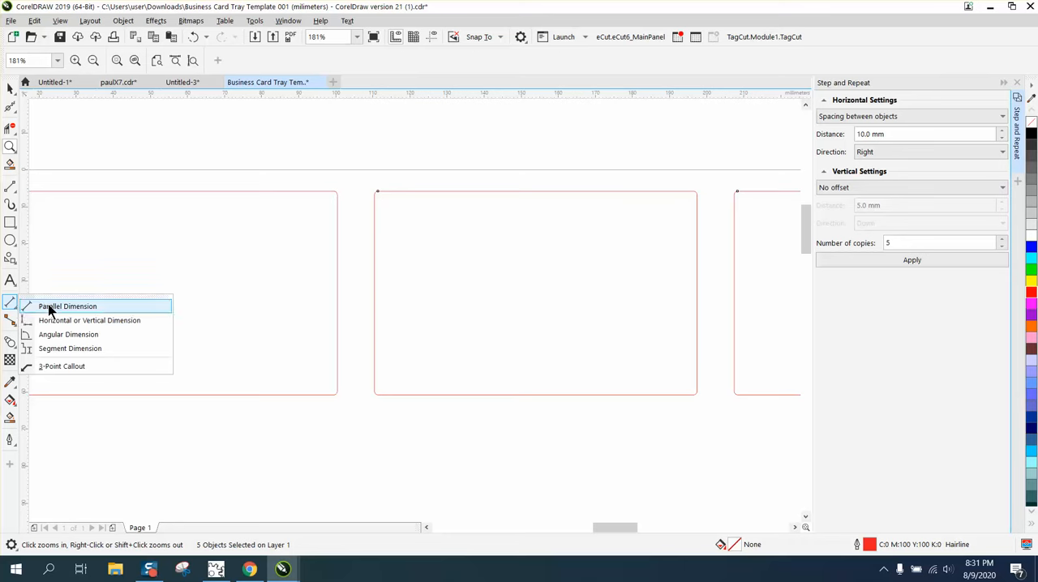
left_click(68, 305)
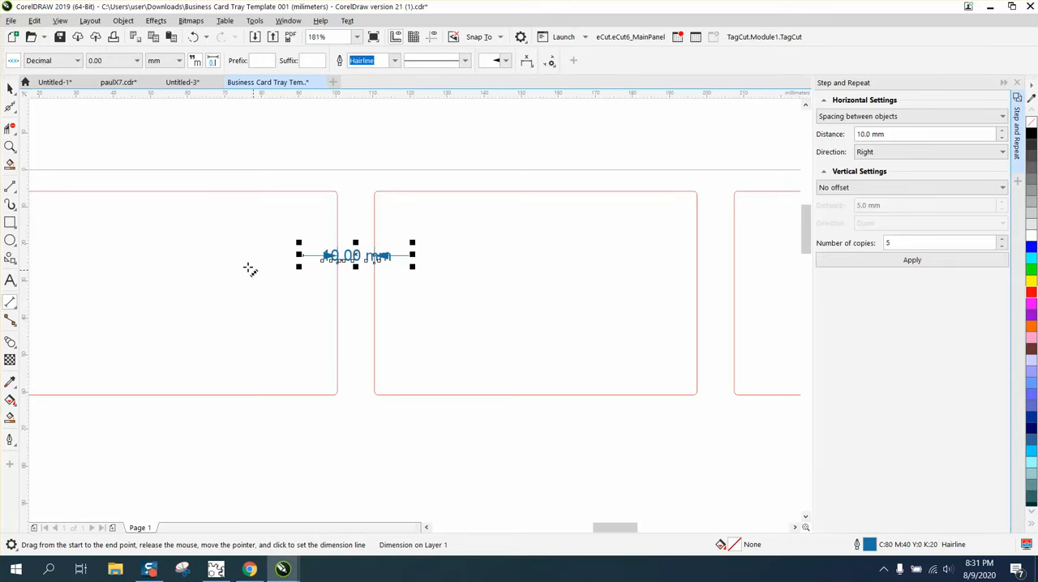
left_click(10, 148)
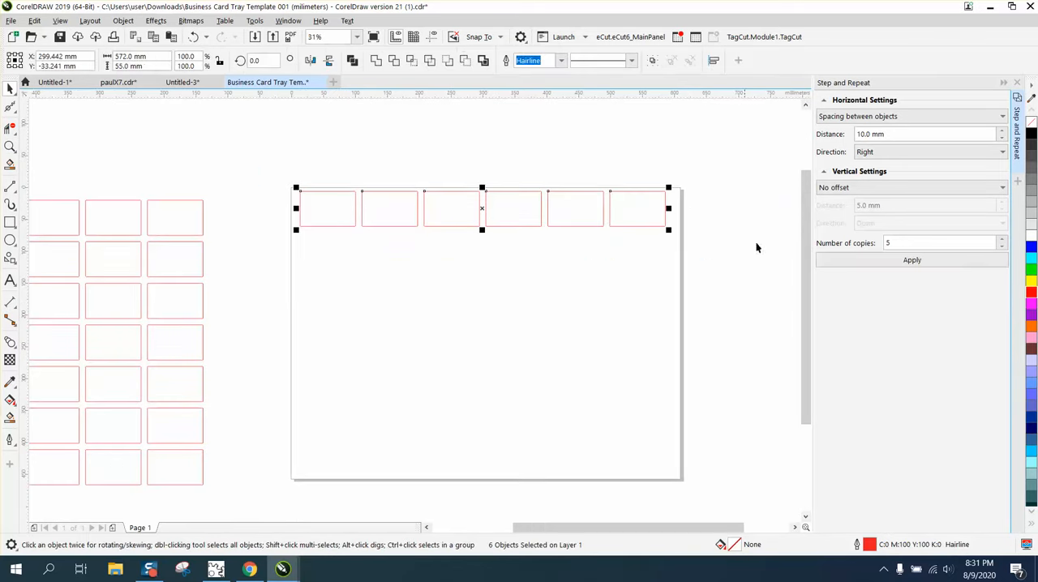
Set horizontal to No offset and apply six vertical copies of the row with 10 mm gaps.
left_click(912, 117)
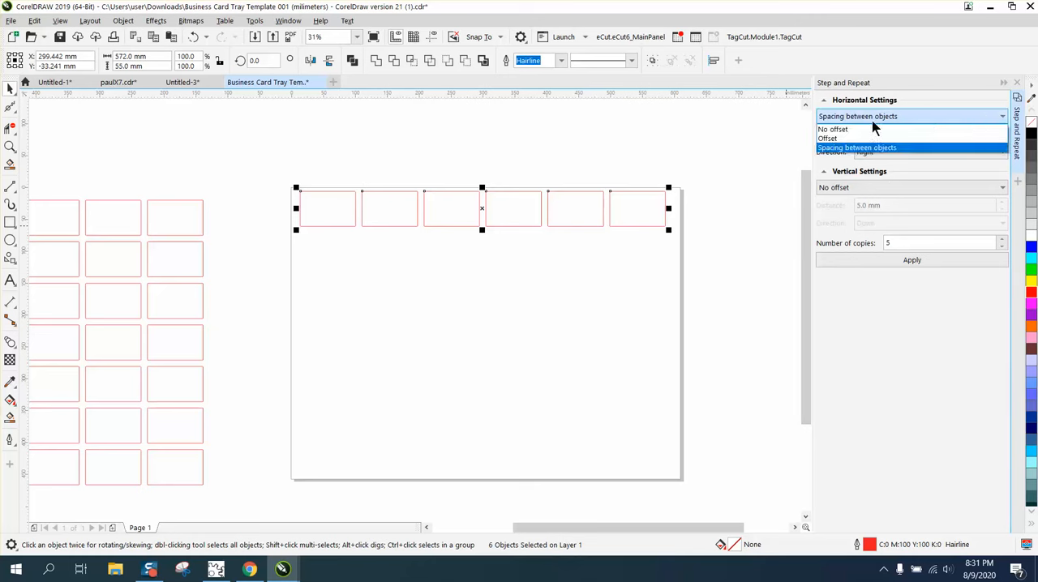
left_click(834, 130)
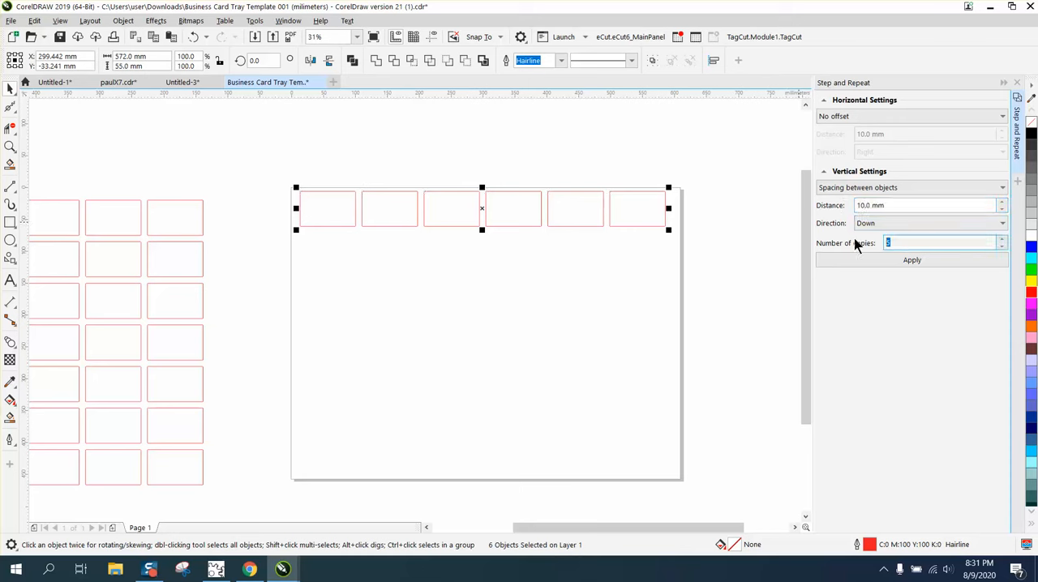
left_click(911, 259)
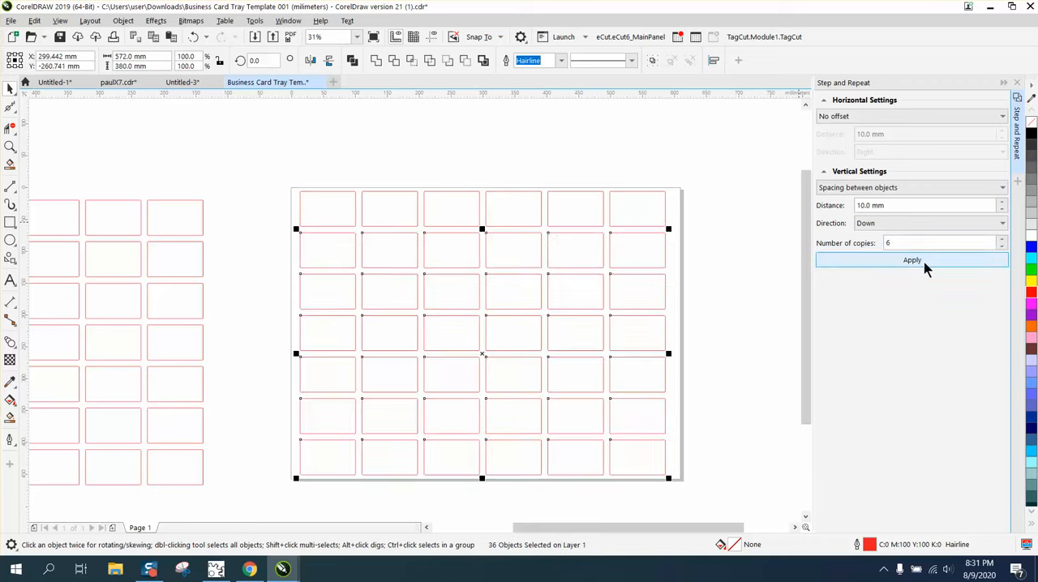
left_click(911, 260)
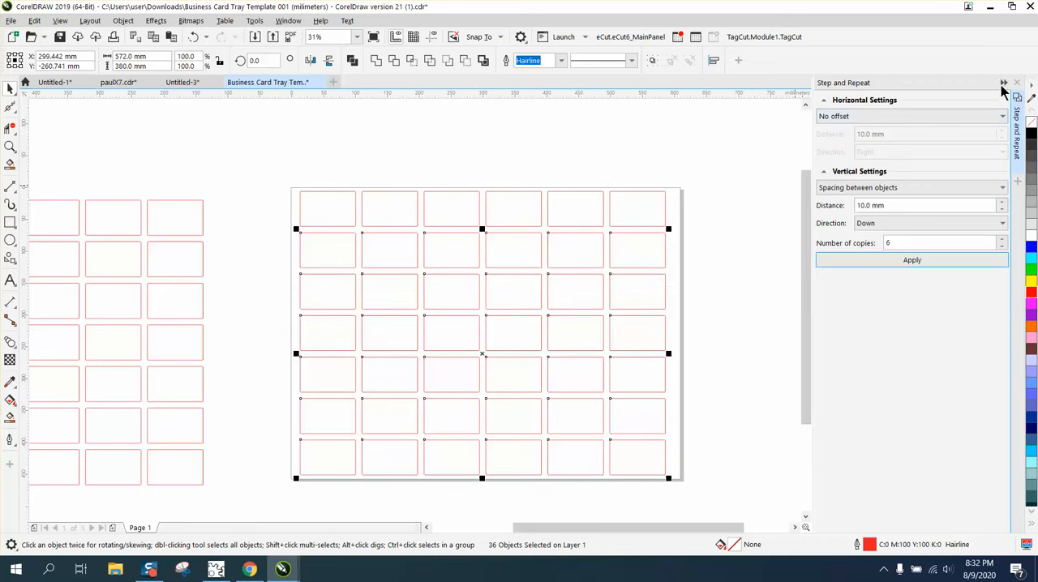
Close the Step and Repeat docker.
left_click(1016, 83)
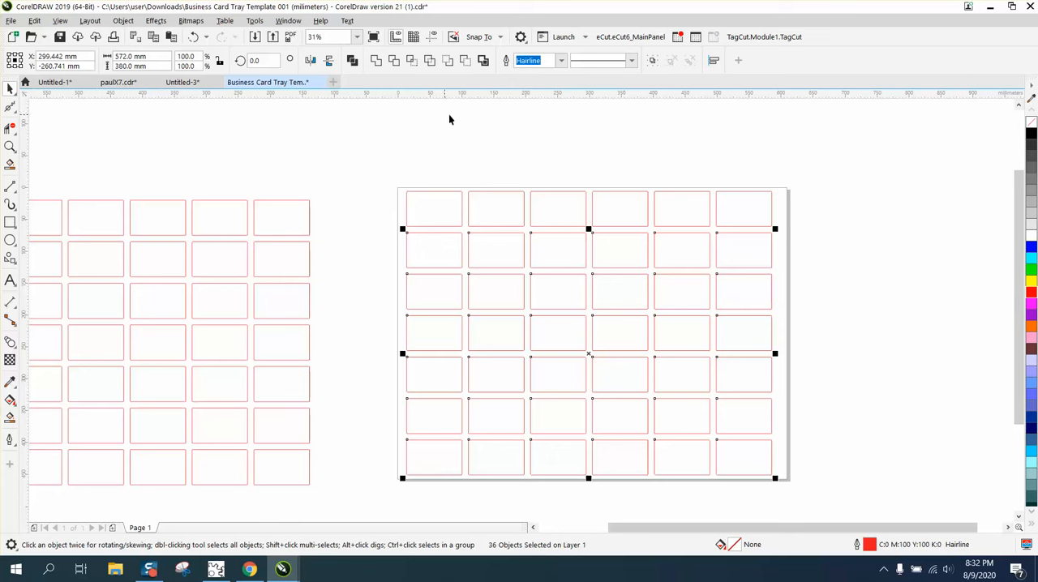
mouse_move(400, 155)
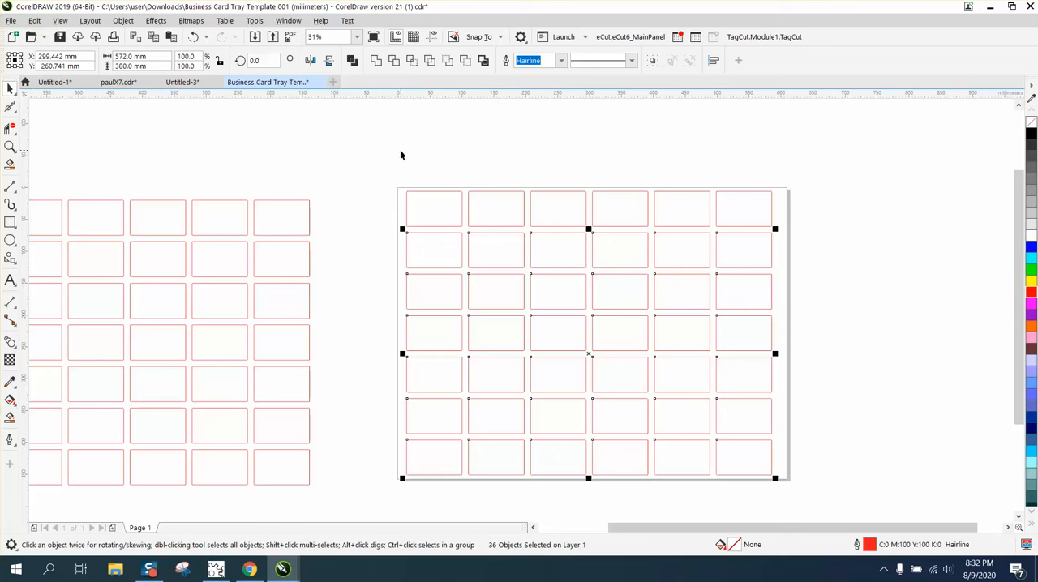
mouse_move(389, 136)
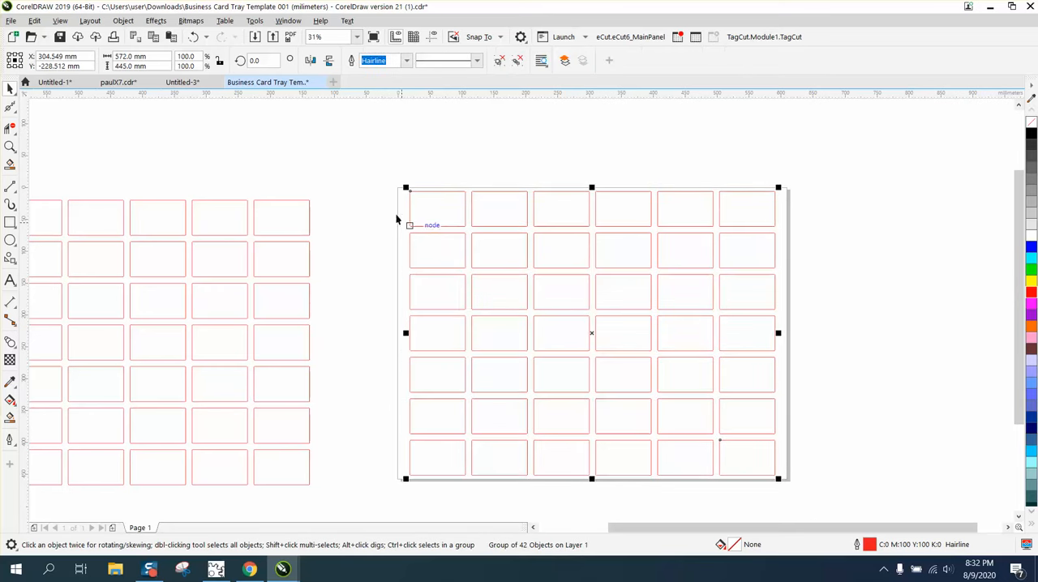
mouse_move(782, 205)
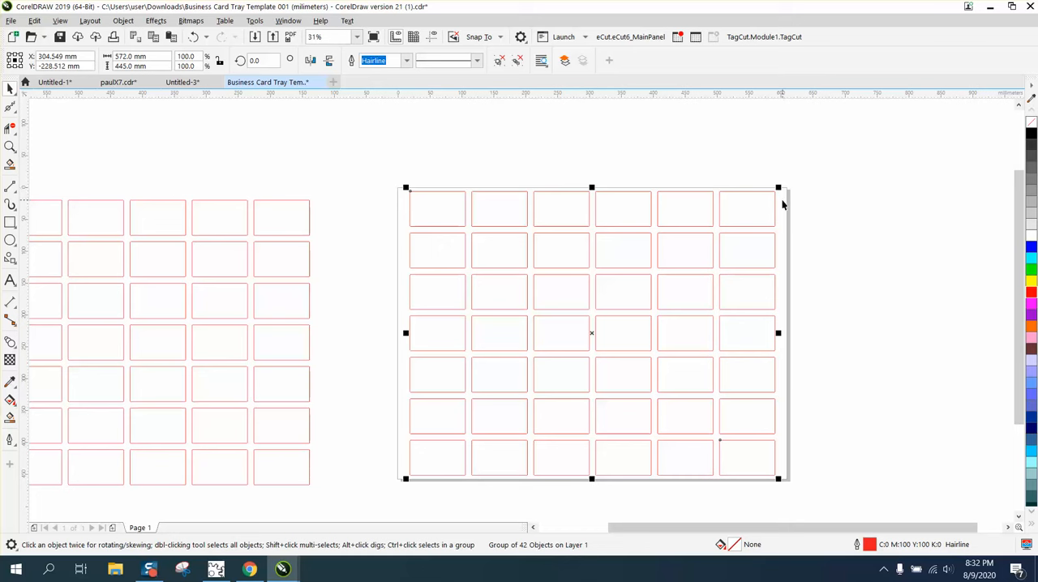
mouse_move(353, 231)
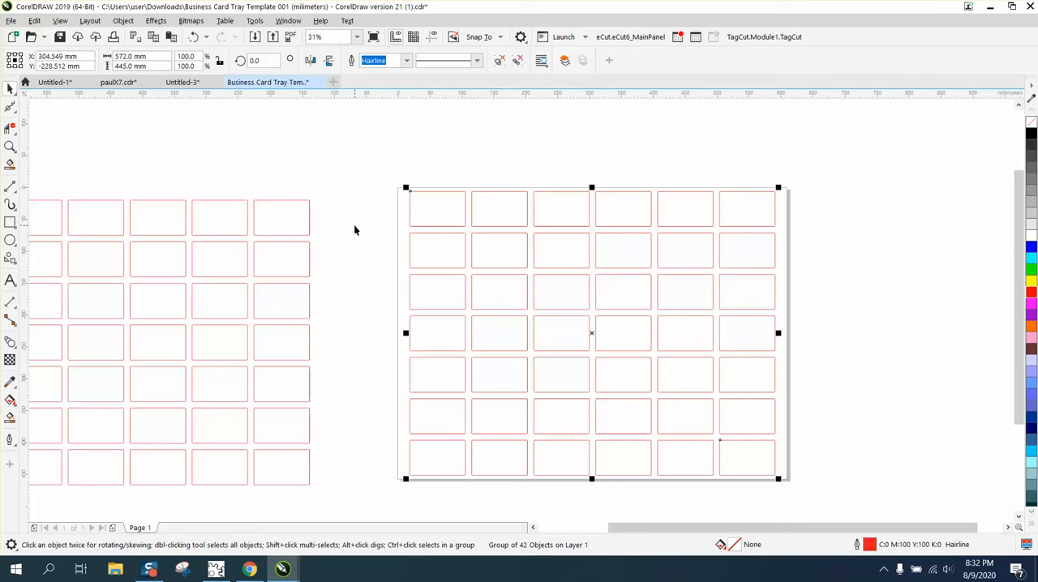
mouse_move(386, 150)
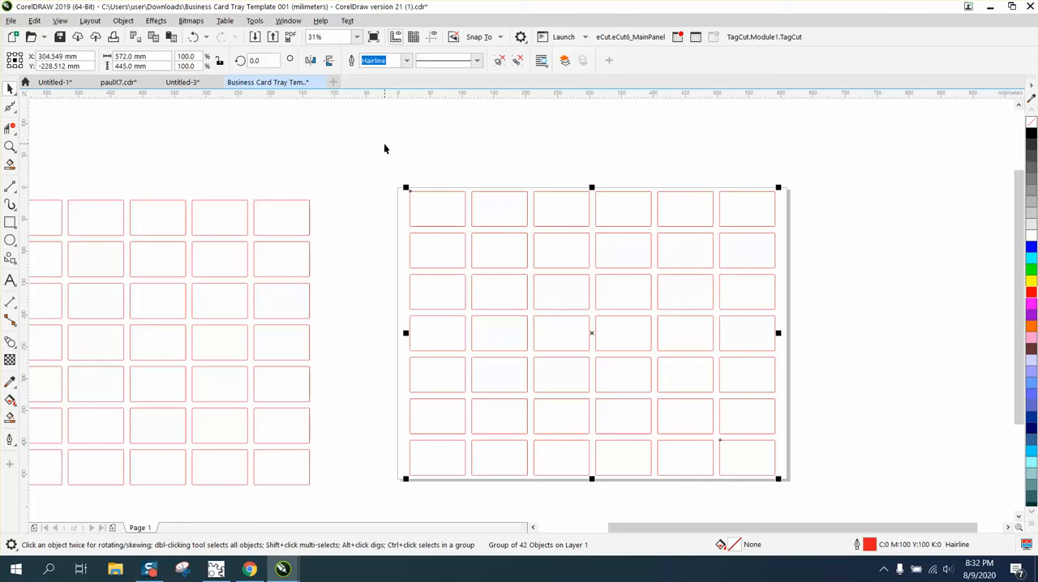
mouse_move(13, 419)
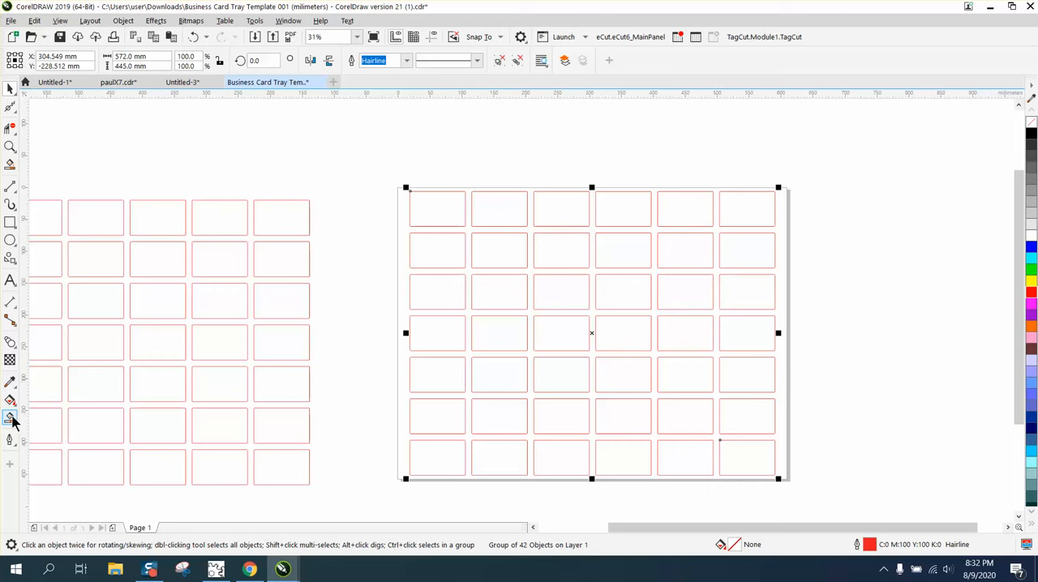
left_click(9, 419)
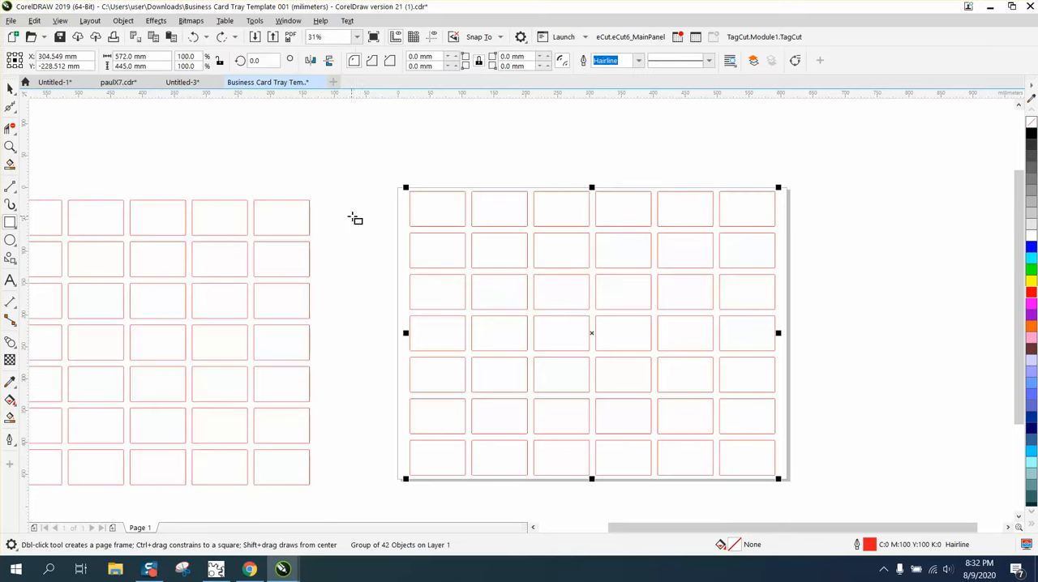
mouse_move(47, 113)
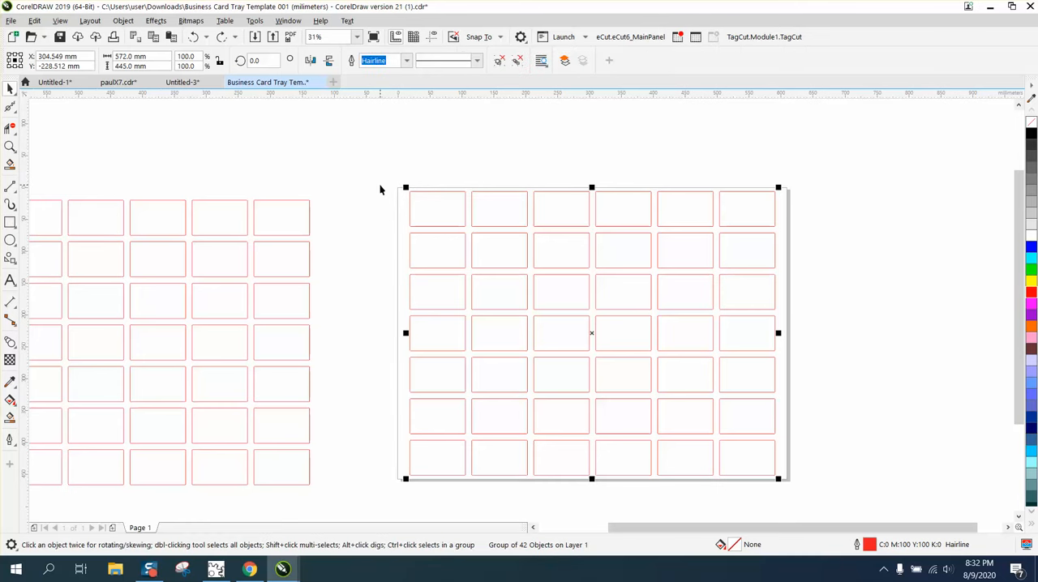
left_click(380, 190)
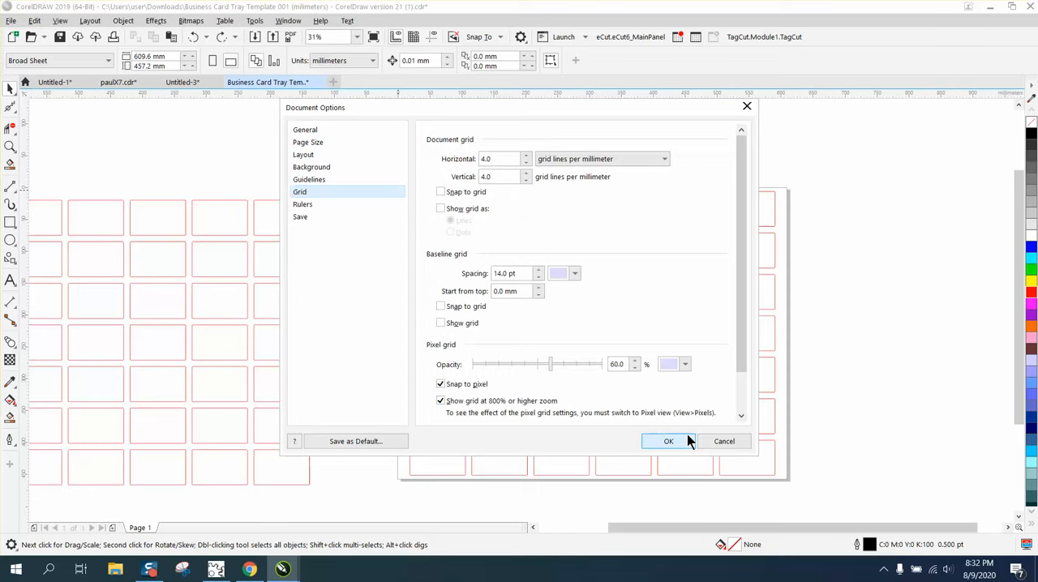
left_click(668, 442)
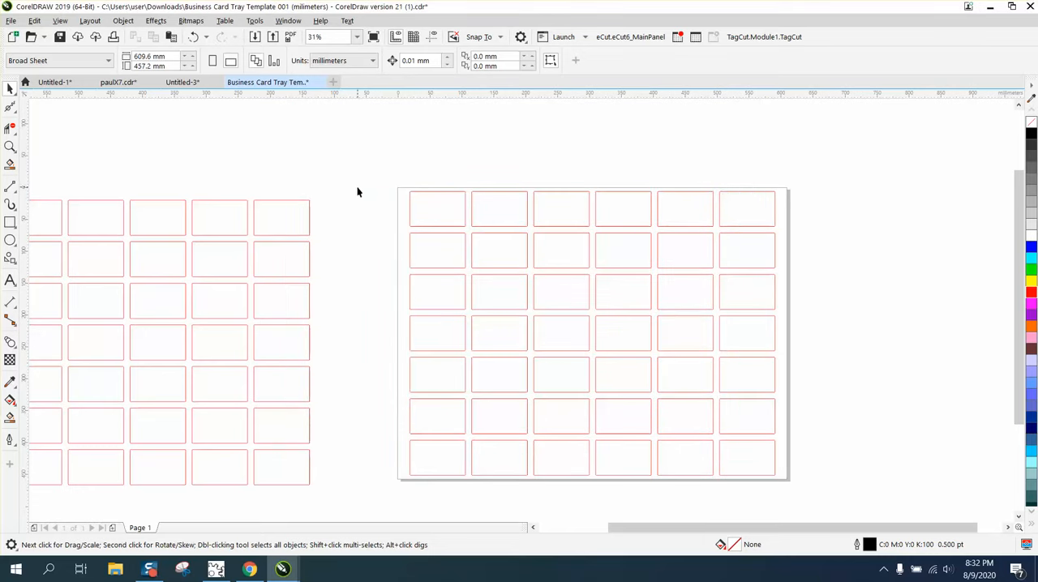
mouse_move(398, 213)
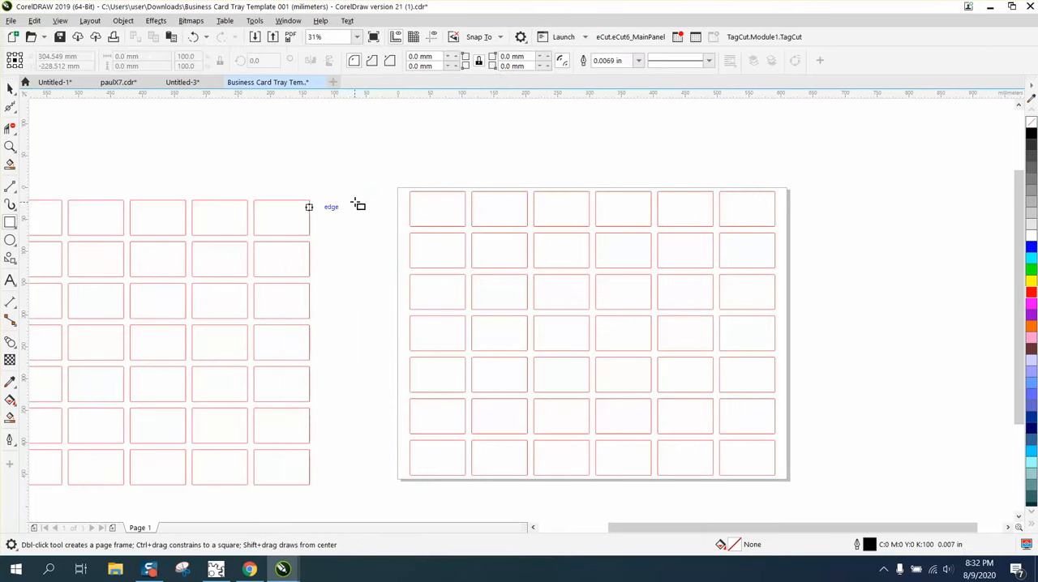
Draw a frame rectangle over the slot grid and fill it blue with Smart Fill.
left_click_drag(398, 191, 536, 500)
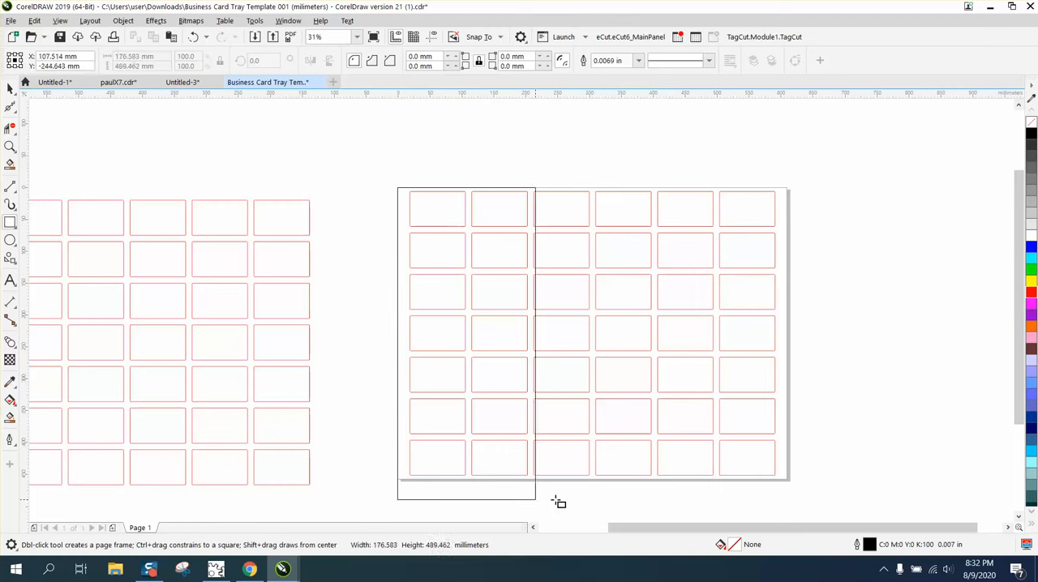
left_click(593, 333)
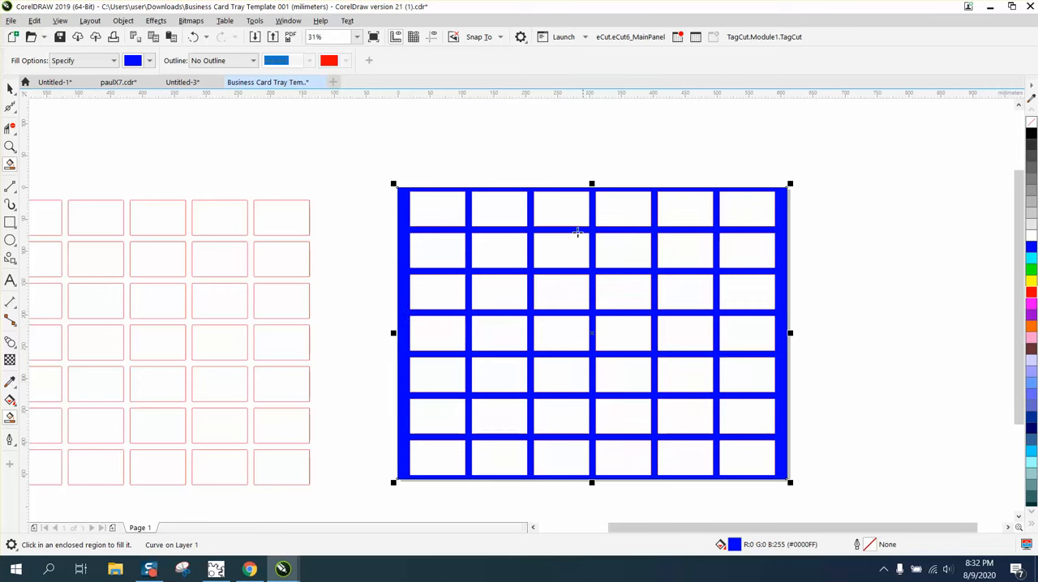
mouse_move(775, 363)
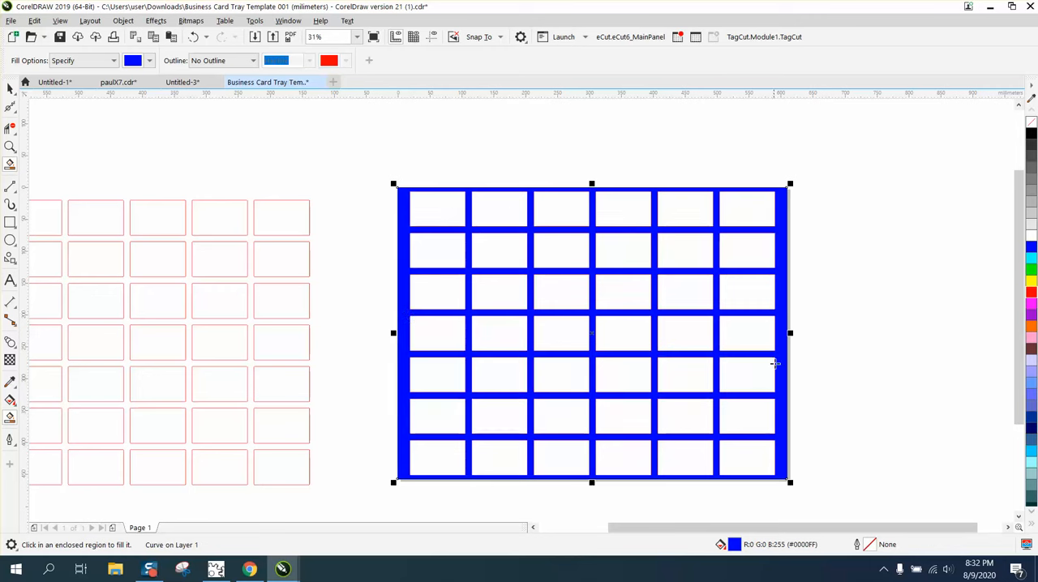
mouse_move(722, 316)
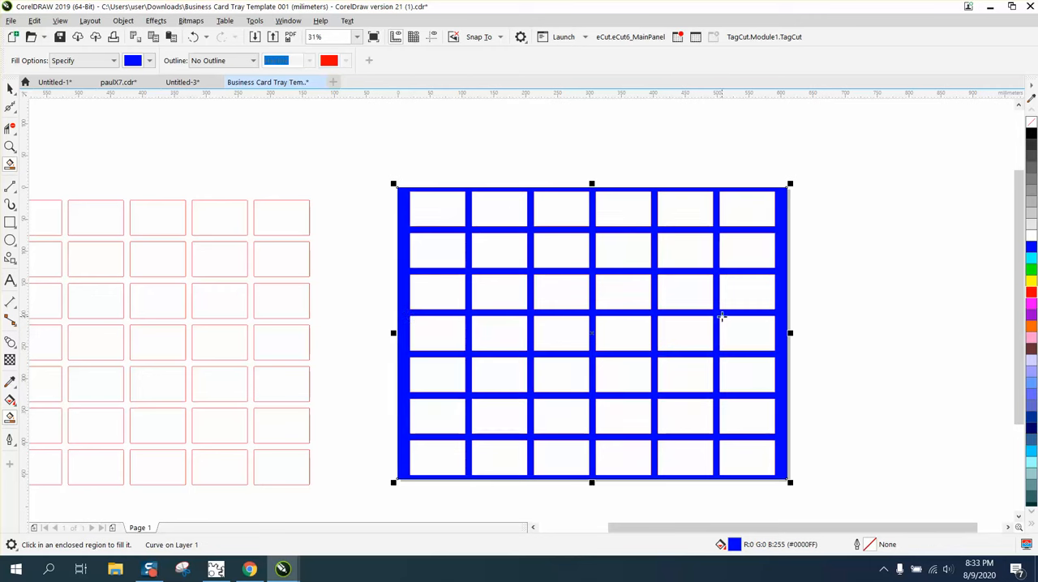
mouse_move(699, 285)
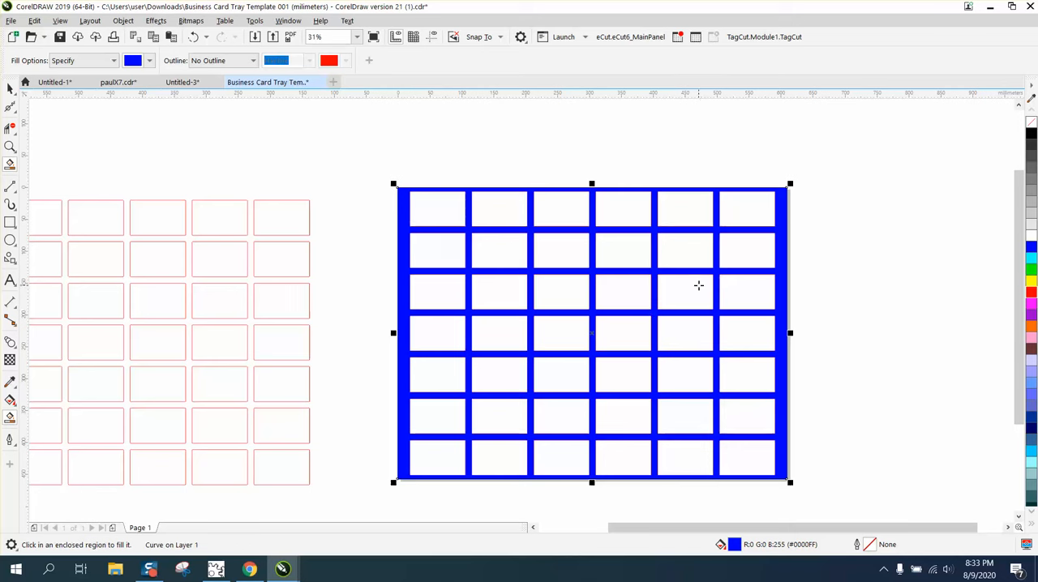
mouse_move(751, 210)
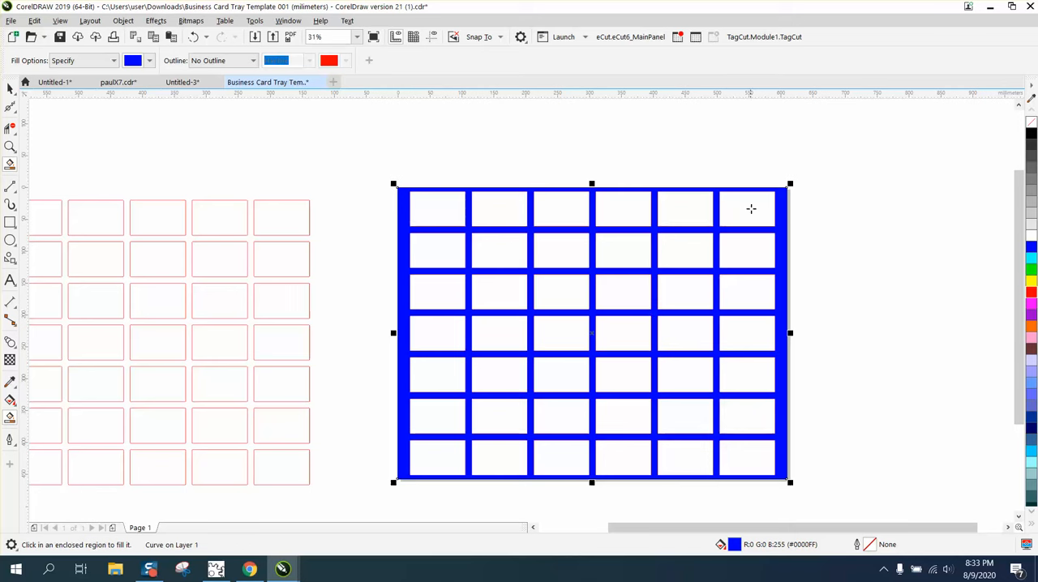
mouse_move(399, 263)
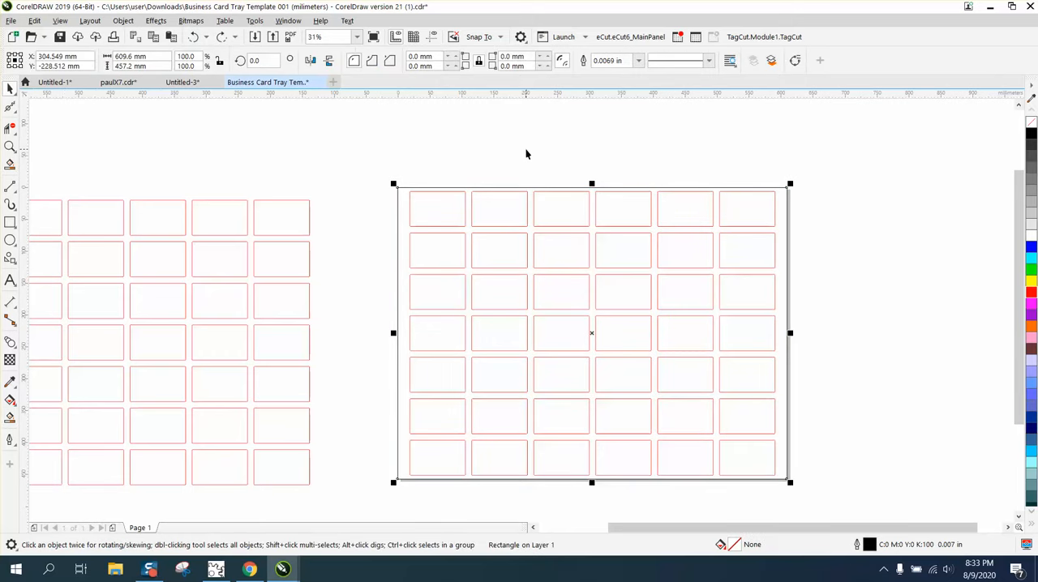
mouse_move(26, 210)
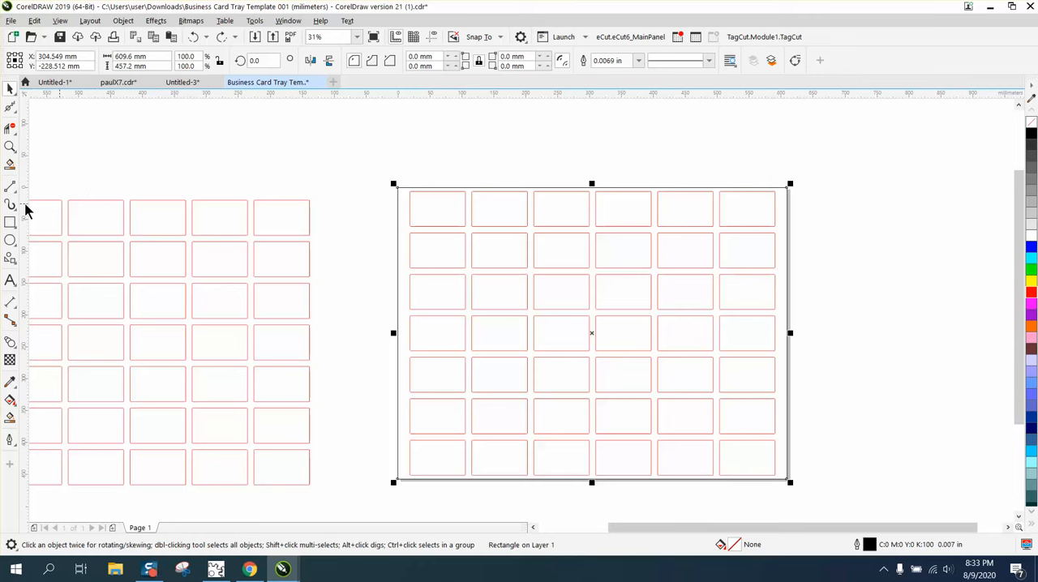
mouse_move(13, 422)
type("10")
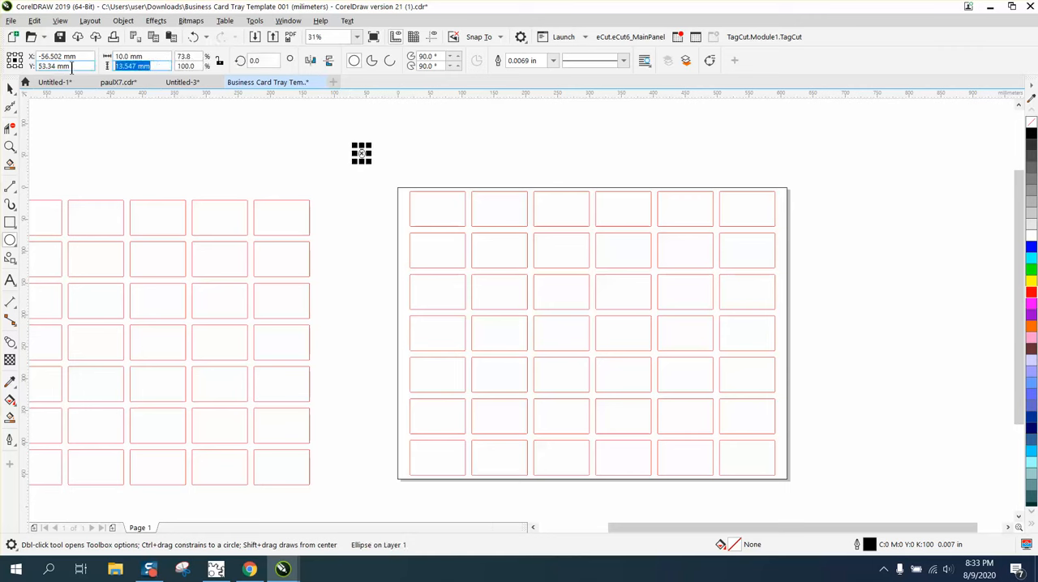
mouse_move(362, 155)
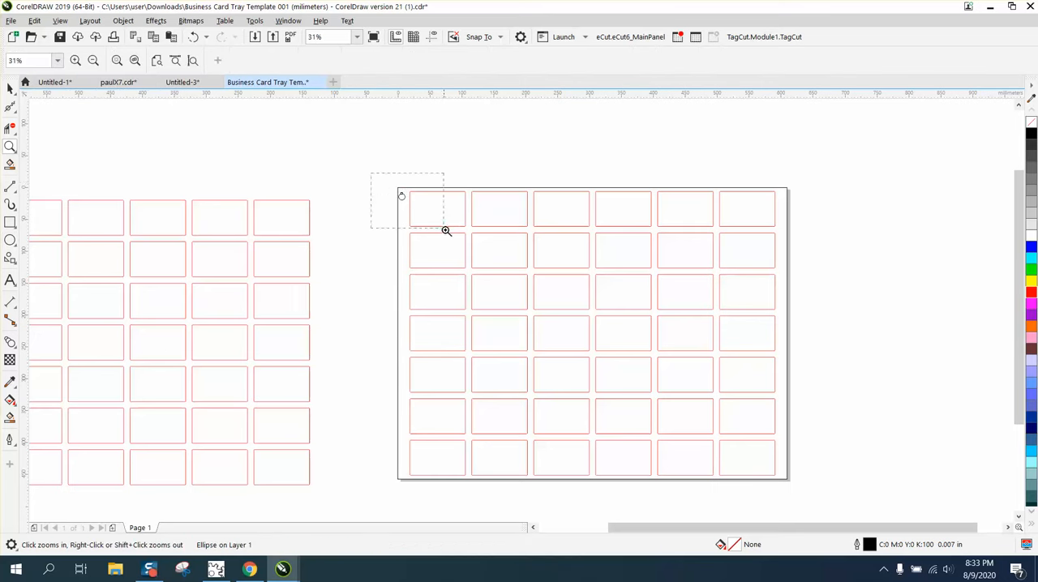
Move the small 10 mm circle onto the page's top-left corner.
left_click(447, 231)
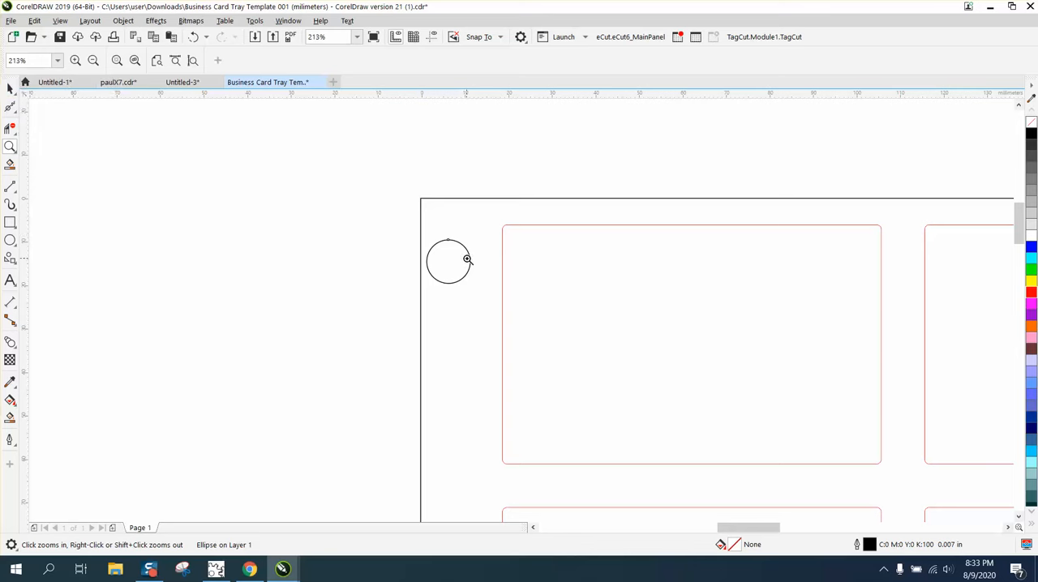
left_click(447, 262)
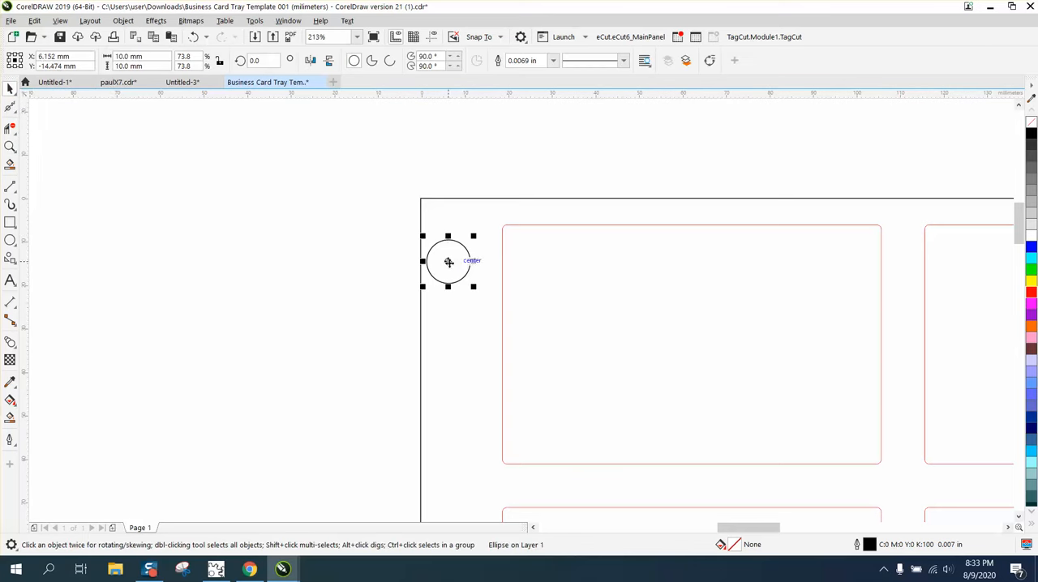
left_click_drag(447, 262, 471, 261)
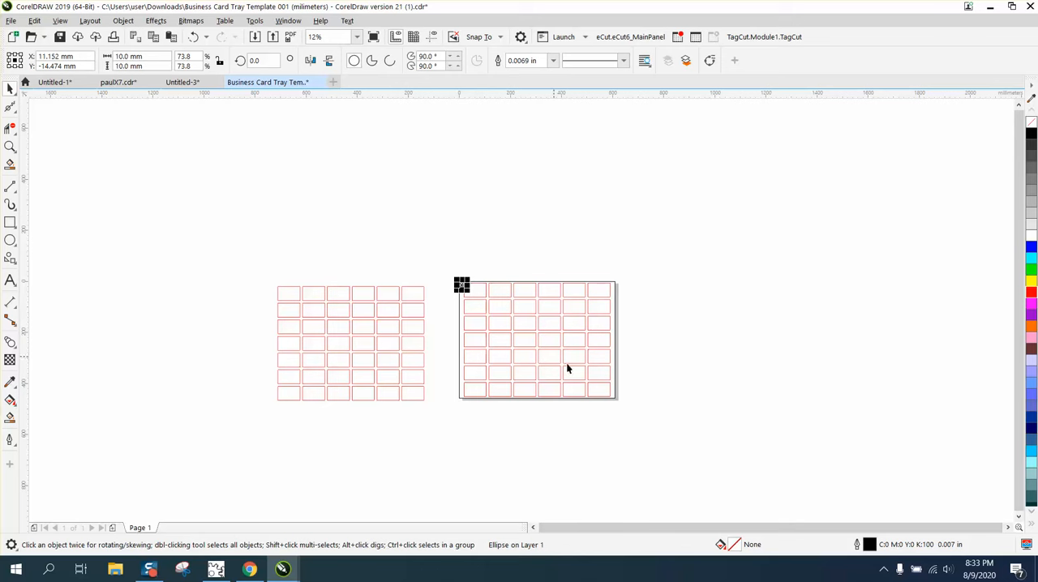
mouse_move(521, 301)
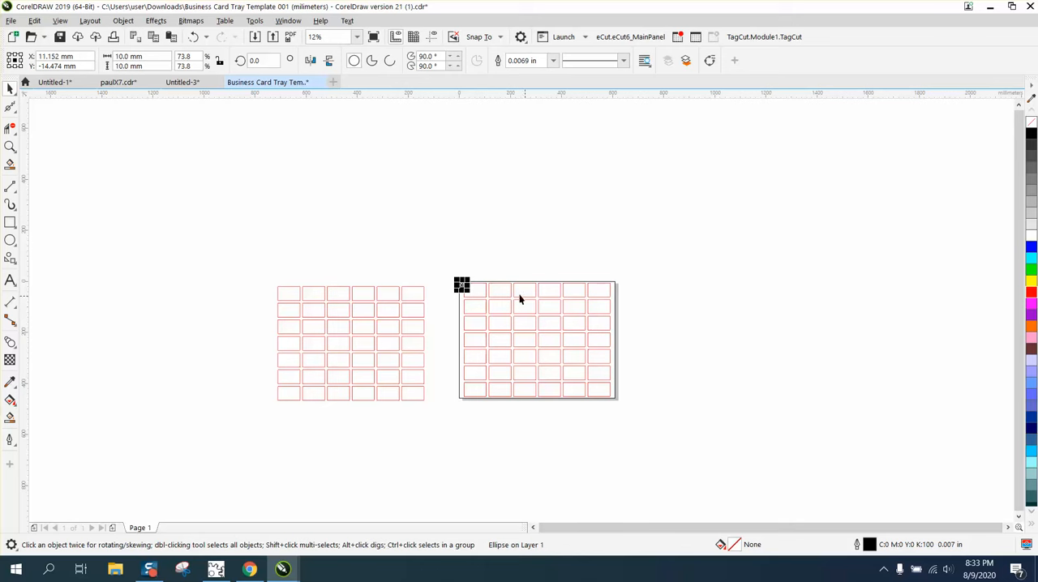
mouse_move(497, 292)
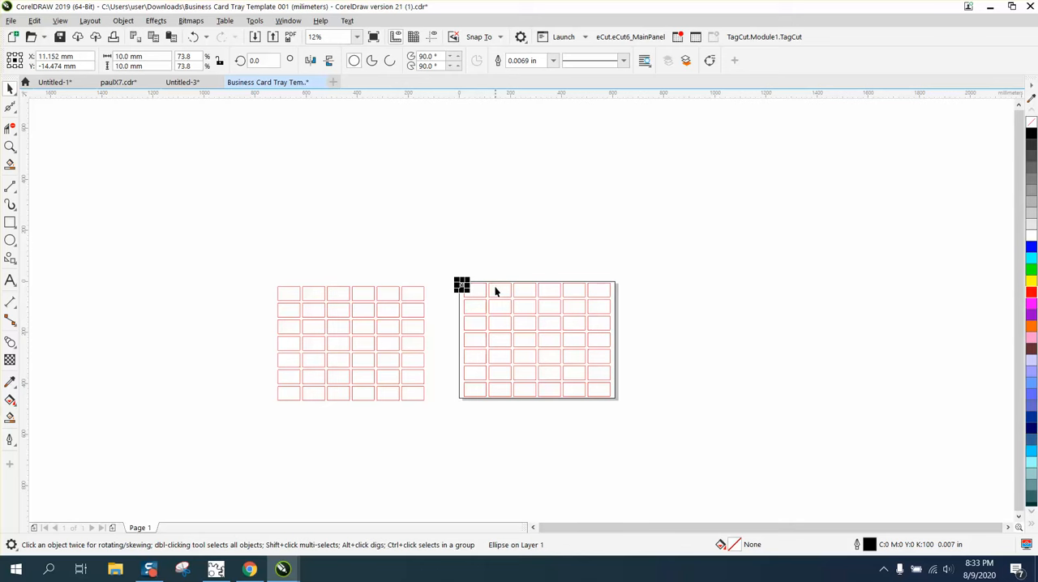
mouse_move(625, 354)
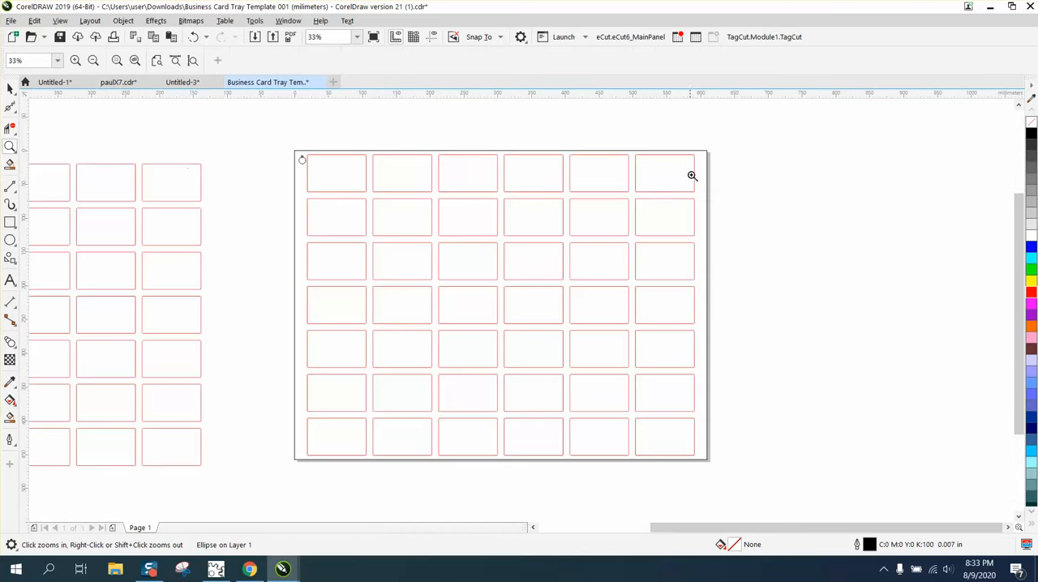
Select the 42-slot group and ungroup it into separate rectangles.
left_click(301, 159)
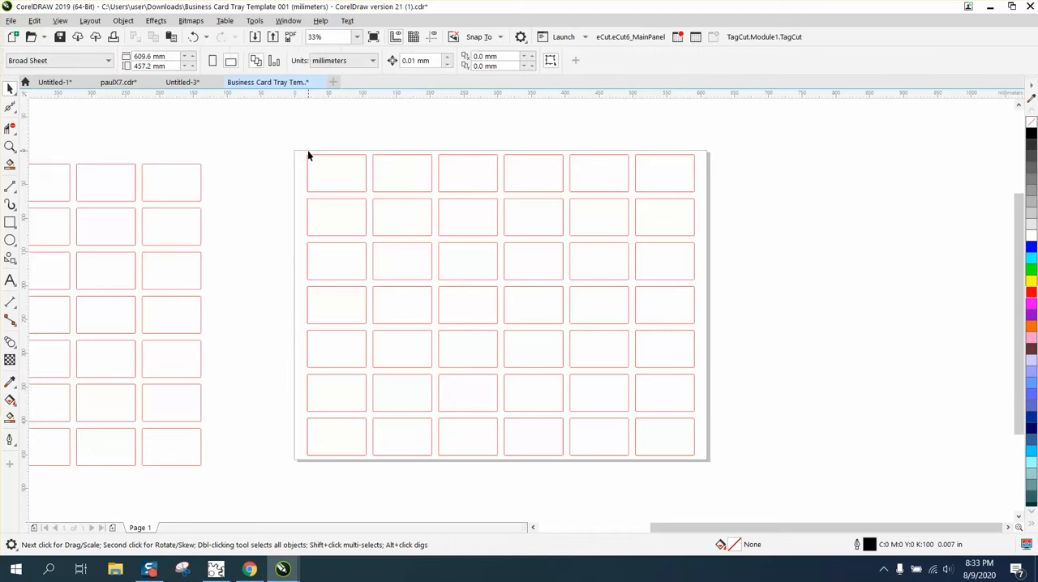
mouse_move(377, 178)
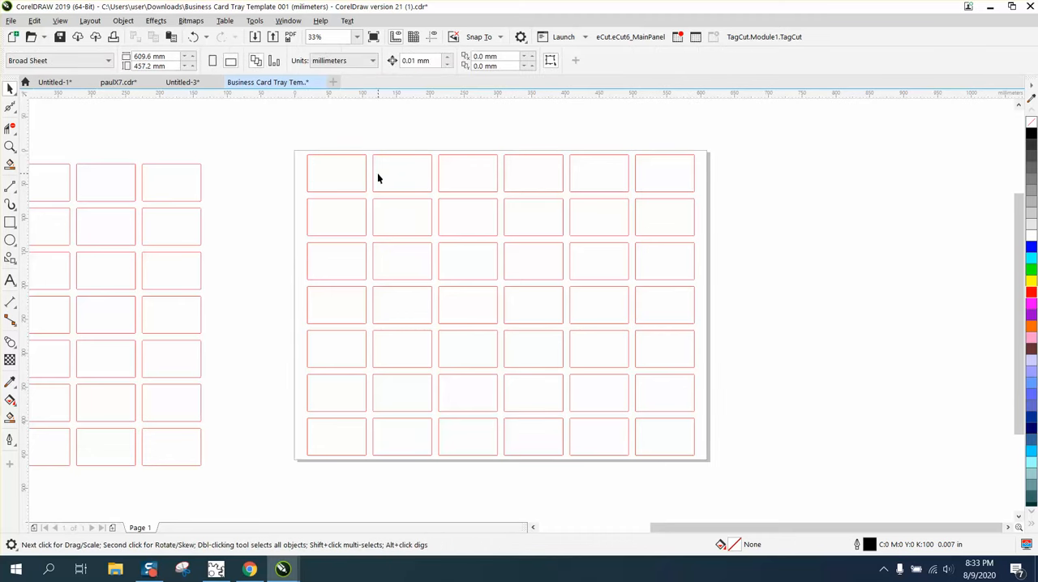
left_click(123, 19)
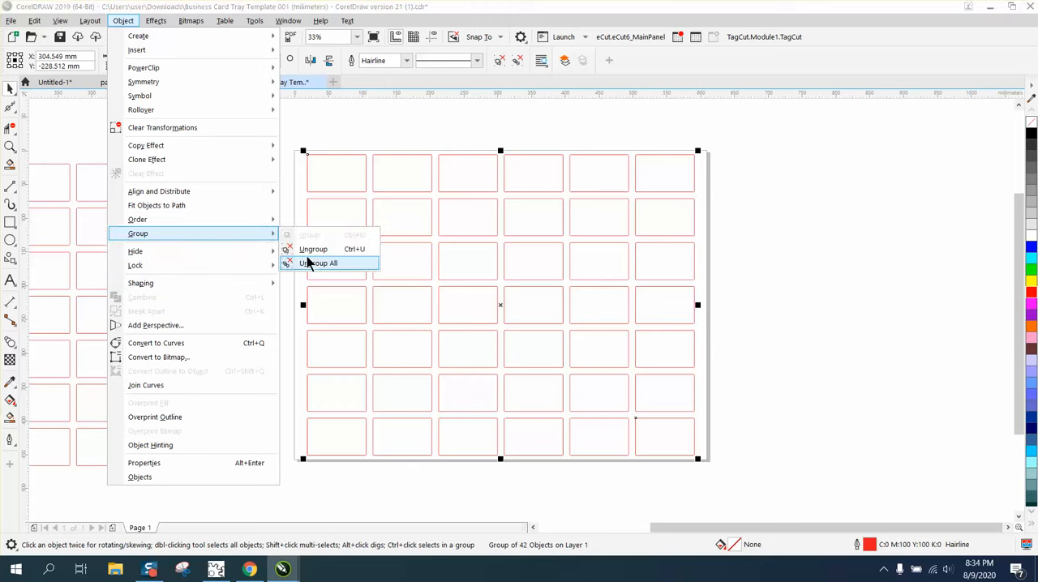
mouse_move(311, 266)
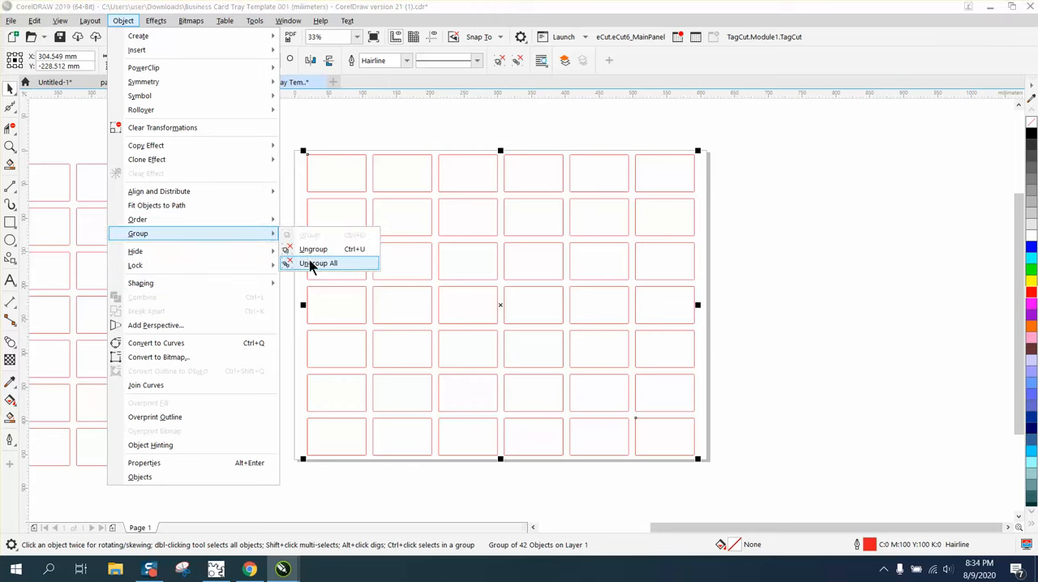
left_click(320, 262)
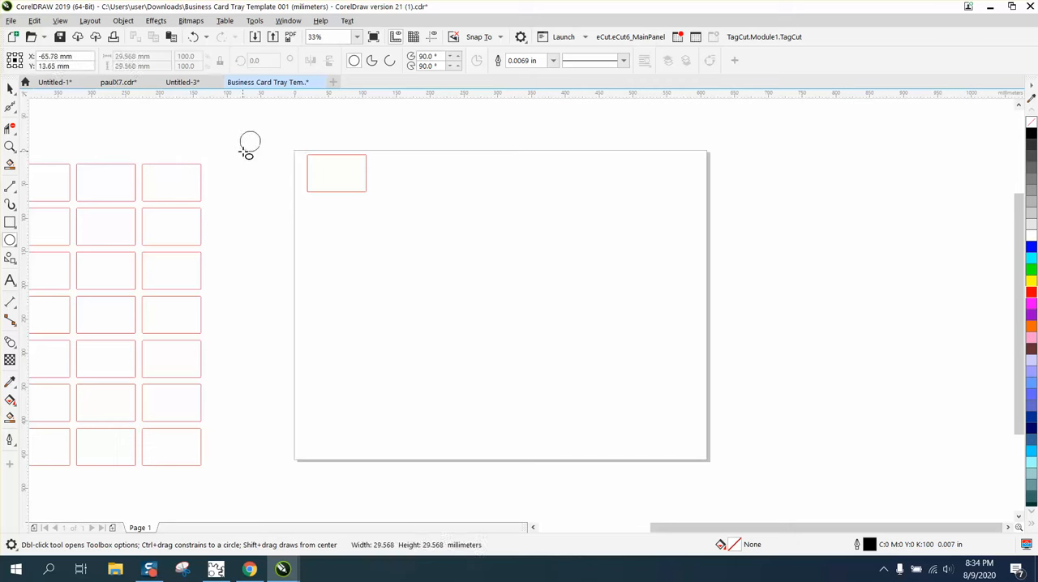
Set the circle's width and height to 10.0 mm and zoom in on the remaining slot.
left_click(250, 142)
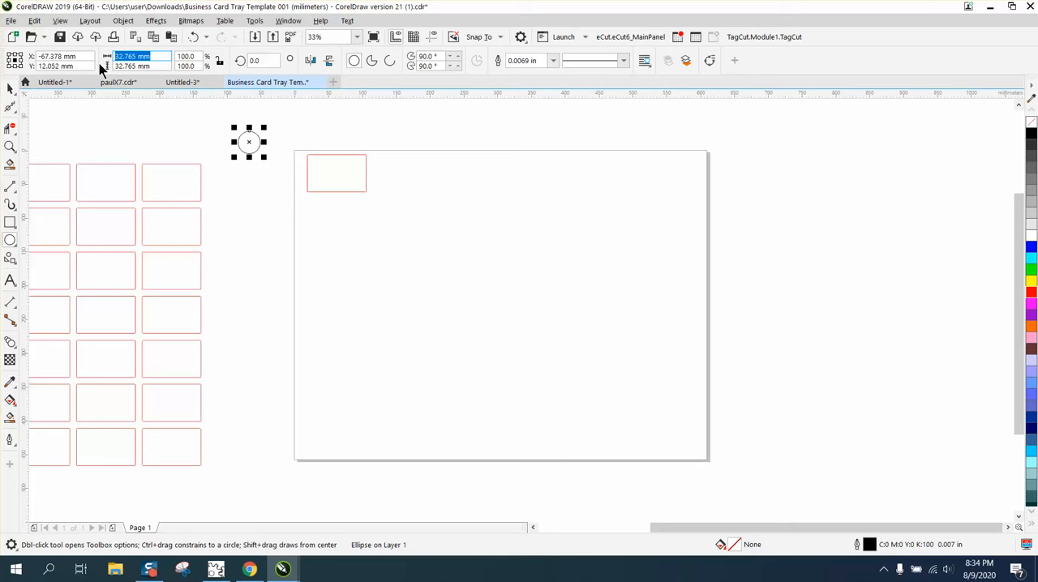
type("10.0 mm")
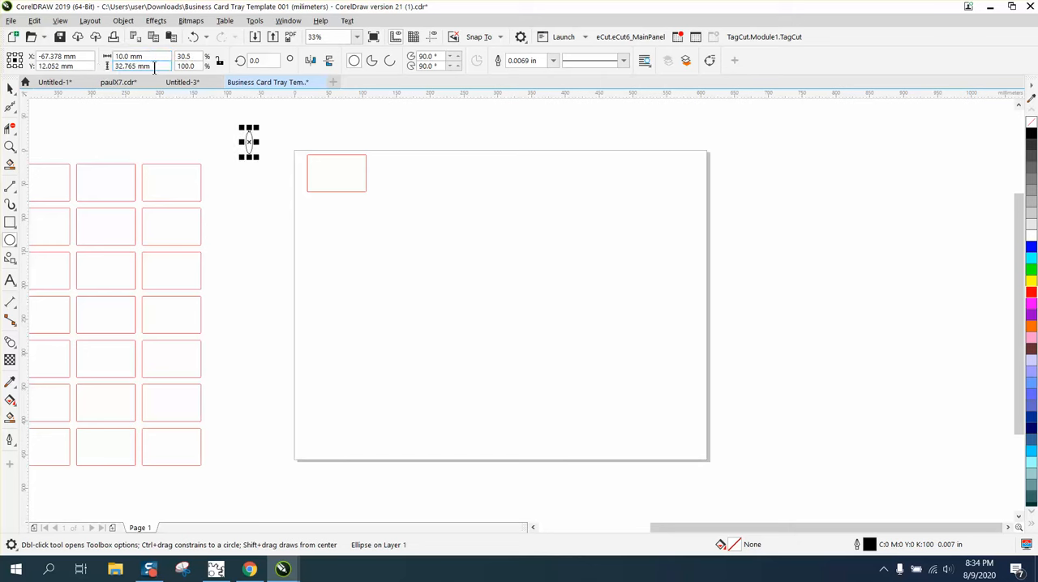
left_click(221, 62)
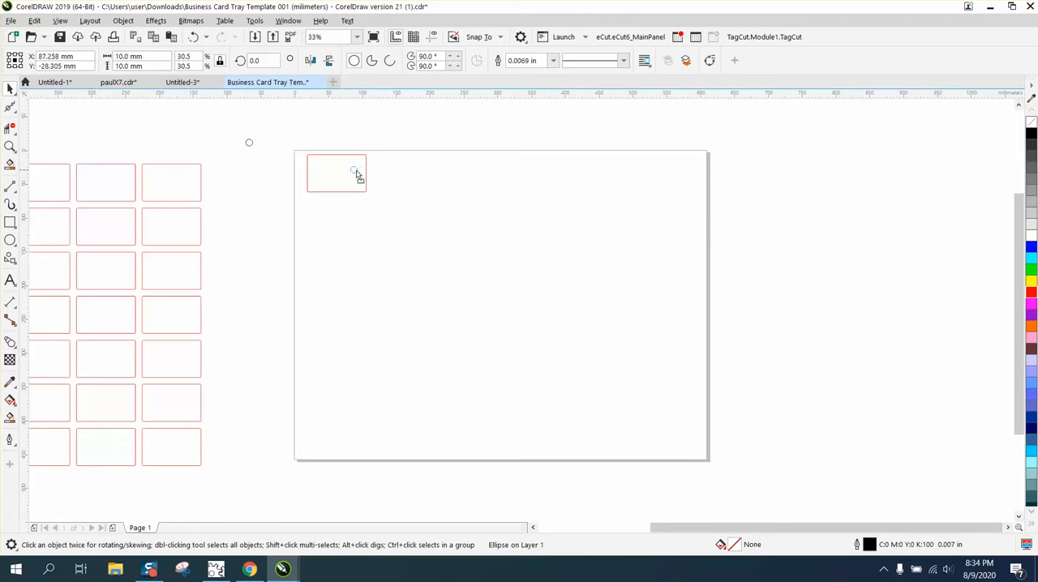
left_click(10, 148)
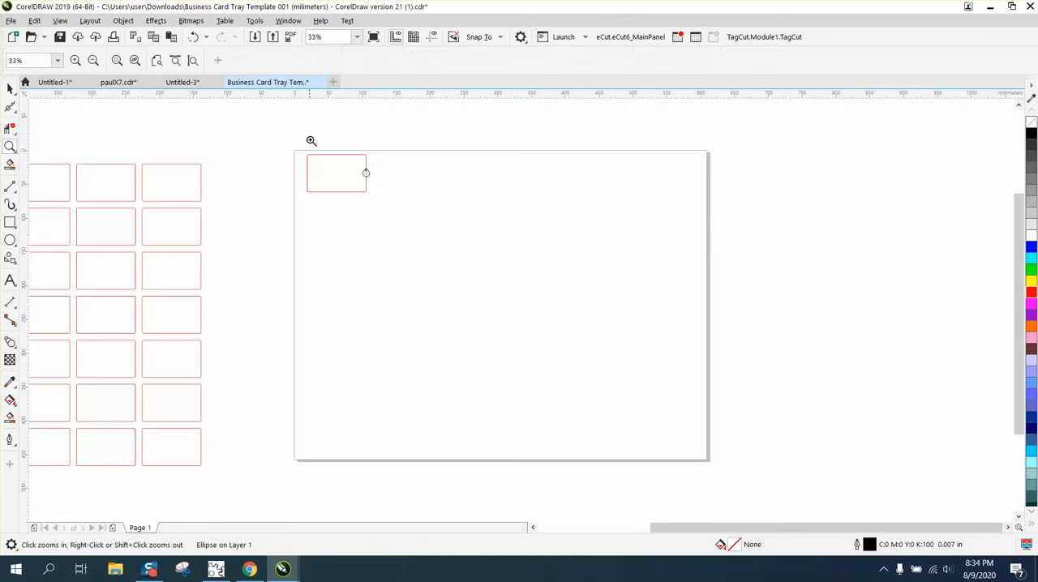
left_click(335, 172)
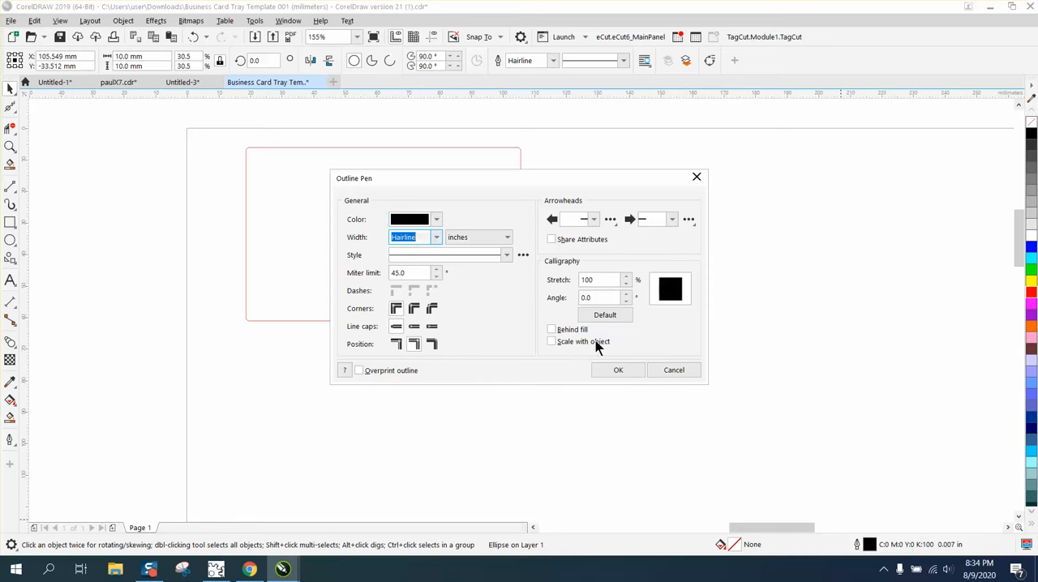
Apply a hairline outline and merge the circle into the slot's right edge as a notched outline.
left_click(618, 370)
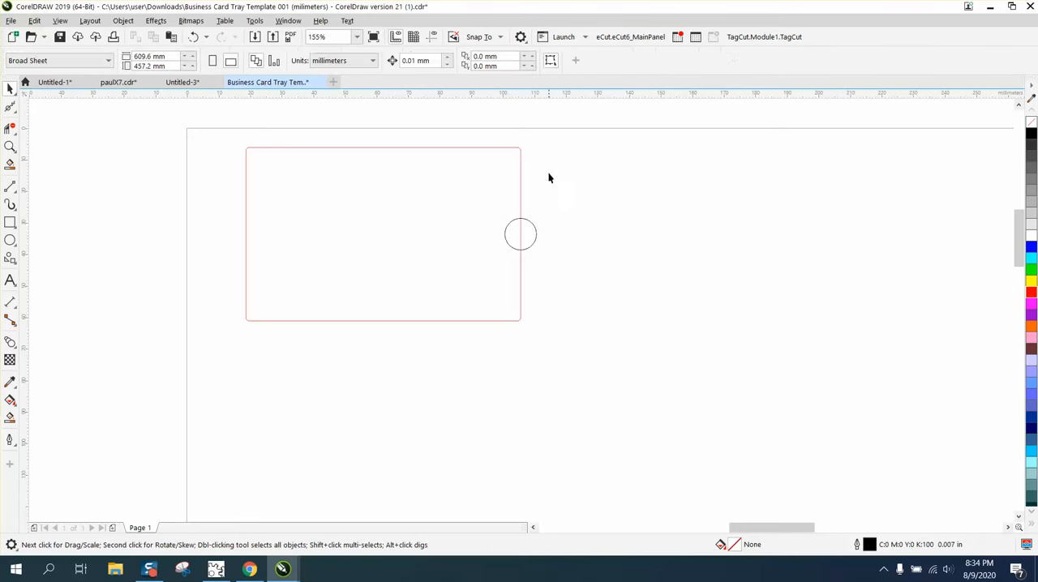
left_click(519, 233)
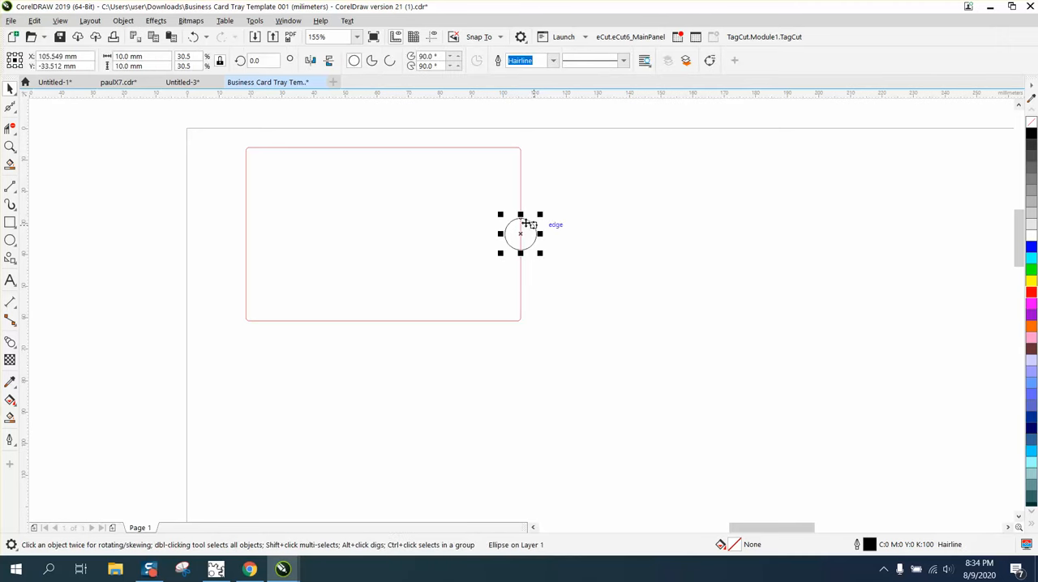
mouse_move(501, 233)
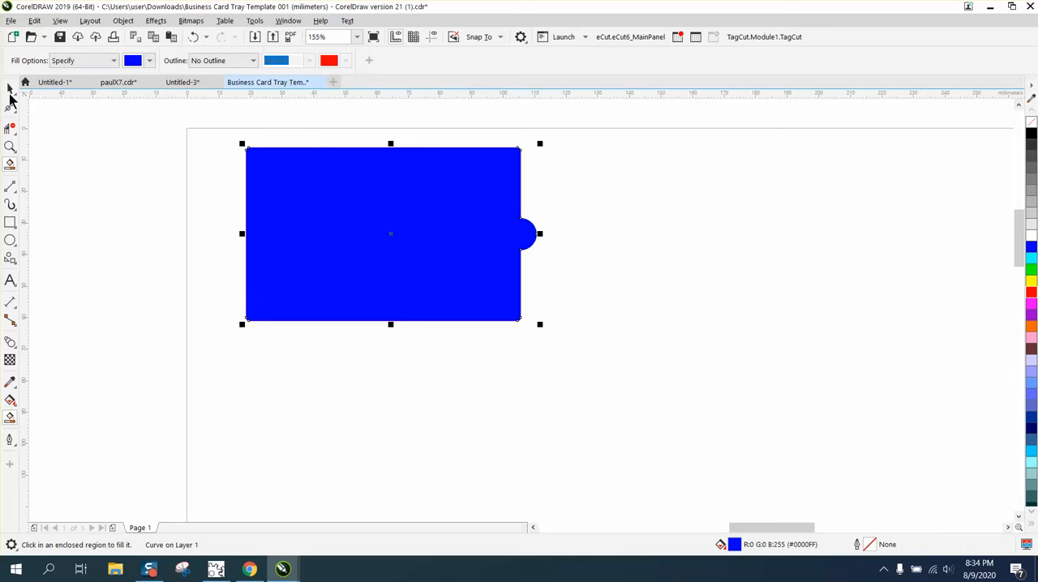
left_click_drag(389, 235, 752, 266)
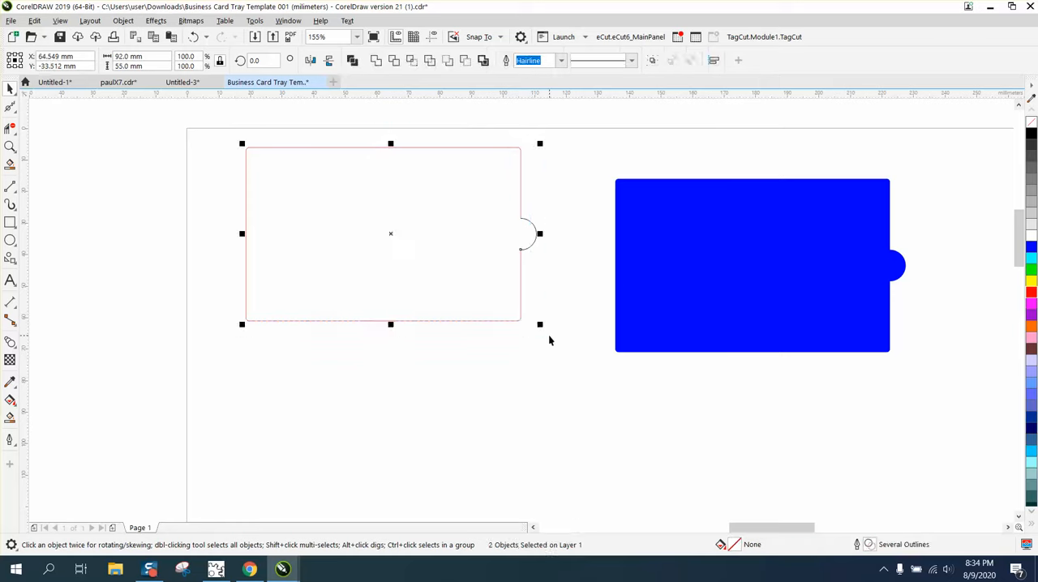
left_click(315, 246)
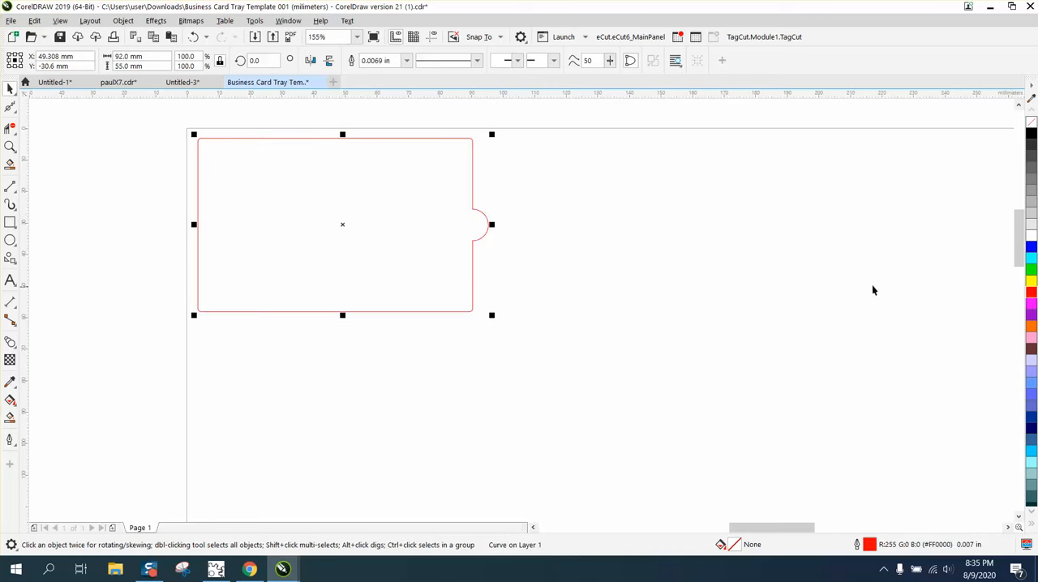
mouse_move(545, 227)
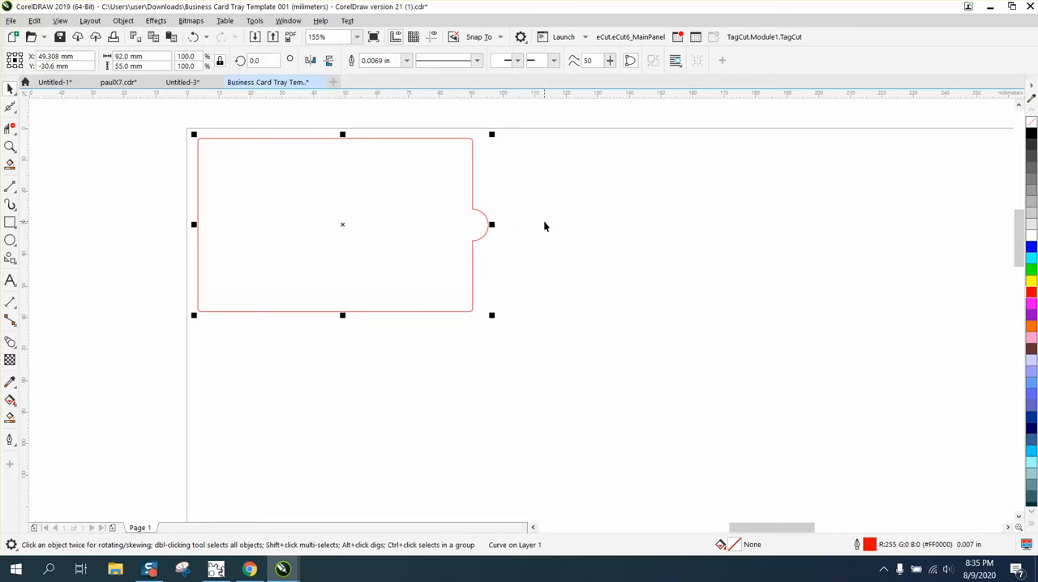
mouse_move(477, 222)
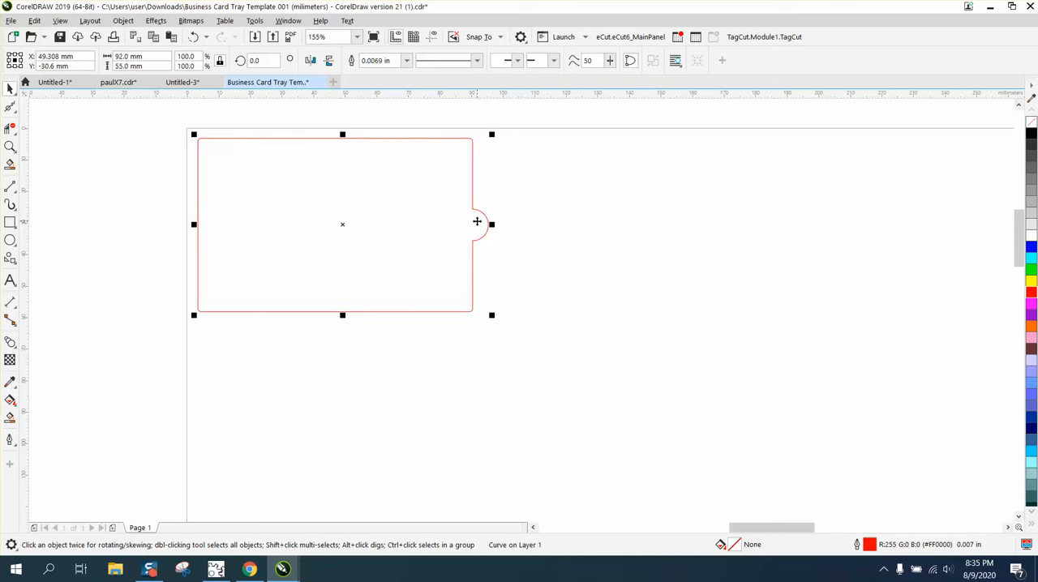
mouse_move(481, 225)
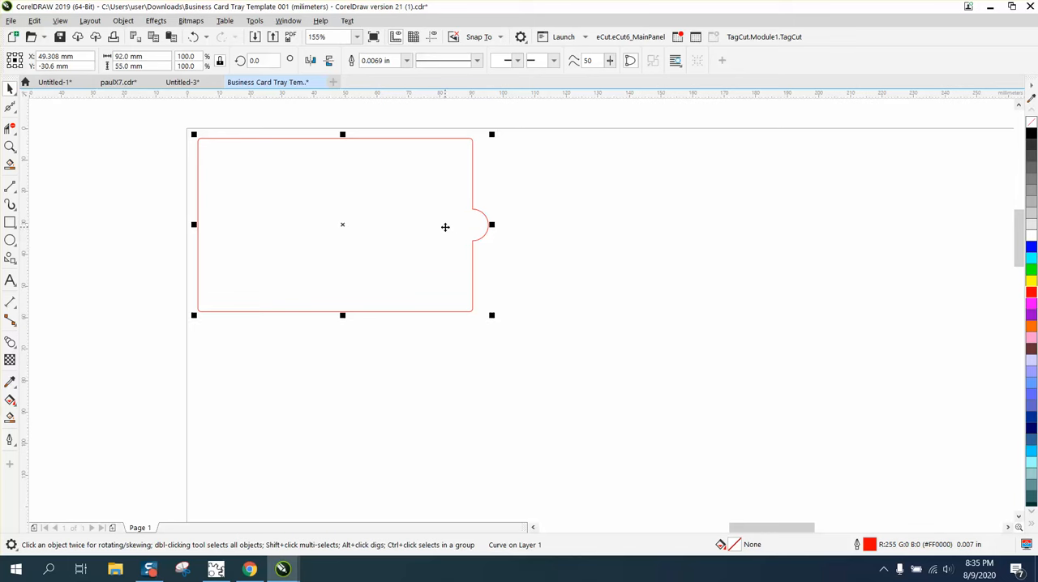
mouse_move(480, 224)
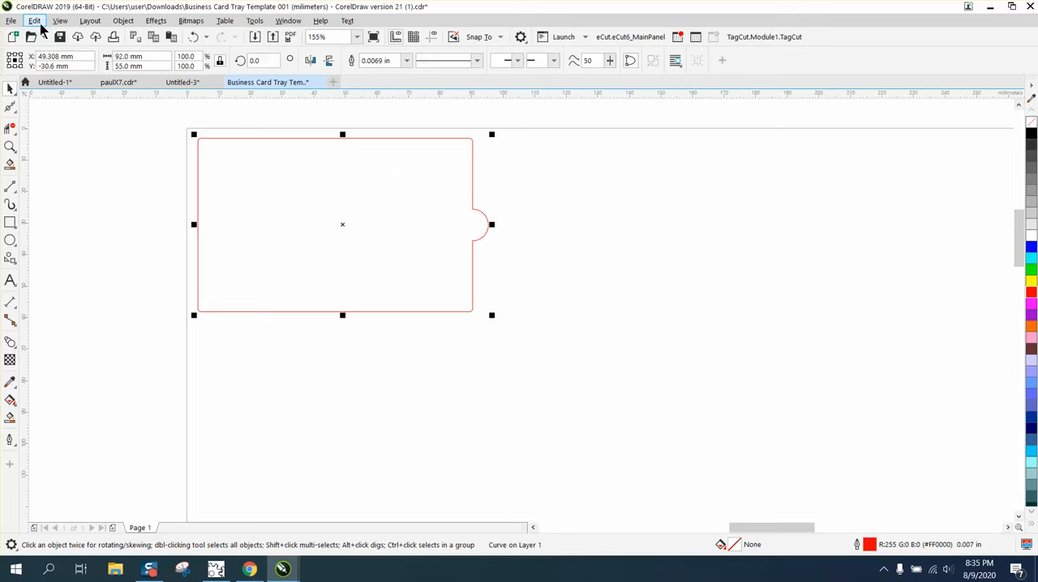
Step and Repeat the notched slot: spacing between objects 5.0 mm, six copies to the right.
left_click(35, 19)
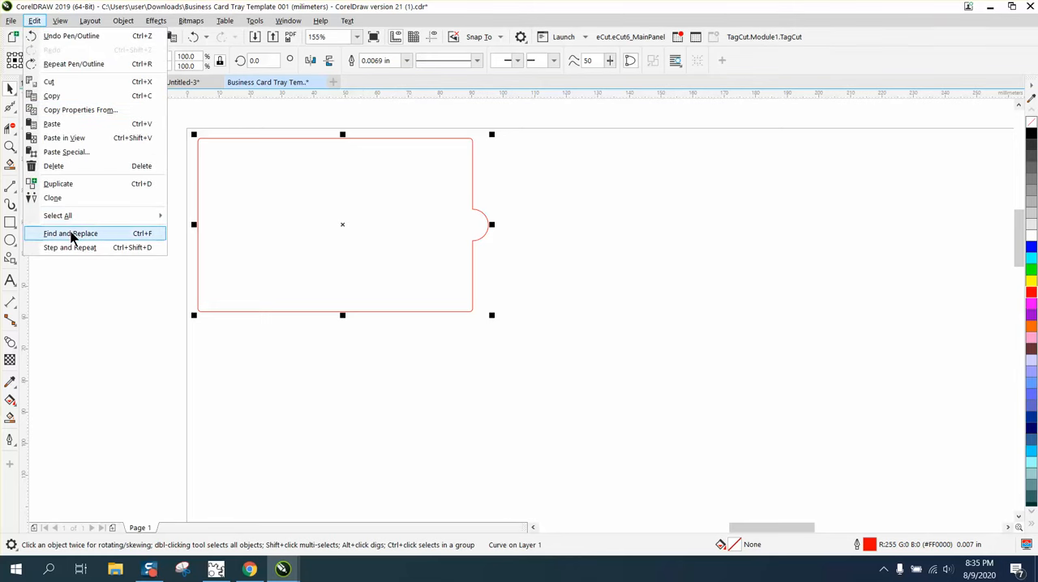
left_click(68, 247)
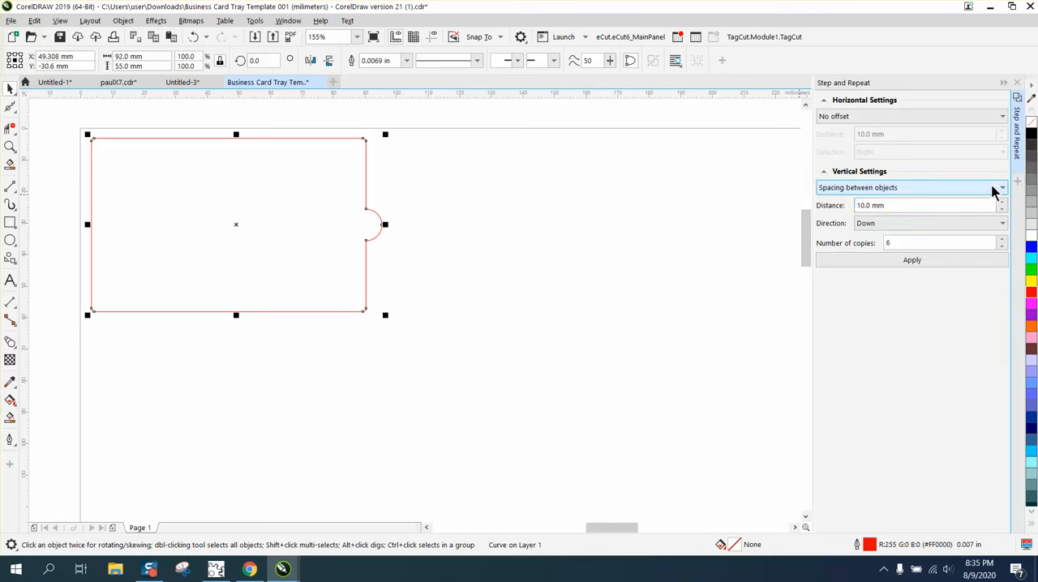
left_click(1002, 188)
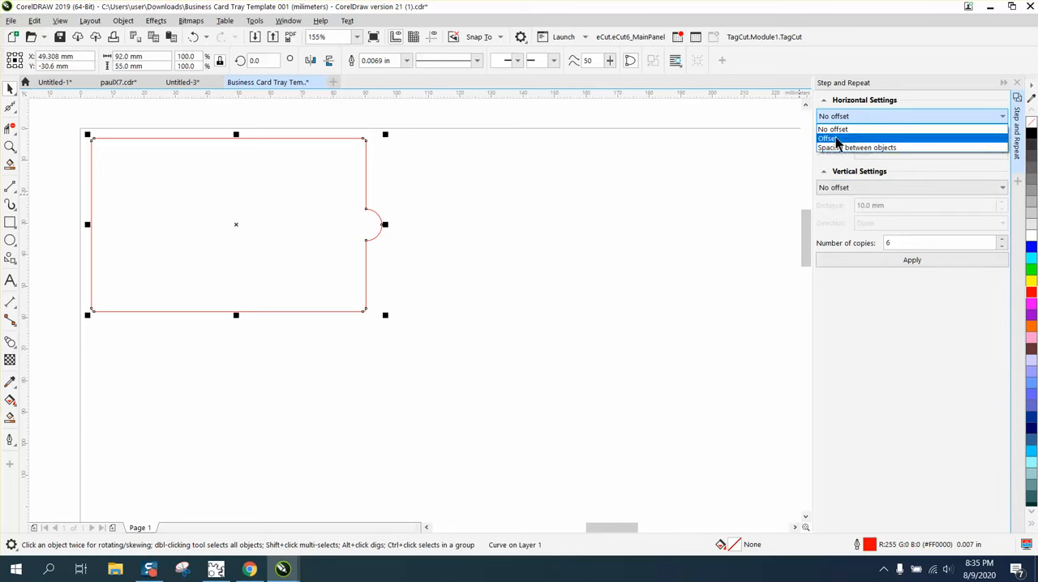
left_click(857, 148)
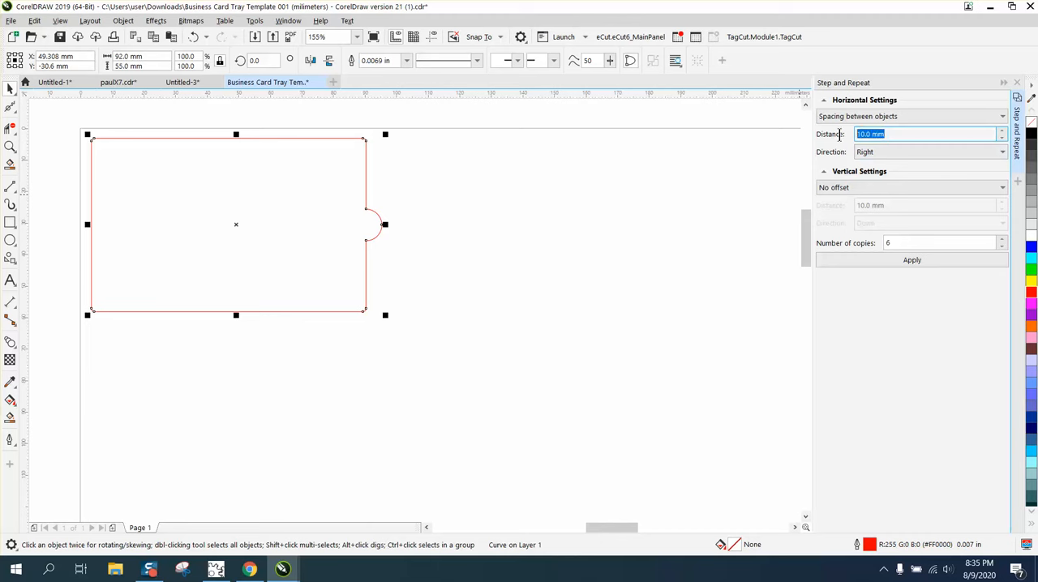
type("5.0 mm")
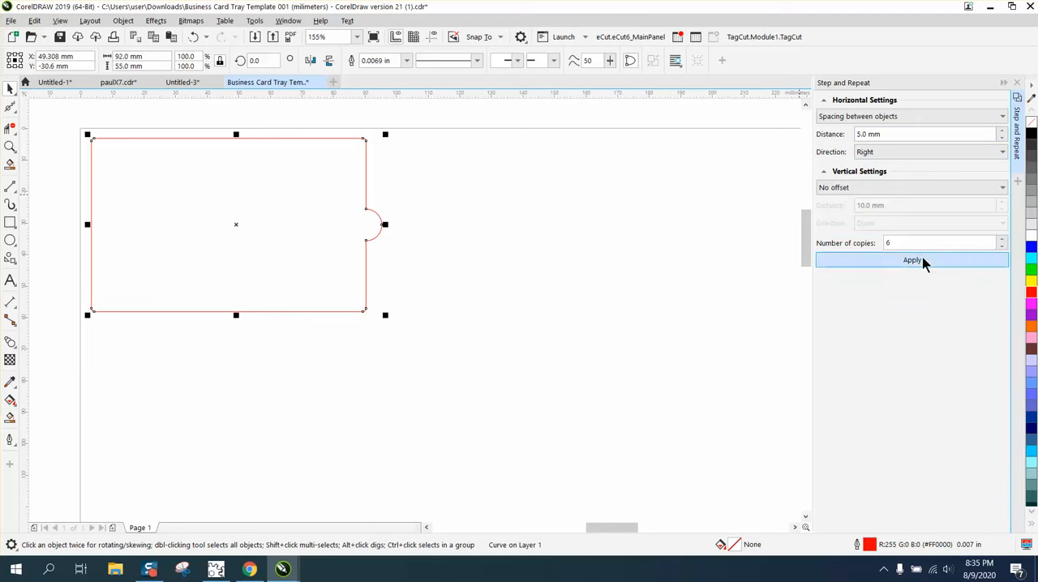
left_click(912, 260)
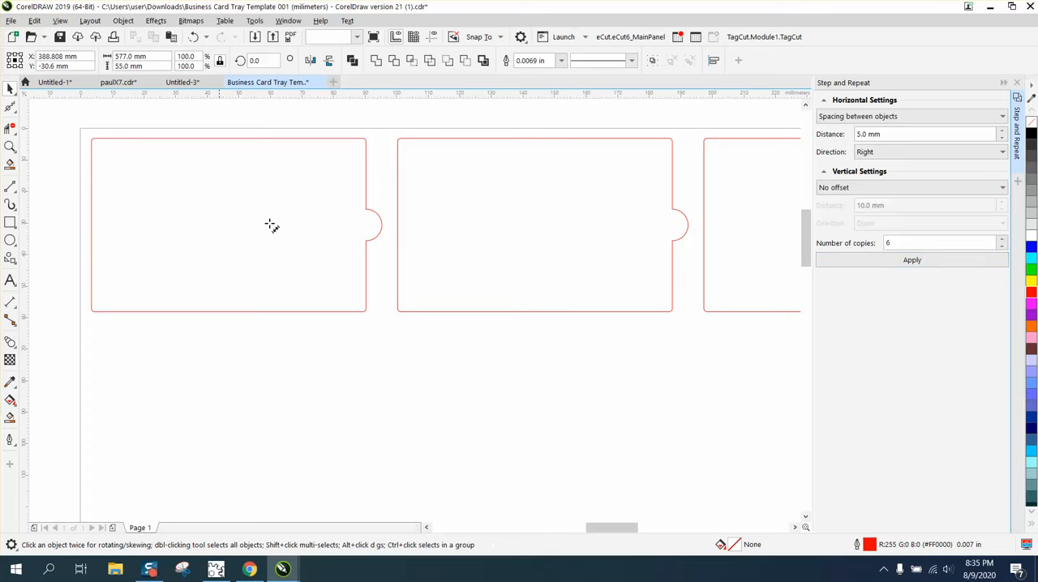
left_click(11, 301)
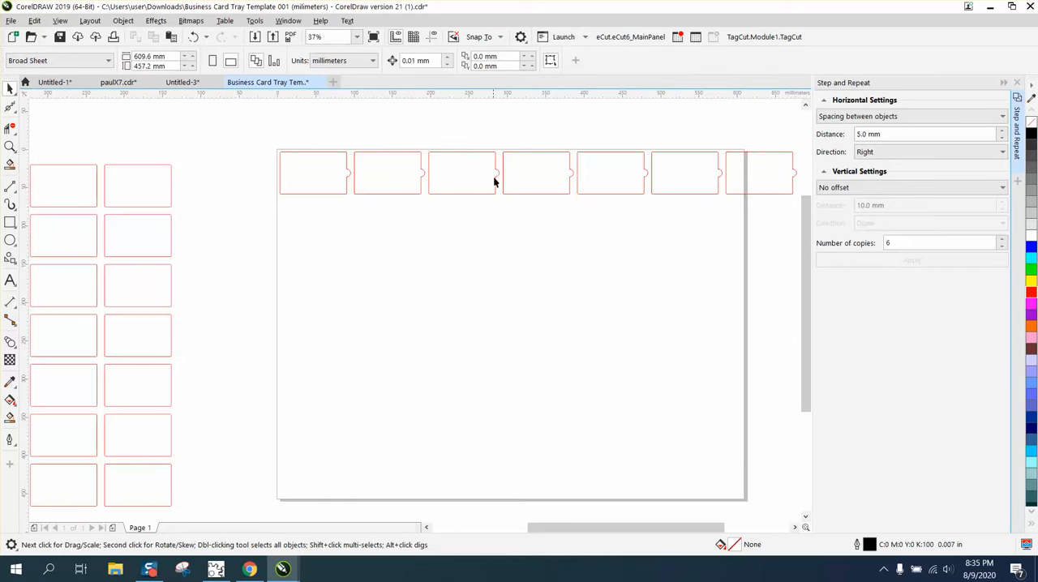
mouse_move(707, 161)
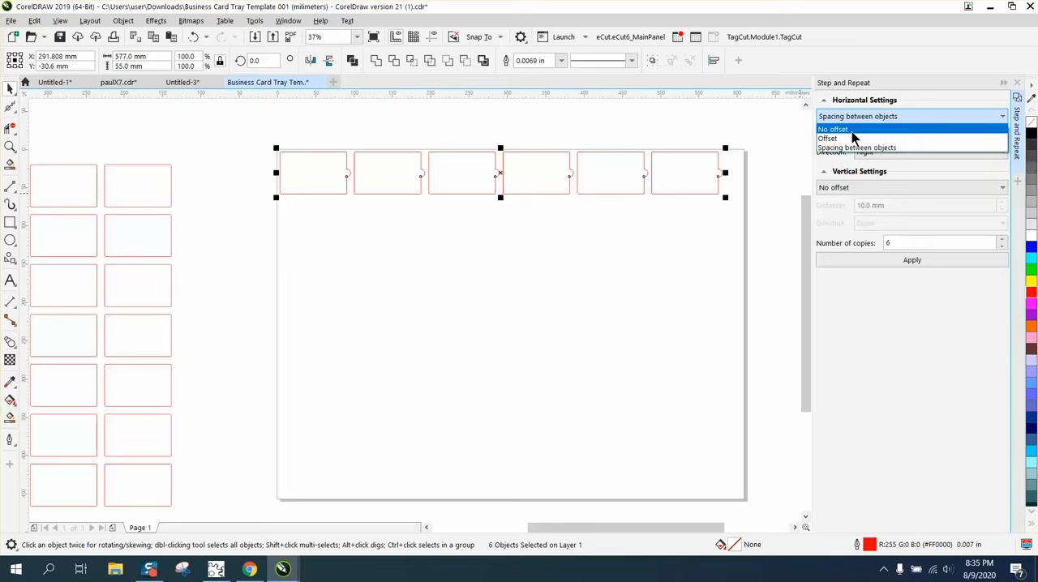
Repeat the row downward with no horizontal offset, 10 mm vertical spacing, 6 copies, then select the 42-slot grid.
left_click(834, 130)
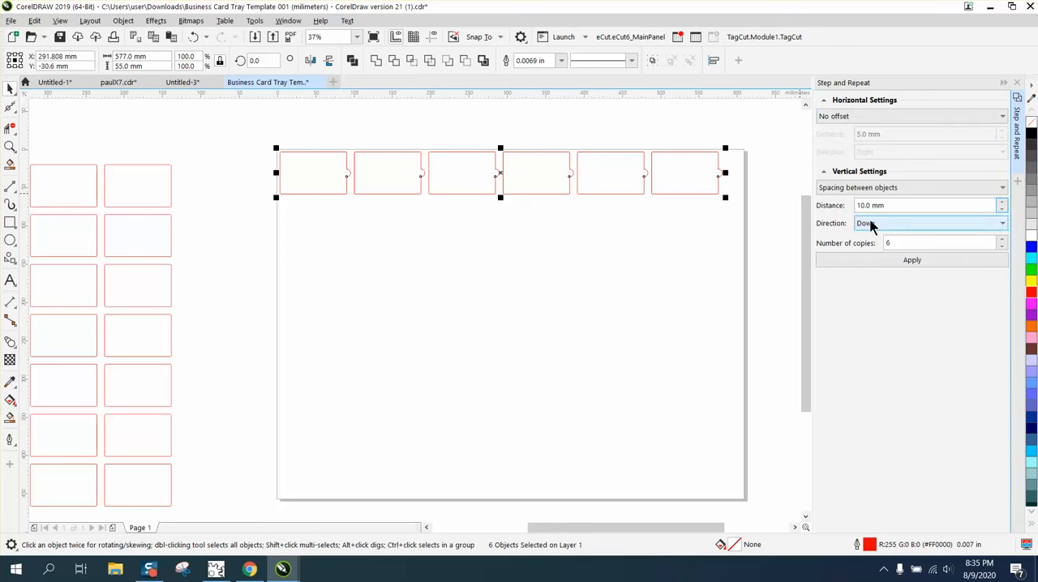
left_click(912, 260)
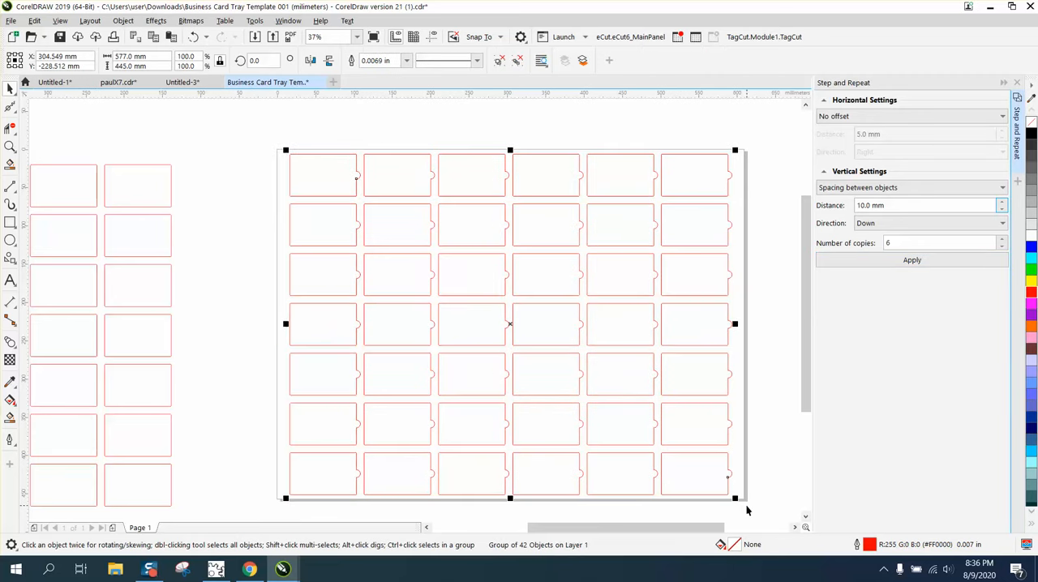
mouse_move(133, 211)
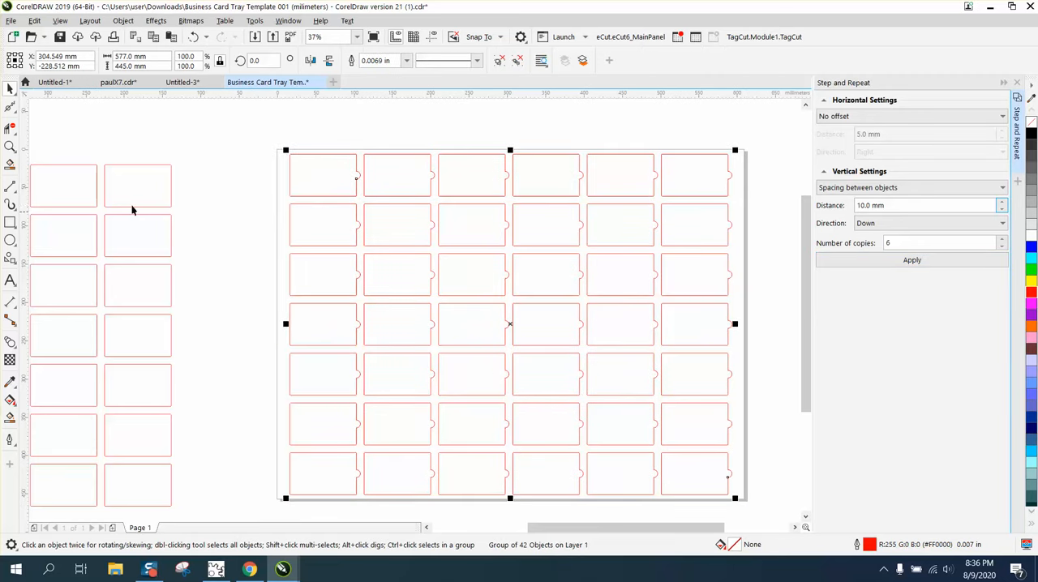
left_click(309, 210)
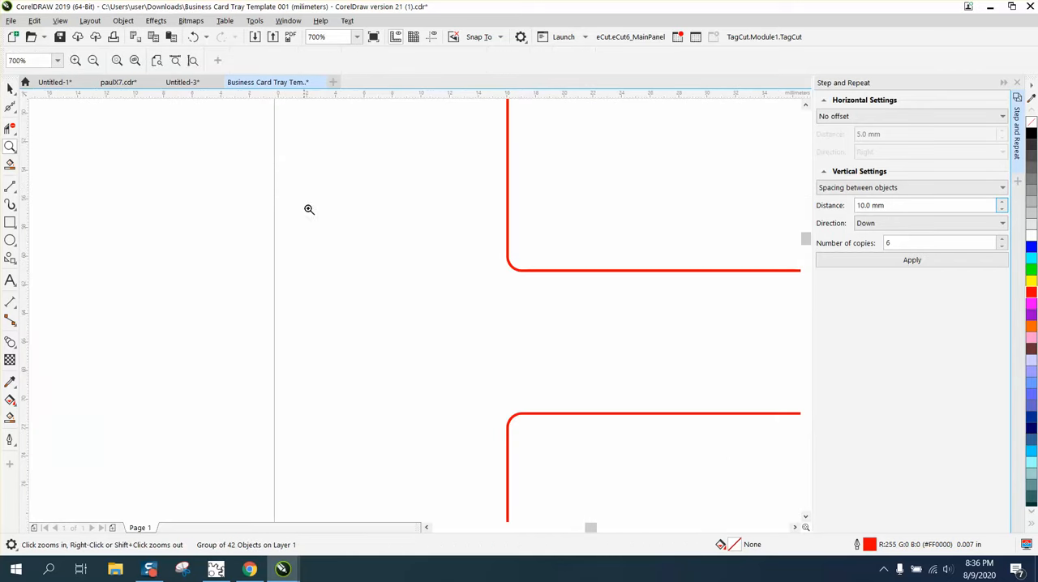
left_click(308, 211)
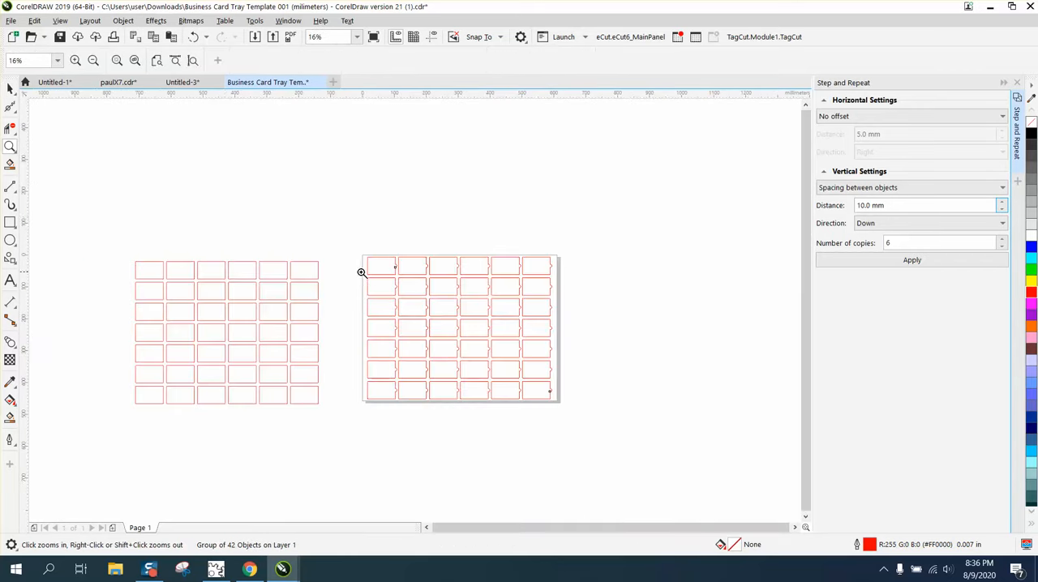
left_click(458, 328)
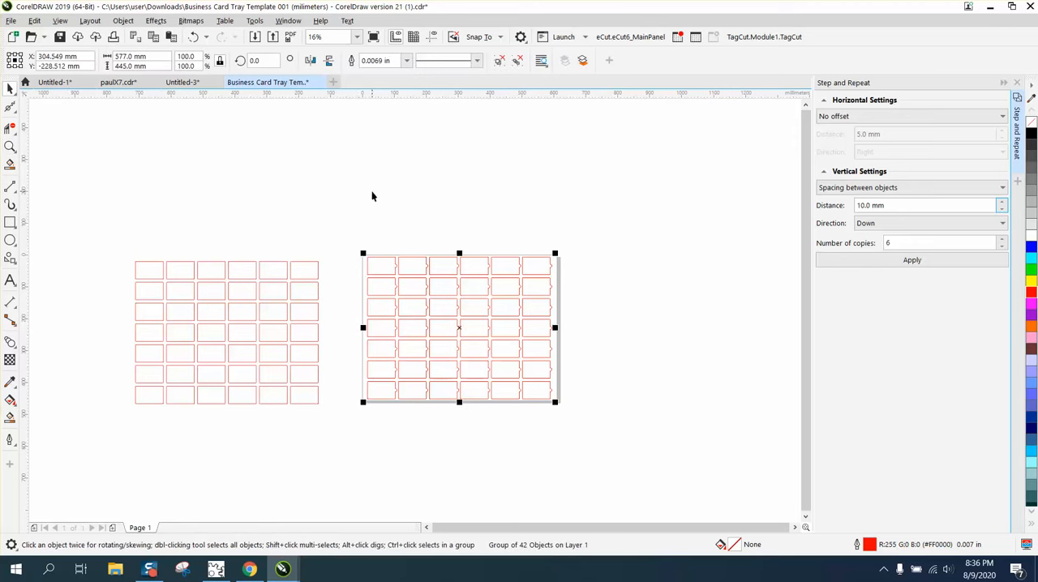
mouse_move(613, 415)
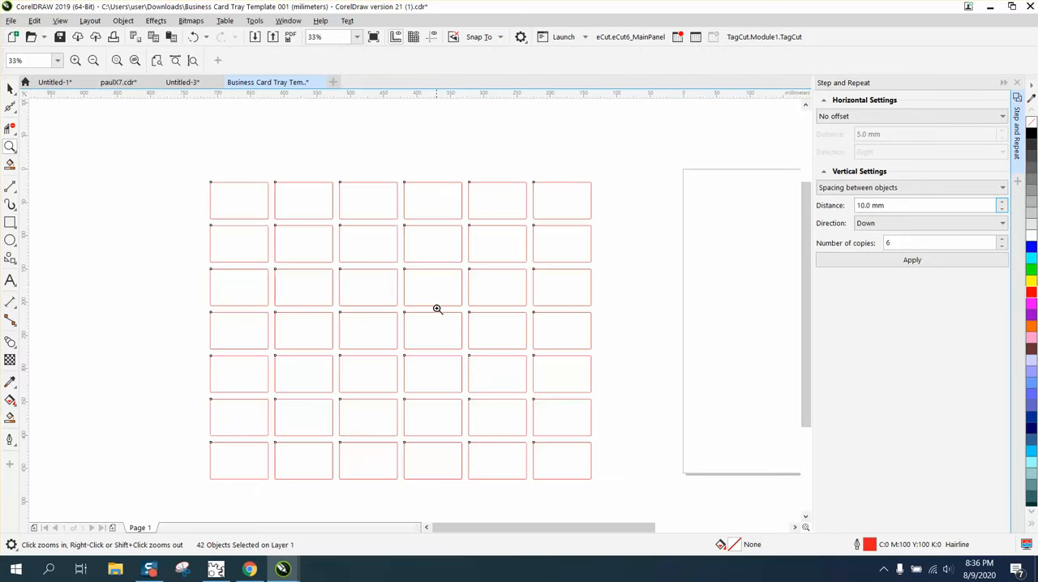
mouse_move(516, 207)
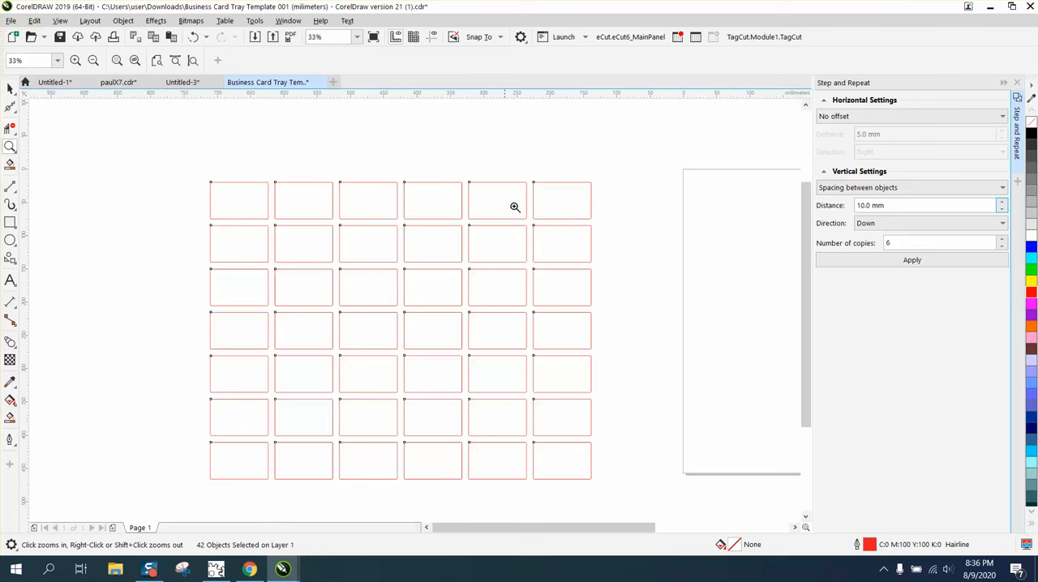
mouse_move(376, 205)
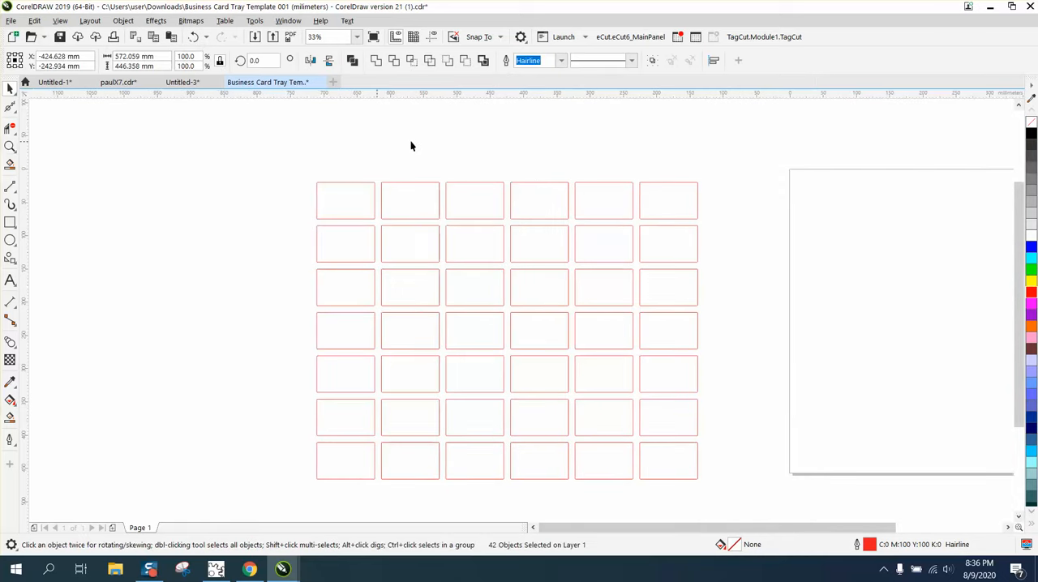
Launch the eCut toolbar and bring up its Set size tool.
left_click(630, 36)
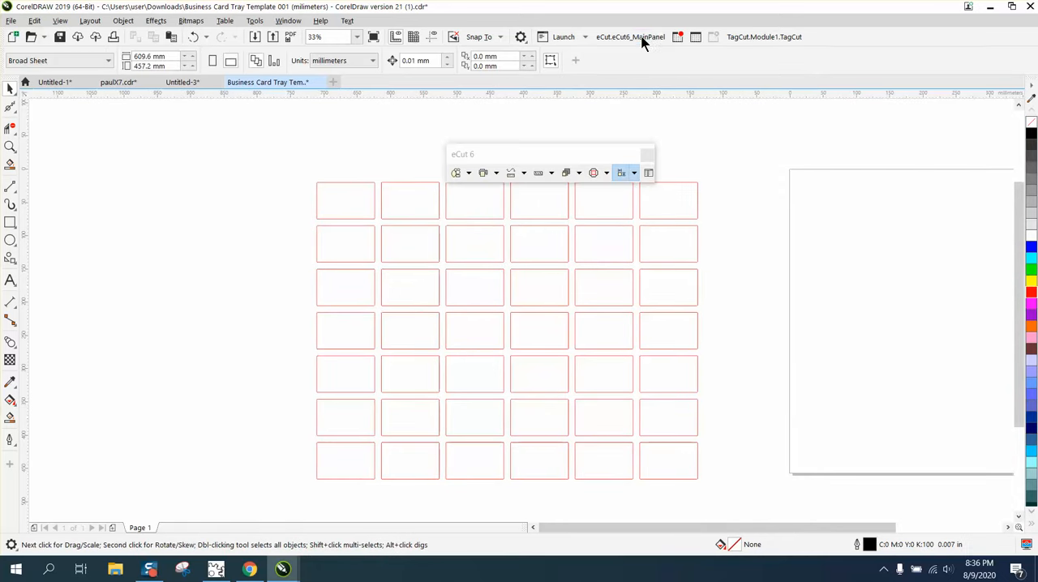
left_click(635, 172)
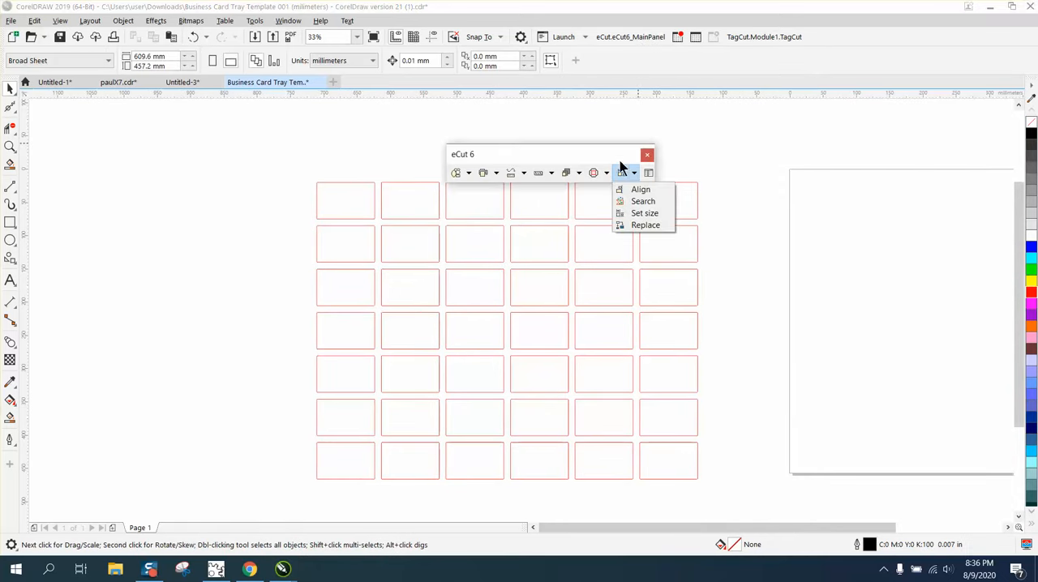
left_click_drag(552, 154, 777, 148)
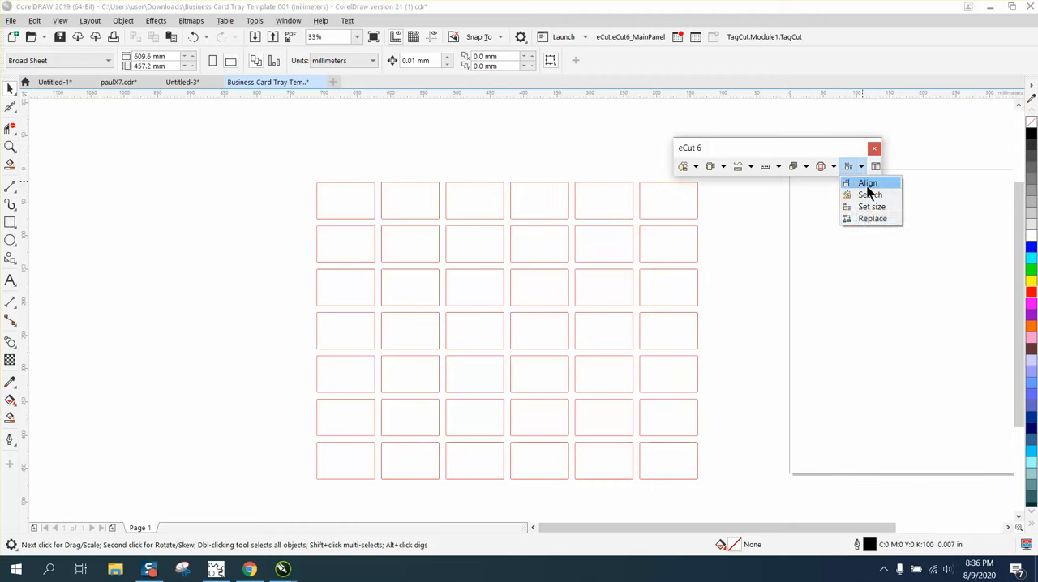
mouse_move(872, 207)
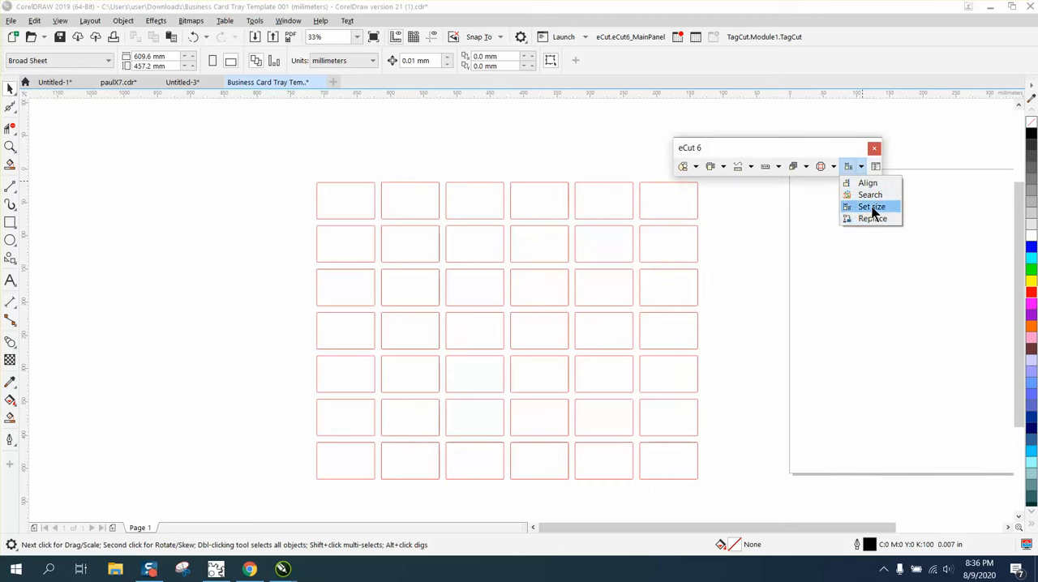
left_click(871, 207)
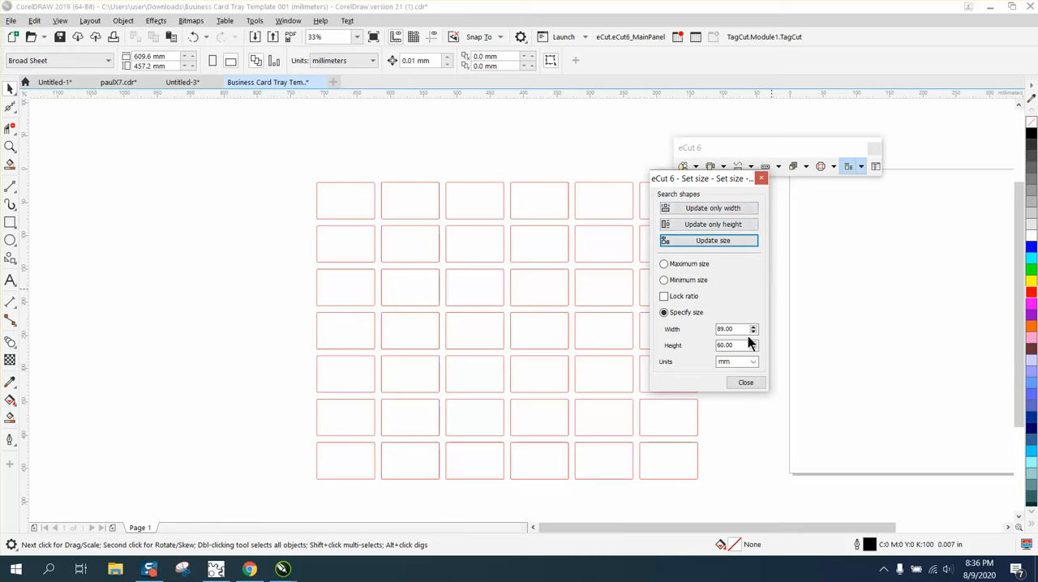
Resize all 42 slots to exactly 89 by 60 mm and update.
left_click(343, 201)
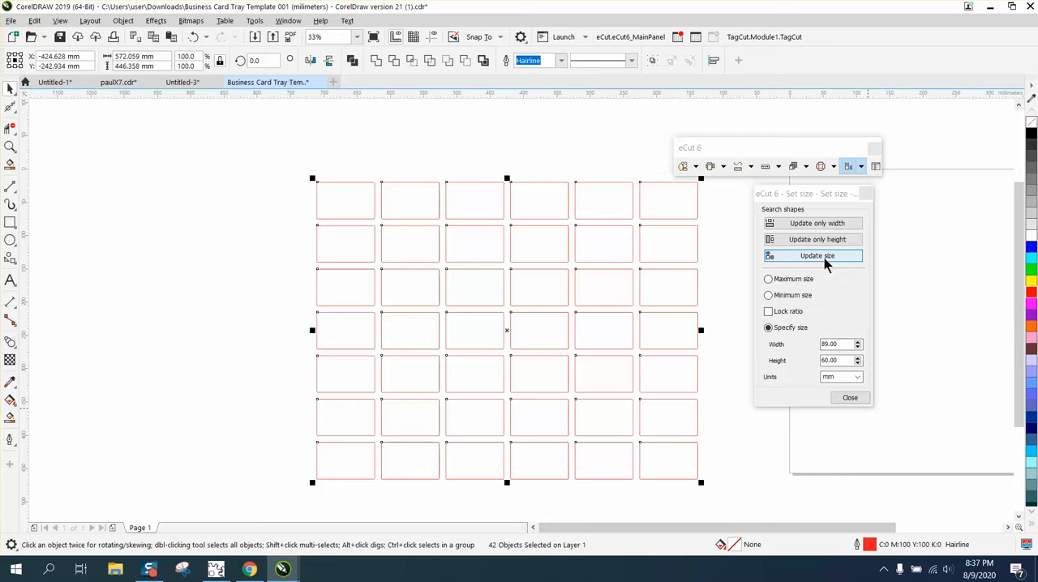
left_click(818, 257)
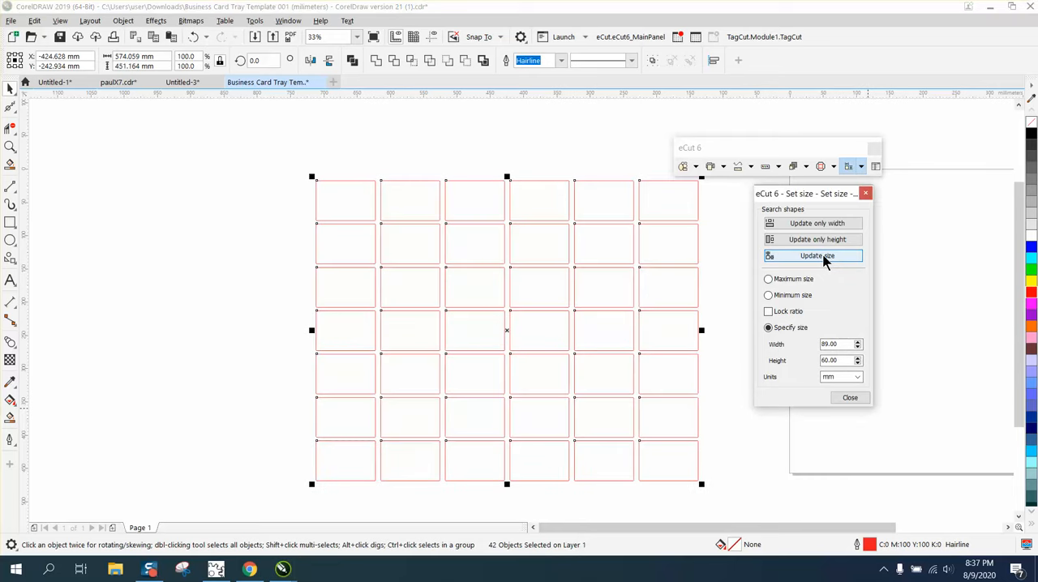
left_click(817, 257)
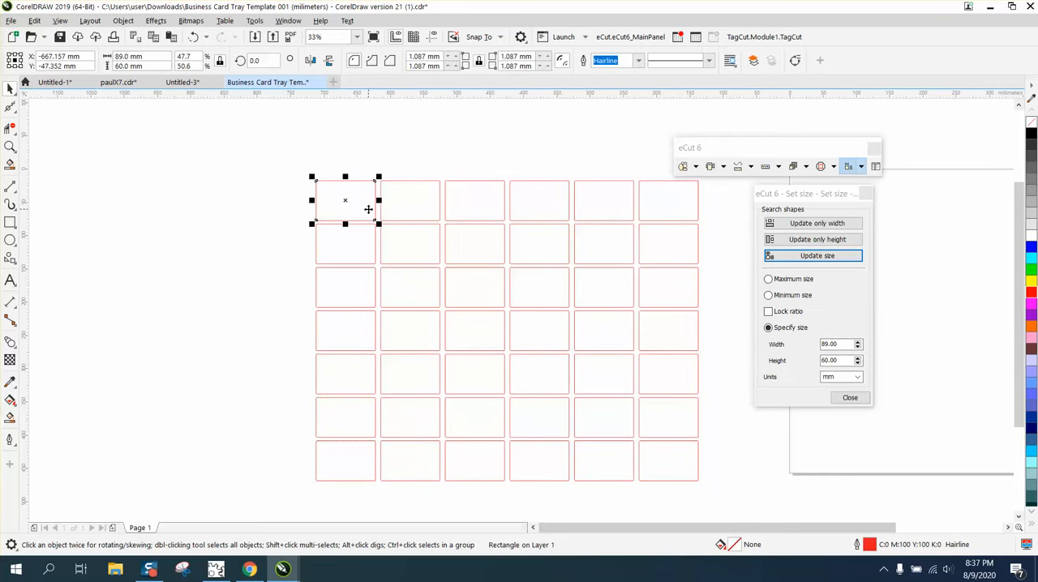
mouse_move(231, 110)
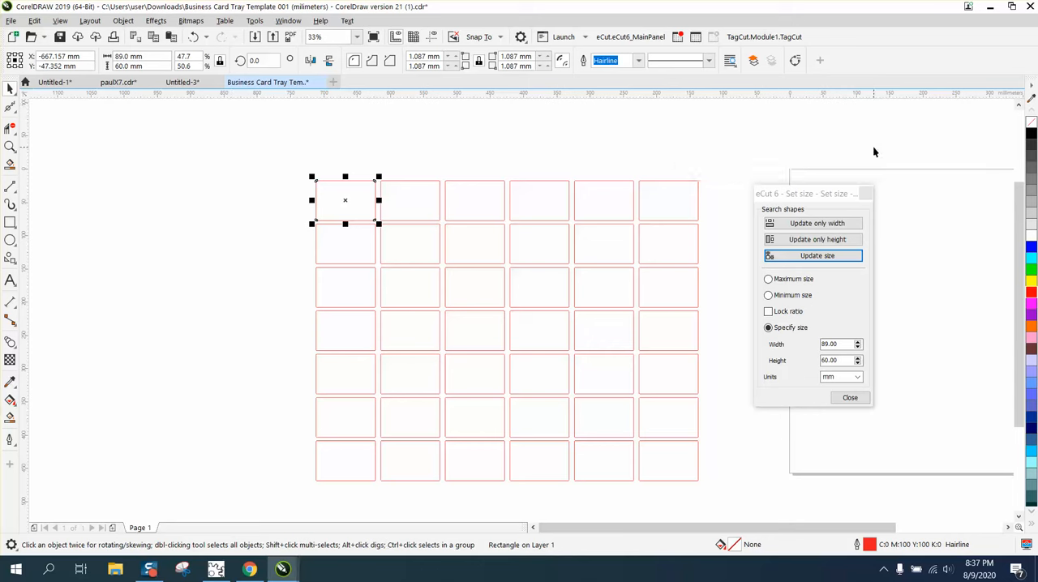
Close the eCut Set size dialog and zoom the view onto the resized slot grid.
left_click(850, 397)
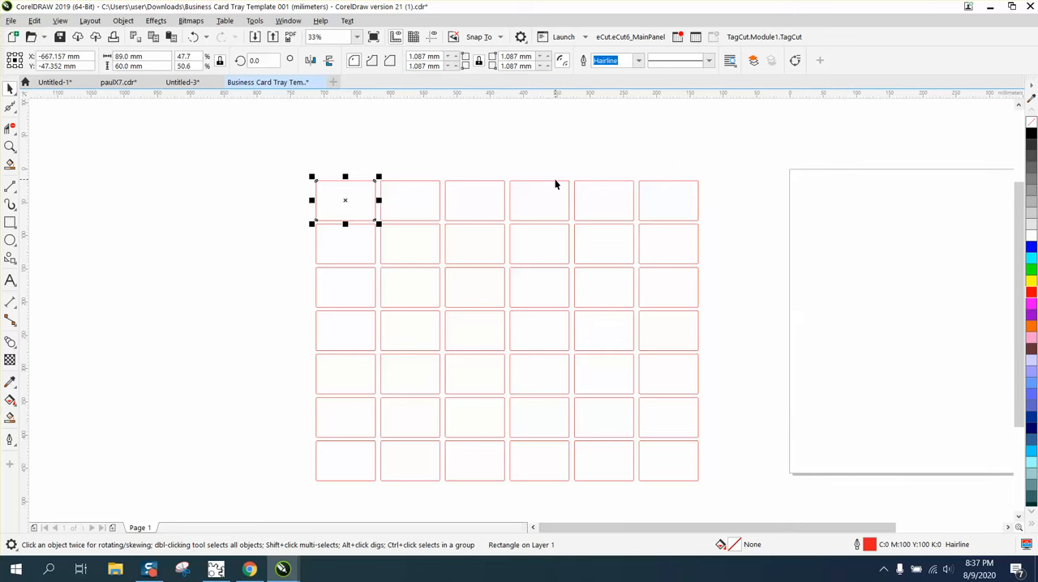
mouse_move(538, 174)
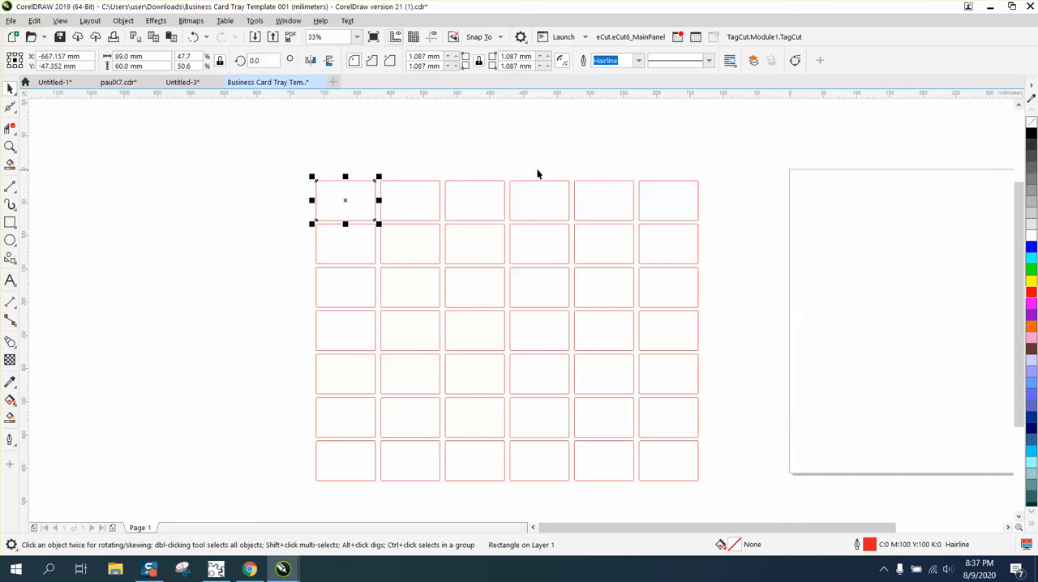
mouse_move(487, 157)
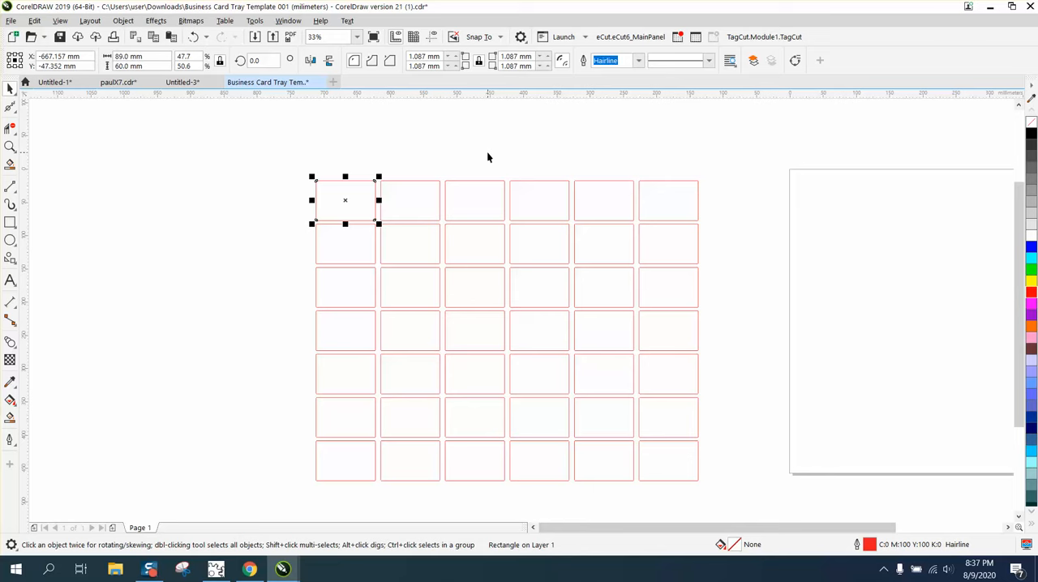
left_click(10, 146)
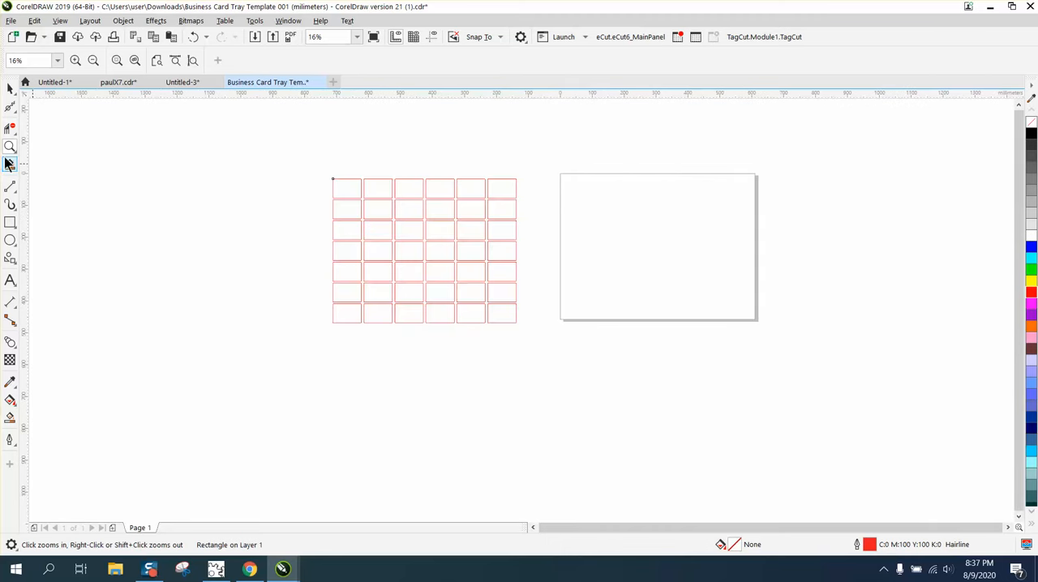
left_click_drag(323, 171, 535, 348)
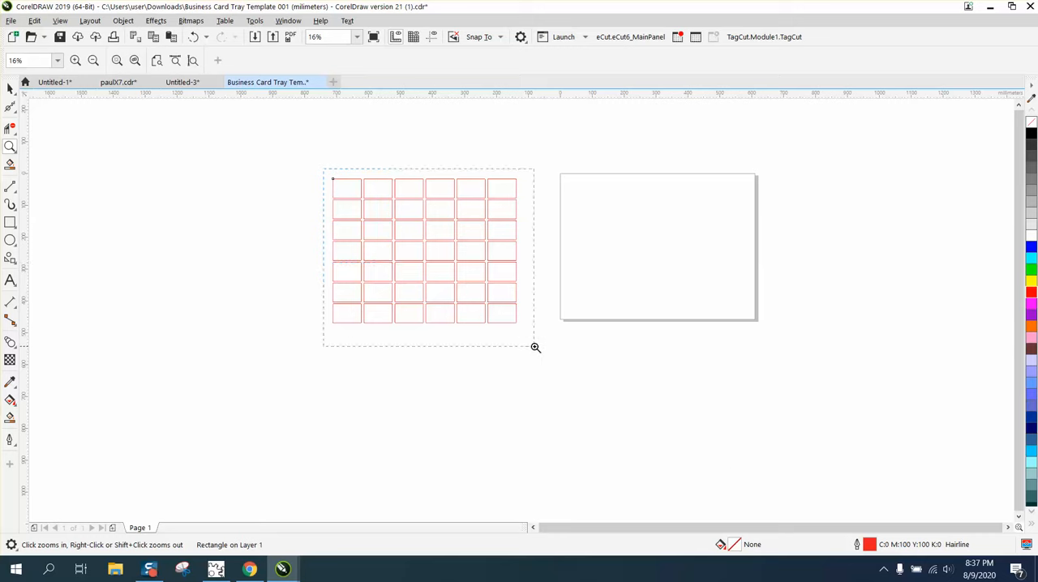